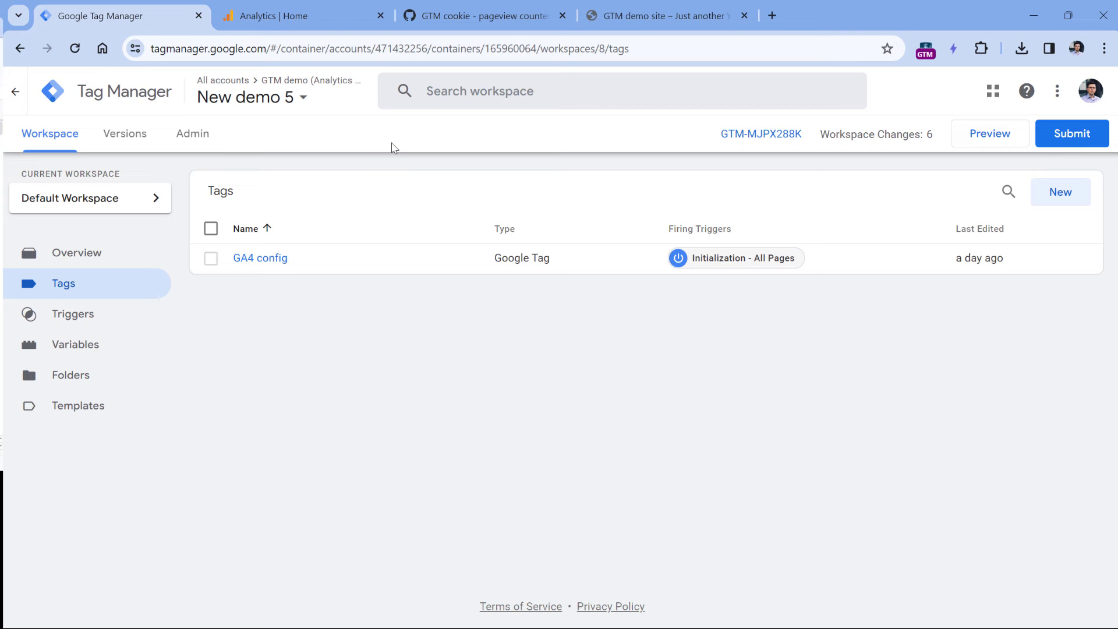
- Bring up the 'GTM cookie - pageview counter' gist and review the full script for copying
{"action": "left_click", "coordinate": [485, 15]}
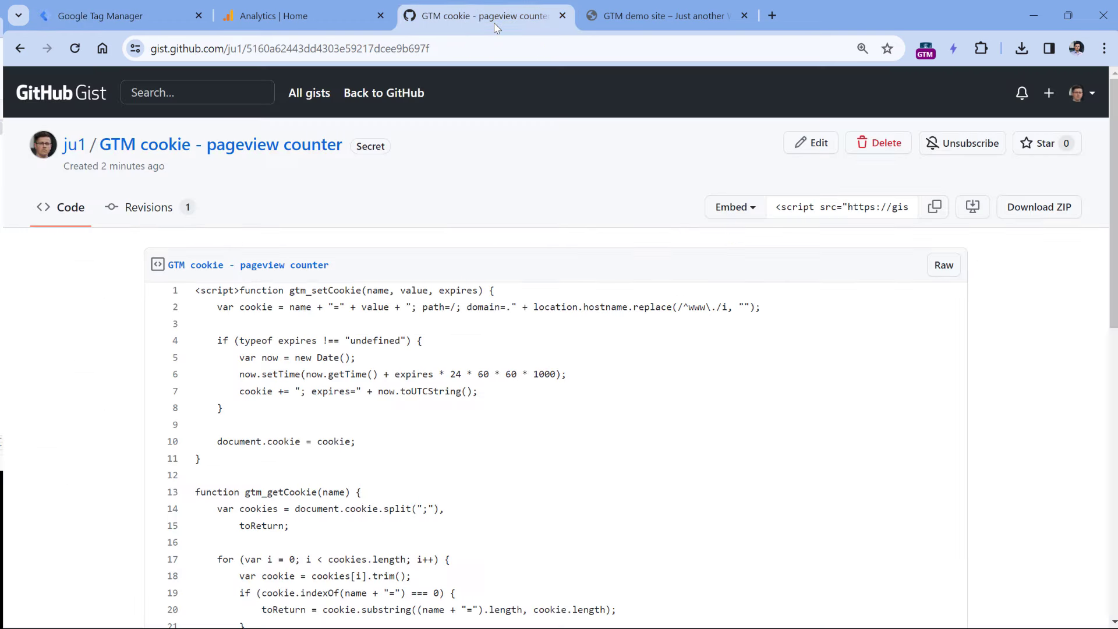
{"action": "scroll", "scroll_direction": "down", "scroll_amount": 3}
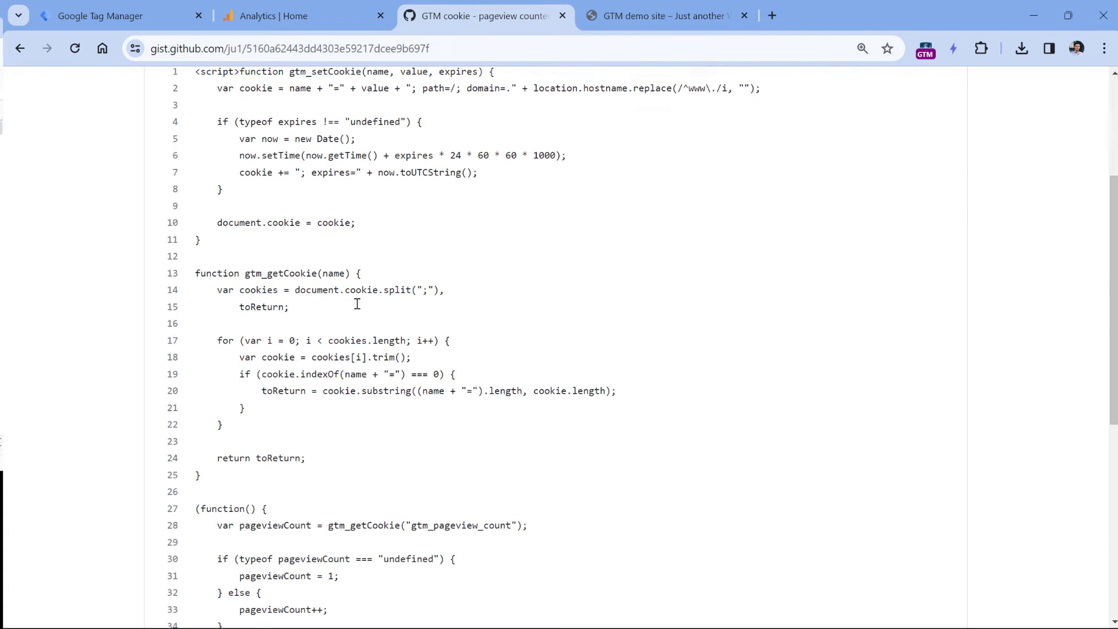
{"action": "scroll", "scroll_direction": "up", "scroll_amount": 3}
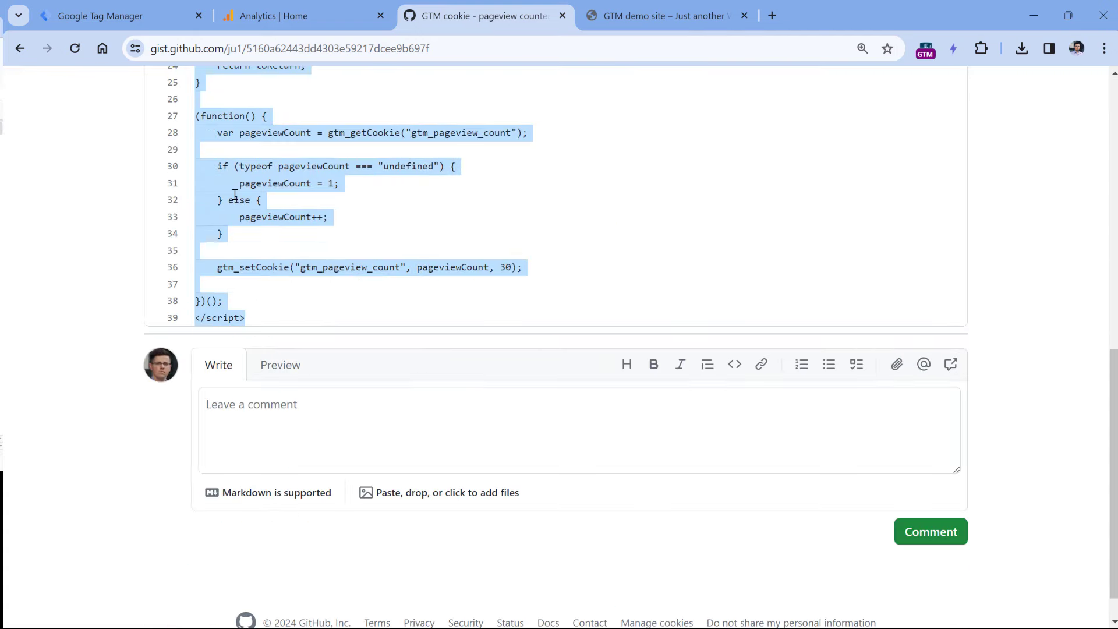
- Create a new Custom HTML tag in GTM holding the pasted counter script, highlighting cookie name gtm_pageview_count
{"action": "left_click", "coordinate": [100, 15]}
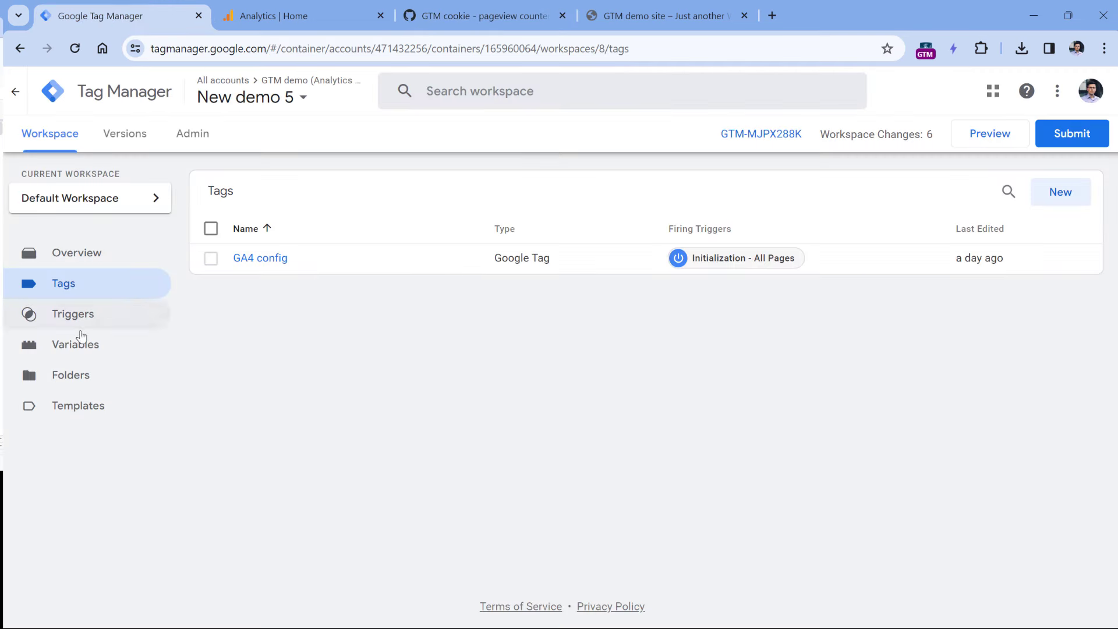
{"action": "mouse_move", "coordinate": [64, 289]}
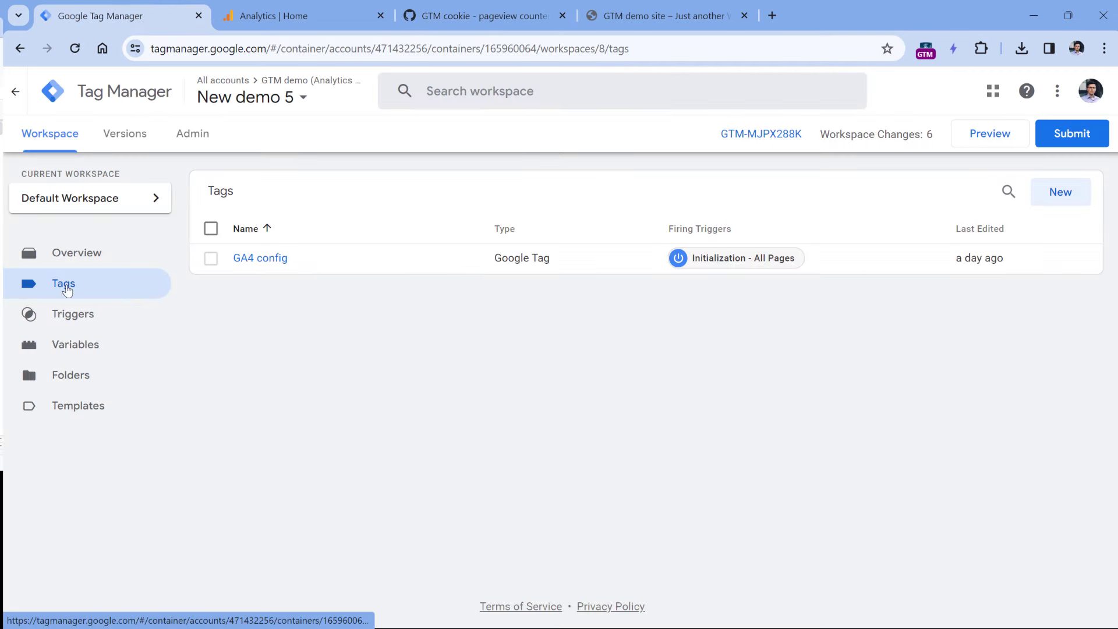
{"action": "left_click", "coordinate": [1060, 192]}
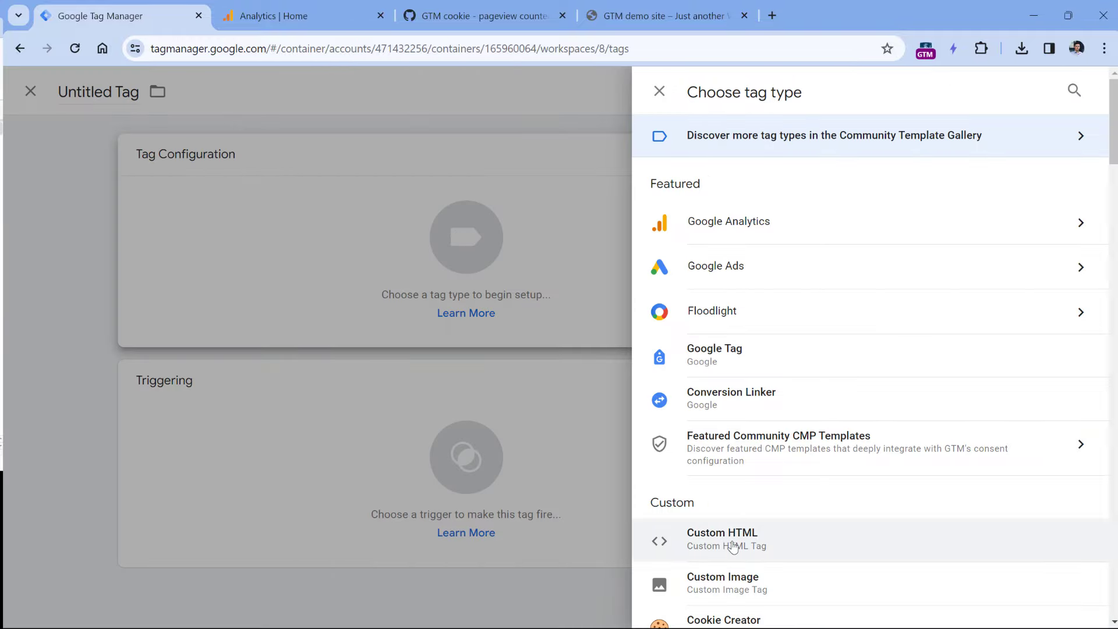
{"action": "left_click", "coordinate": [723, 538]}
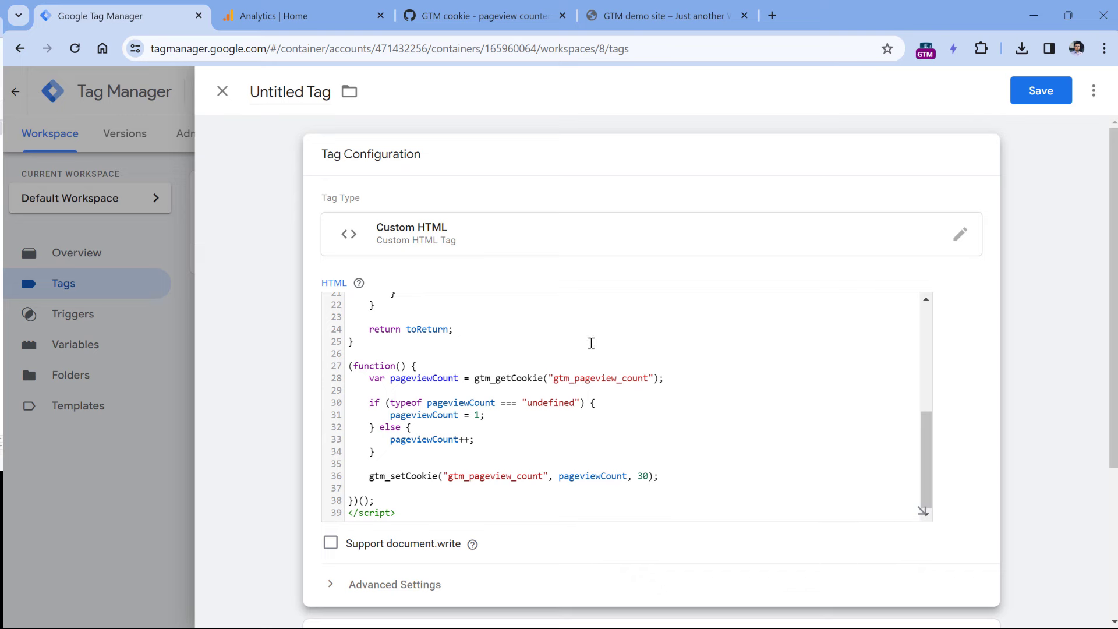
{"action": "double_click", "coordinate": [601, 377]}
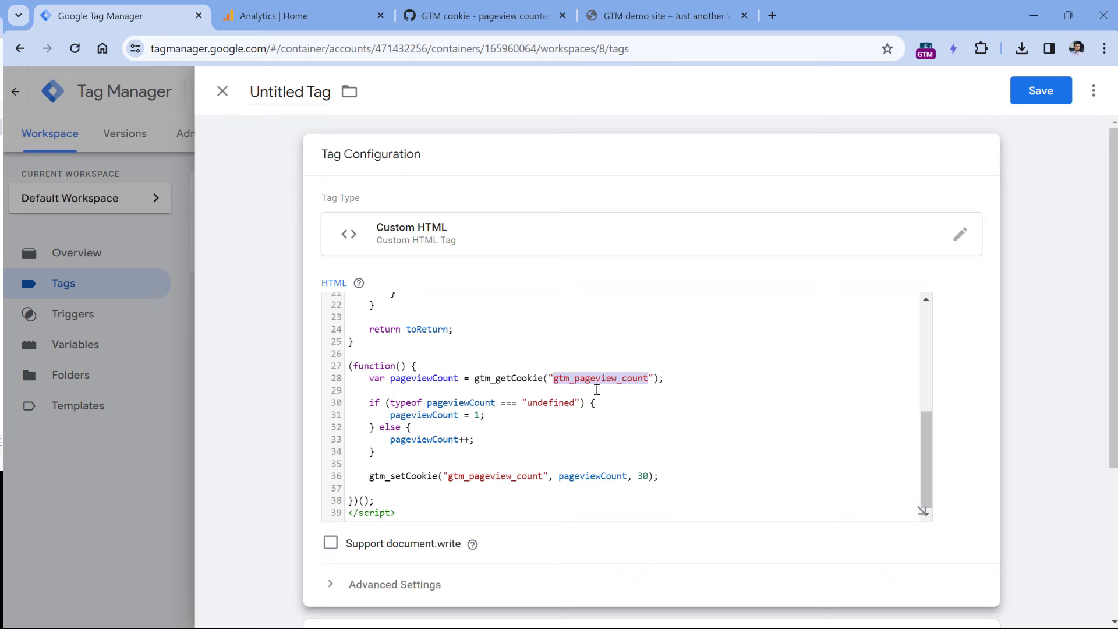
{"action": "mouse_move", "coordinate": [480, 415]}
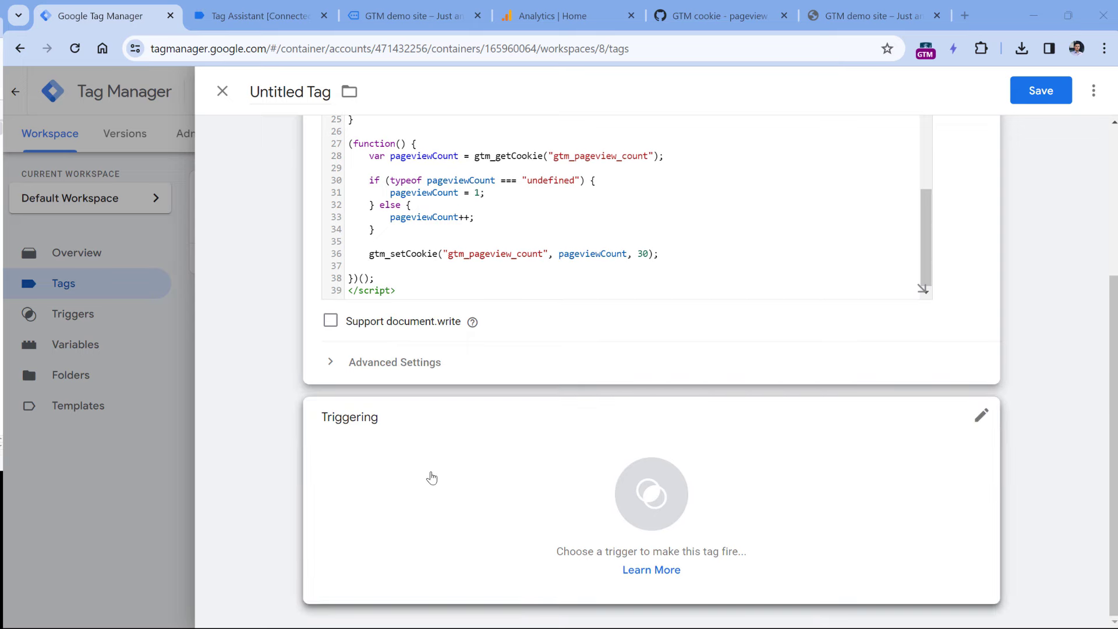
- Save the tag as 'cHTML - set cookie - gtm_pageview_count' with the All Pages trigger
{"action": "left_click", "coordinate": [650, 493]}
{"action": "type", "text": "c"}
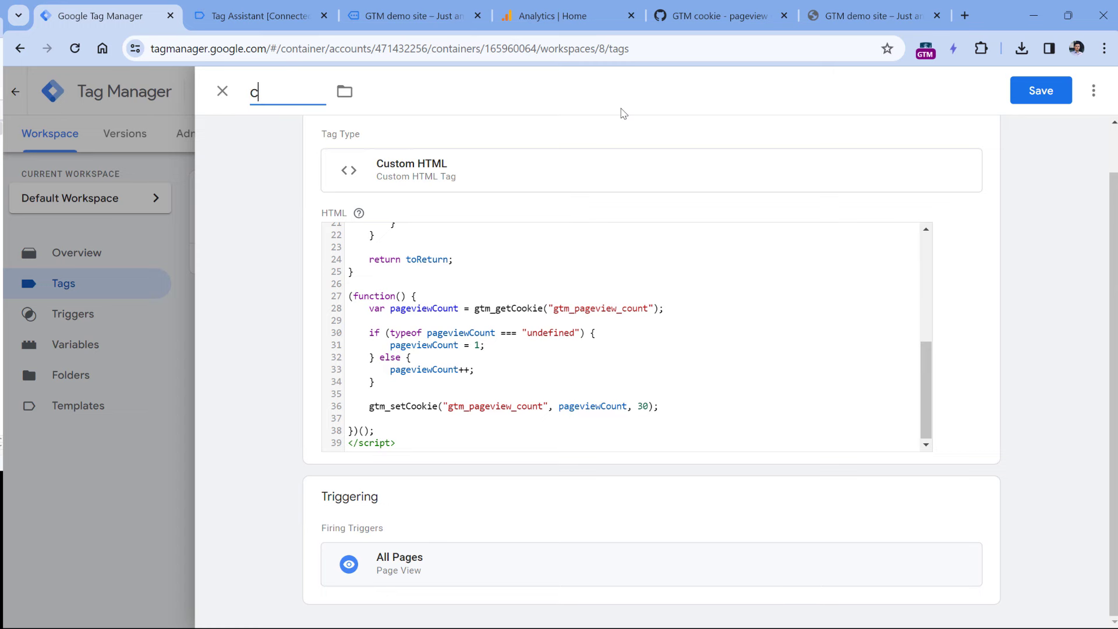
{"action": "type", "text": "HTML - set cookie - gtm_pageview_count"}
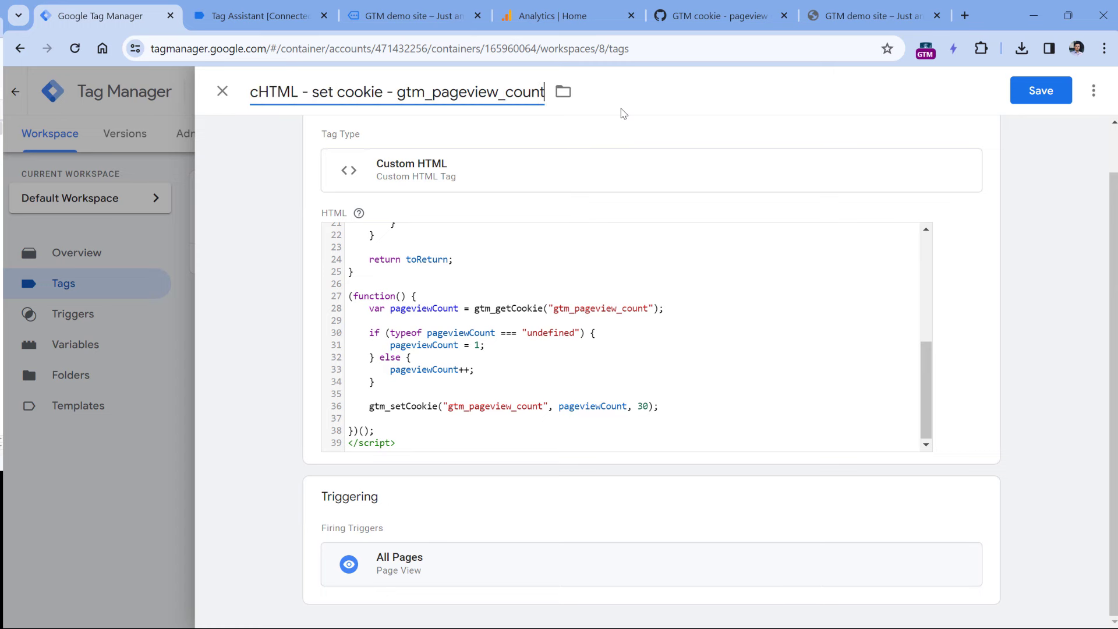
{"action": "left_click", "coordinate": [1040, 90]}
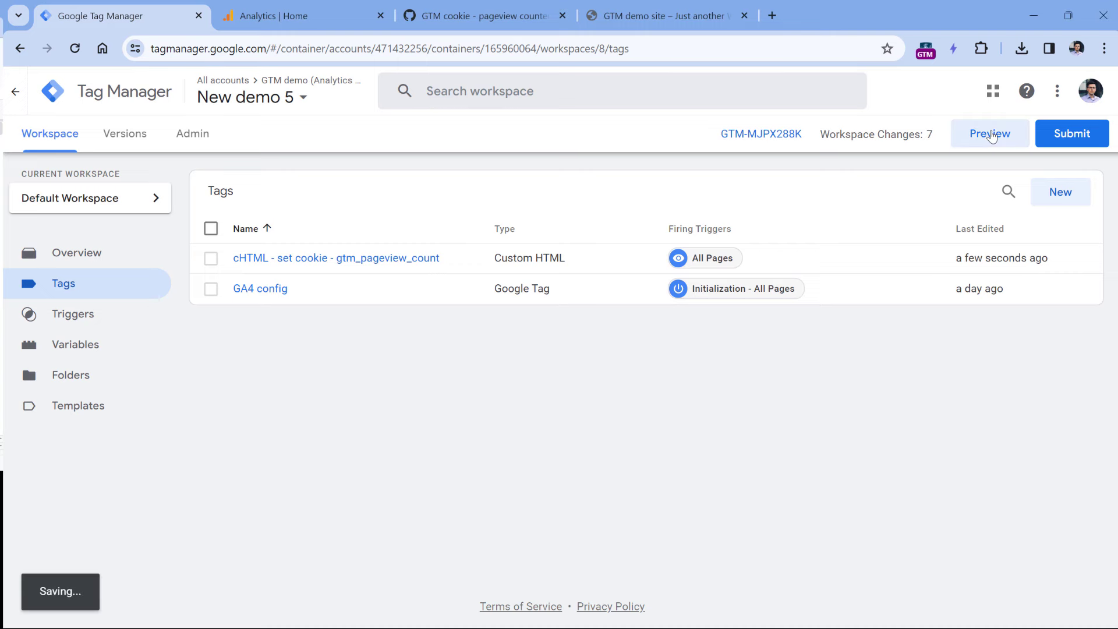
- Connect a Tag Assistant preview to gtmplayground.com and confirm the cHTML cookie tag fired on Container Loaded
{"action": "left_click", "coordinate": [989, 132]}
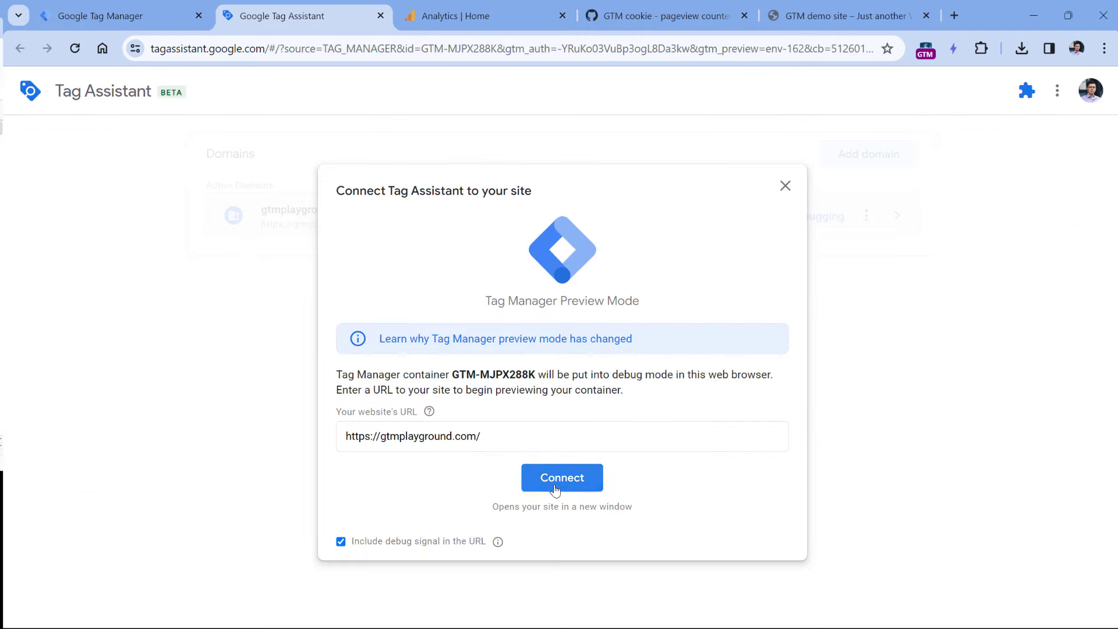
{"action": "left_click", "coordinate": [562, 478]}
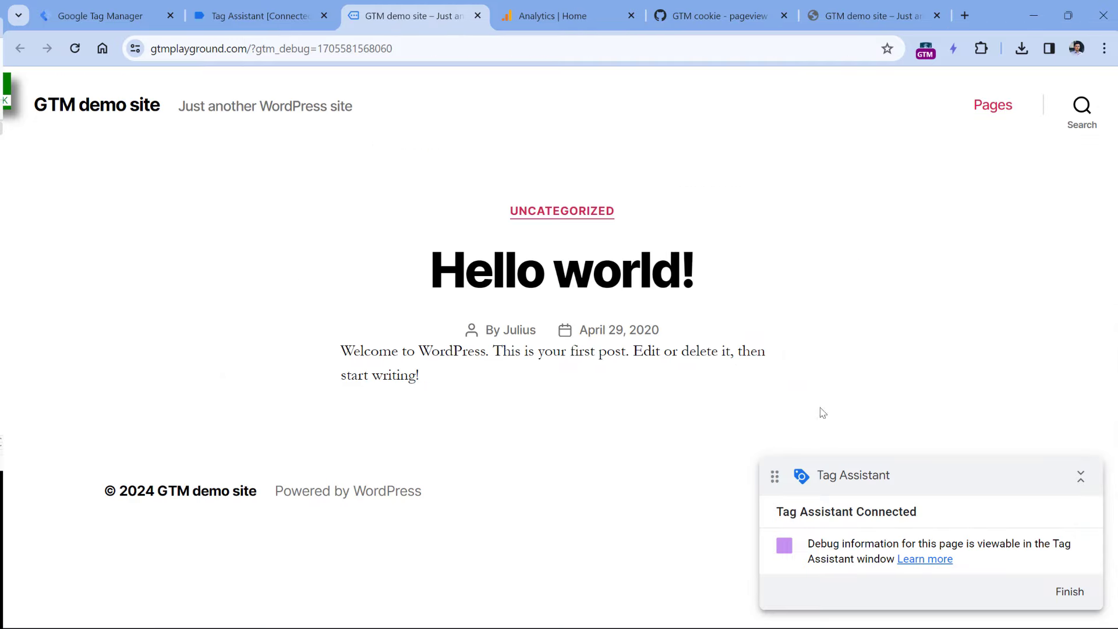
{"action": "left_click", "coordinate": [258, 15]}
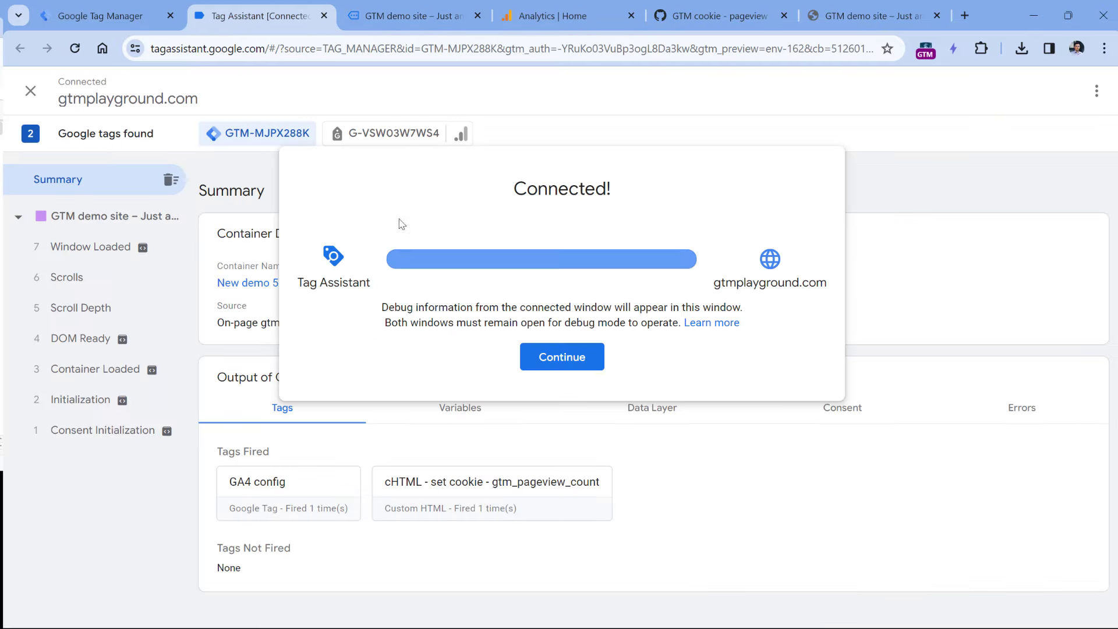
{"action": "left_click", "coordinate": [562, 356]}
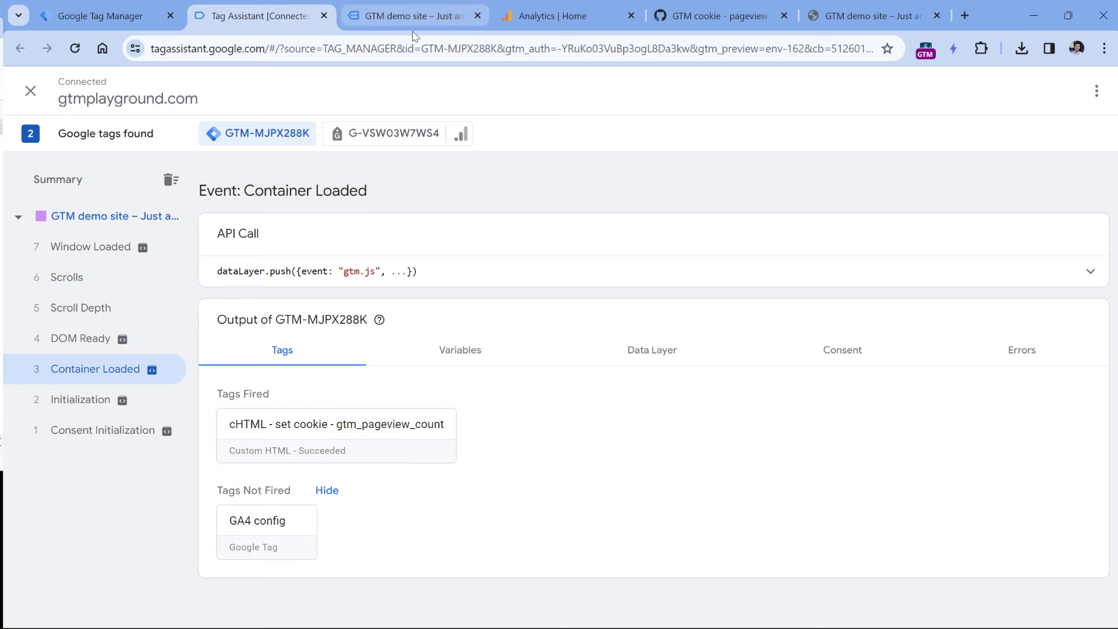
{"action": "left_click", "coordinate": [410, 15]}
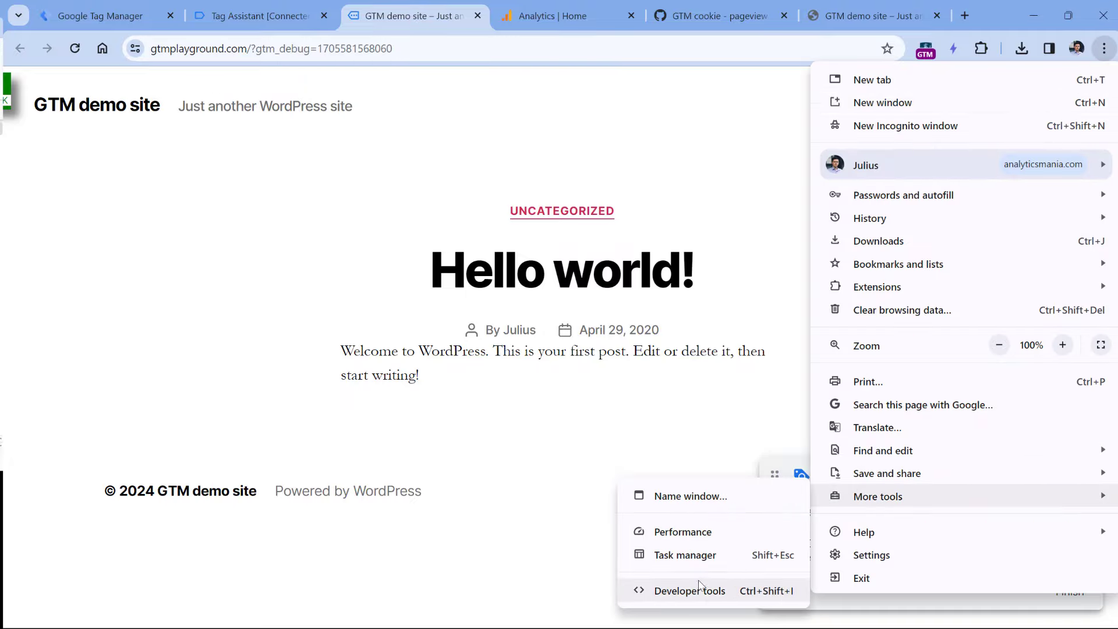
- Show the site's cookies in DevTools Application storage filtered by 'gtm_', revealing gtm_pageview_count = 1
{"action": "left_click", "coordinate": [688, 590]}
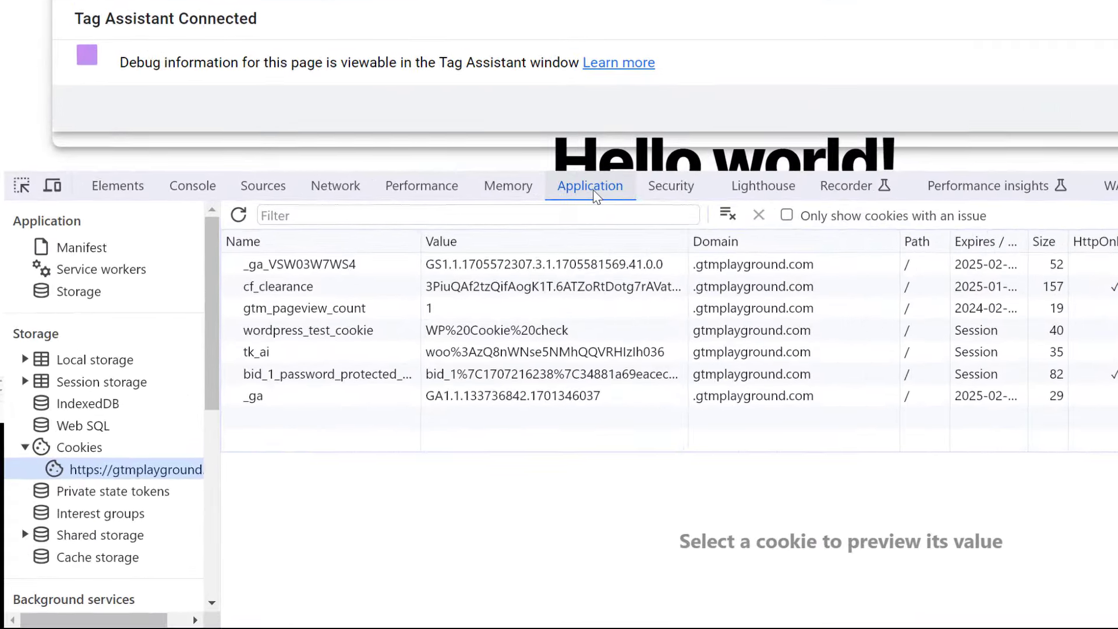
{"action": "left_click", "coordinate": [79, 448]}
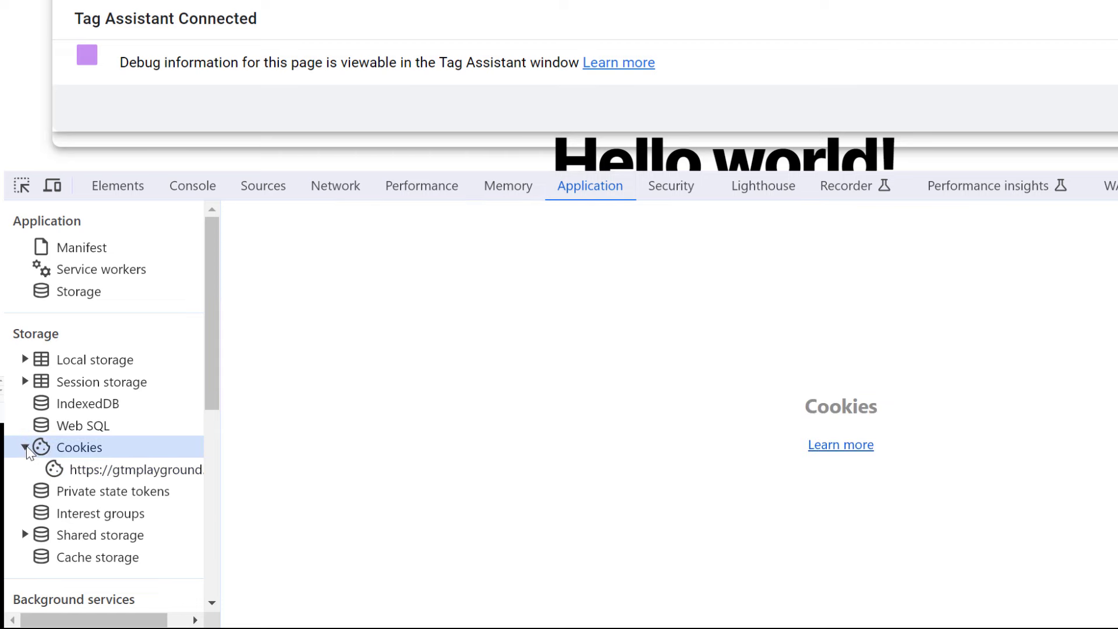
{"action": "left_click", "coordinate": [23, 447]}
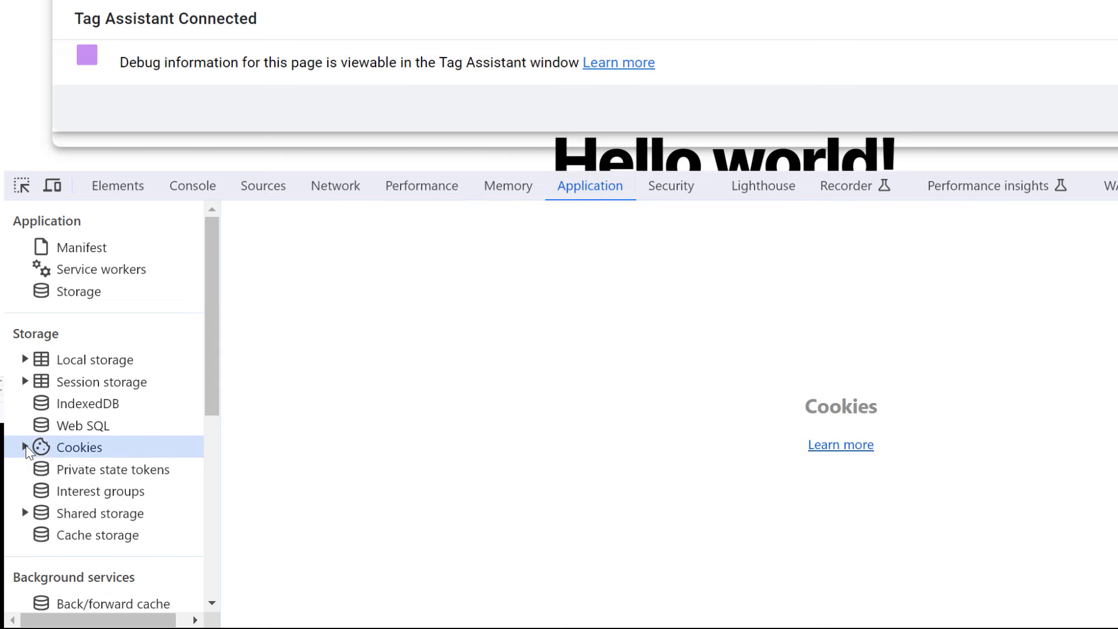
{"action": "left_click", "coordinate": [24, 448]}
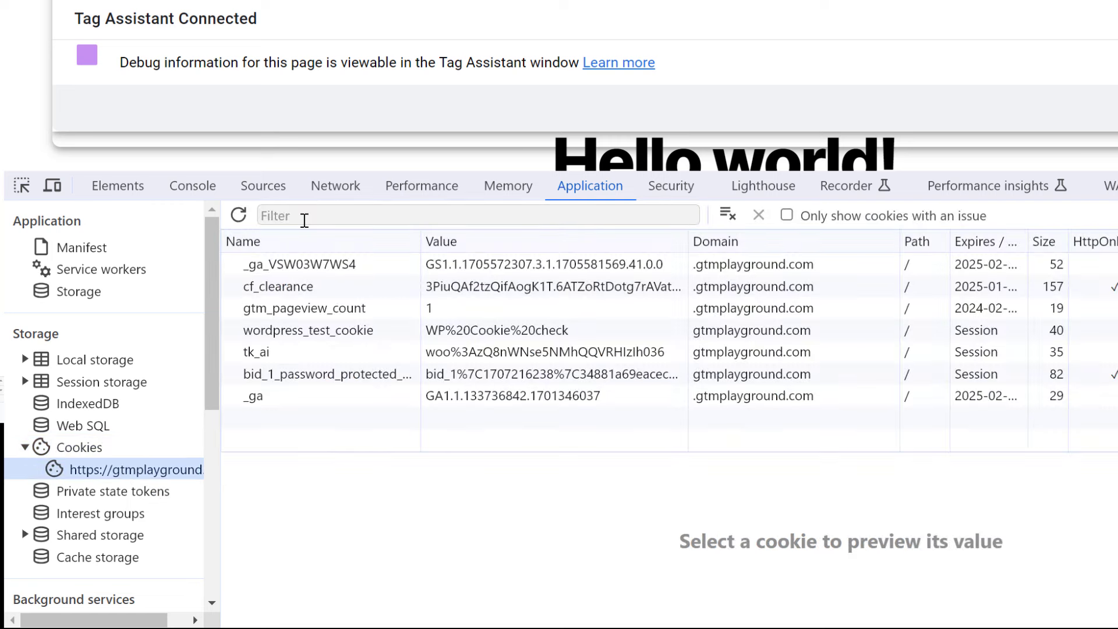
{"action": "type", "text": "gtm_"}
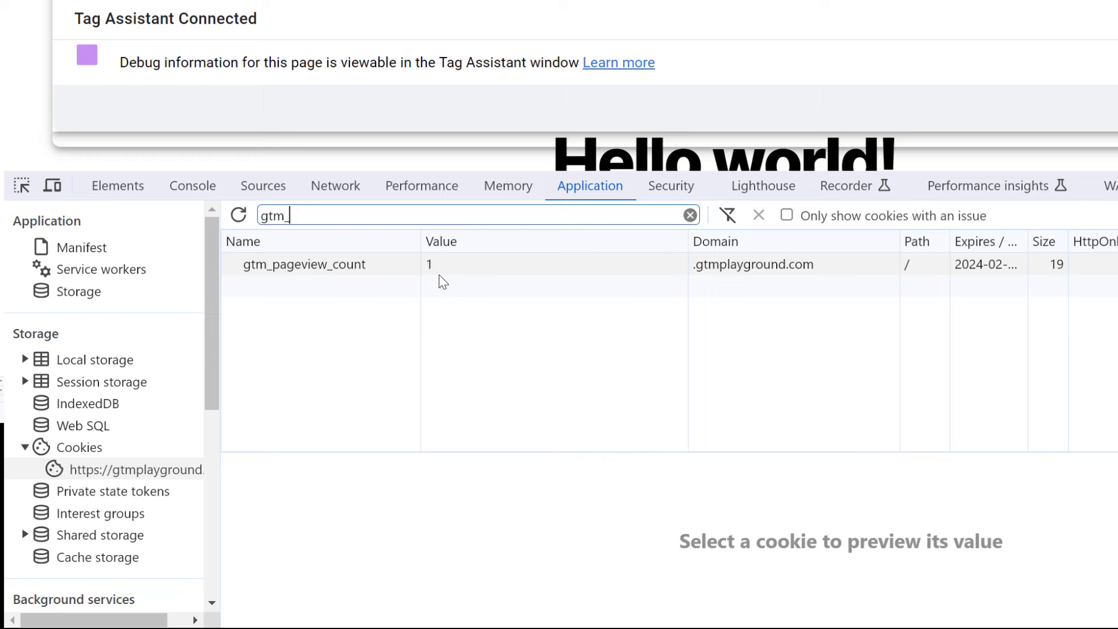
{"action": "mouse_move", "coordinate": [749, 269]}
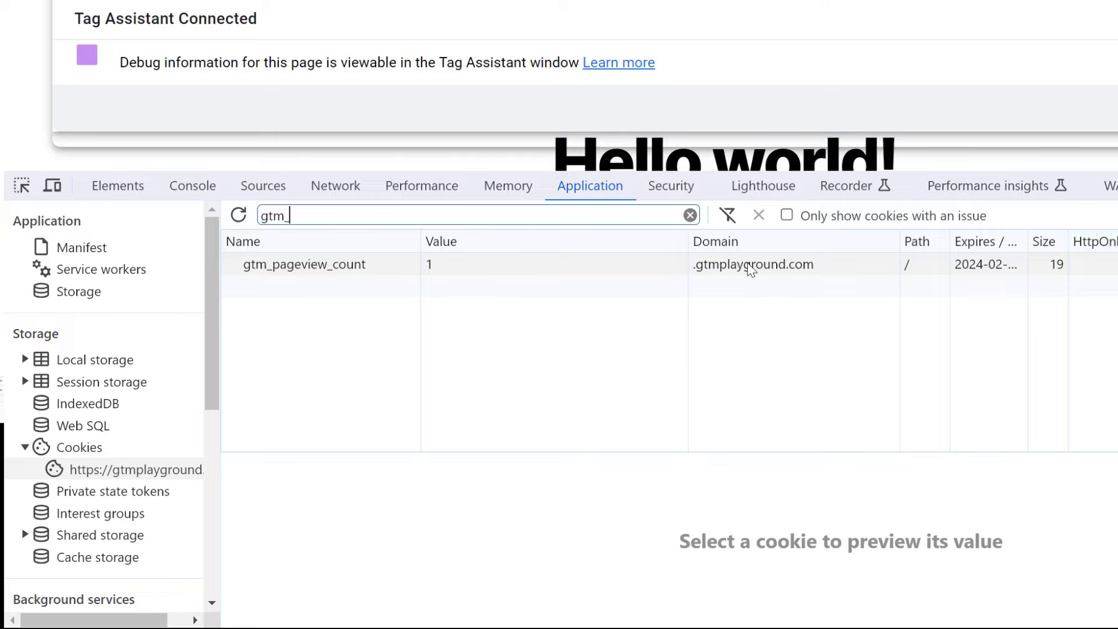
{"action": "mouse_move", "coordinate": [690, 269]}
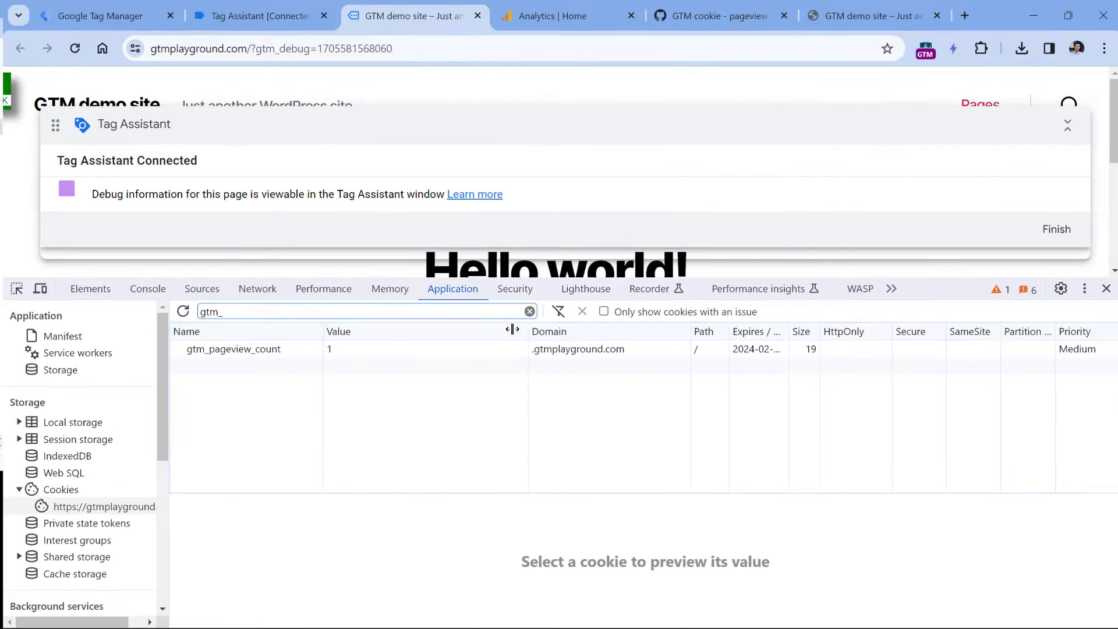
{"action": "left_click", "coordinate": [101, 15]}
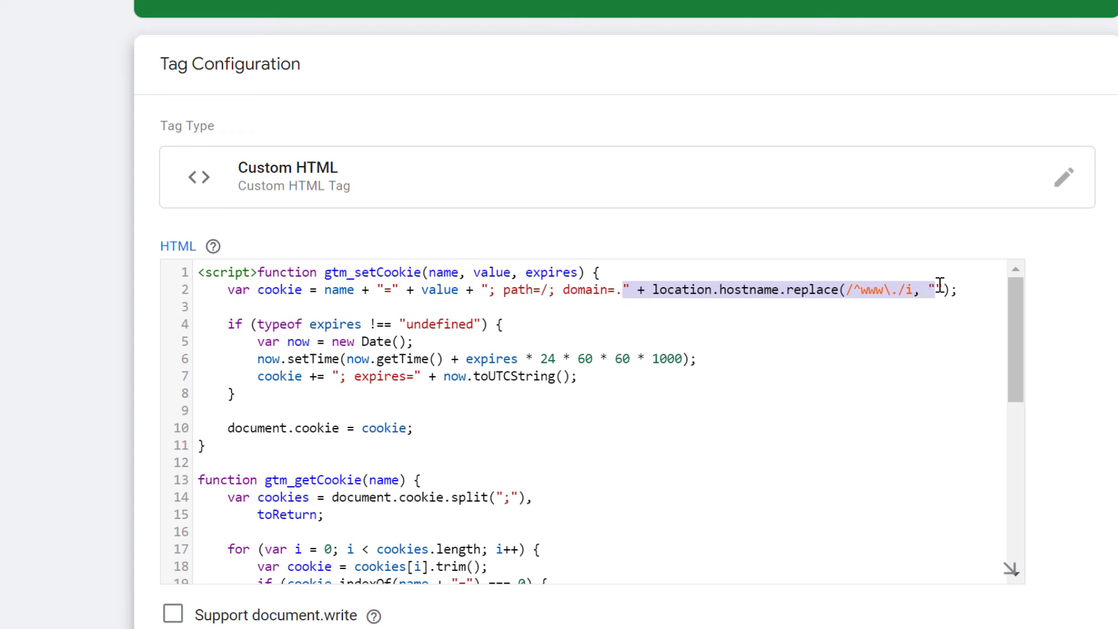
{"action": "key", "text": "Delete"}
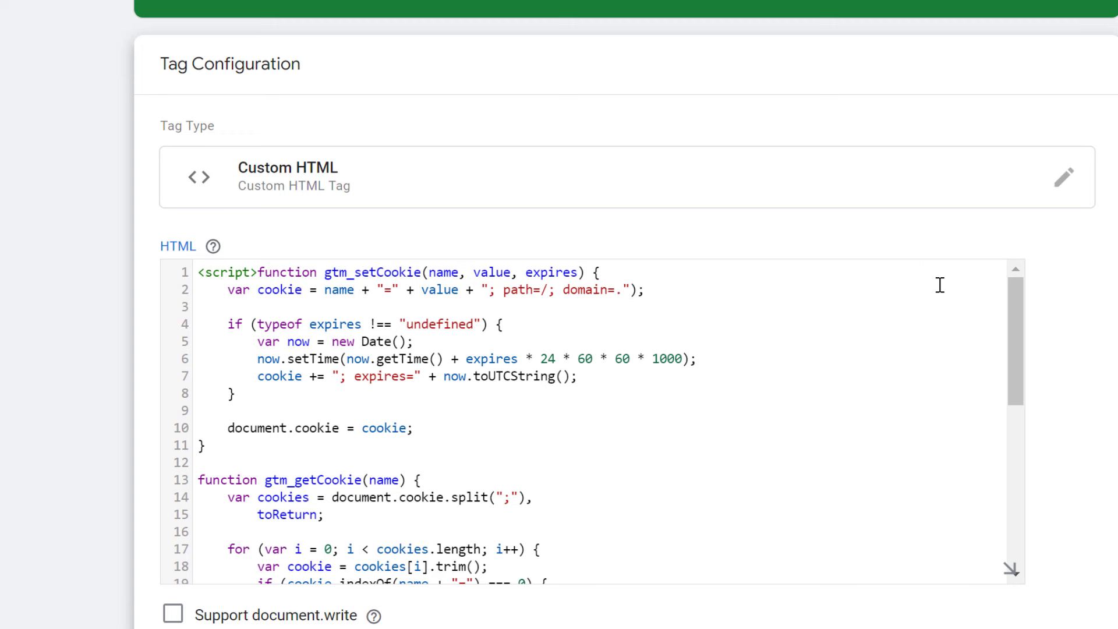
{"action": "type", "text": "www.gtmp"}
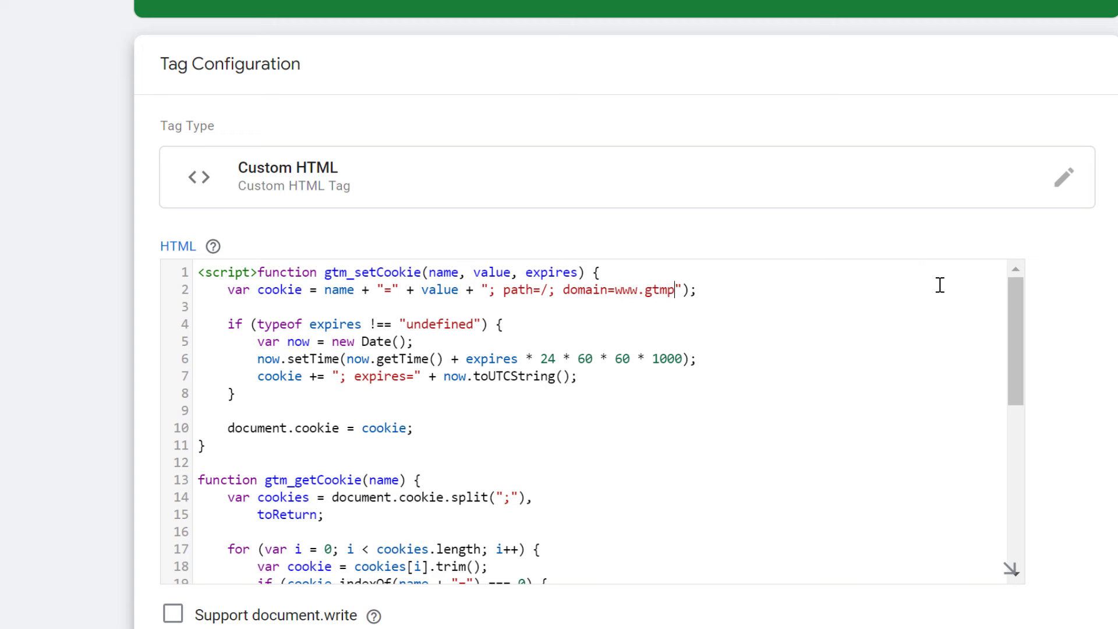
{"action": "type", "text": "layground.com"}
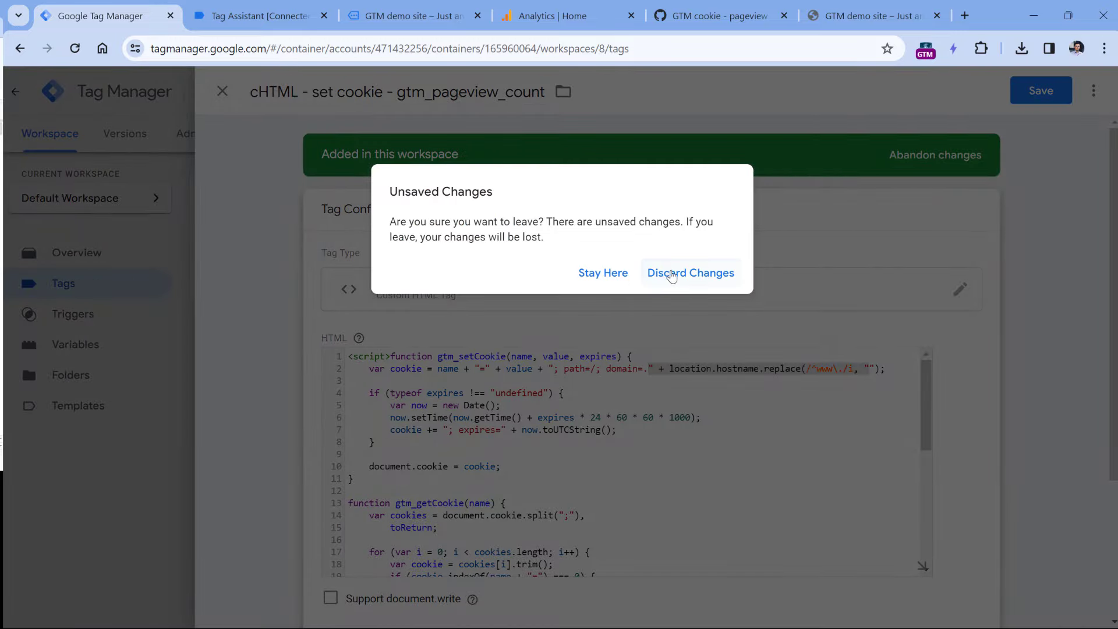
{"action": "left_click", "coordinate": [689, 273]}
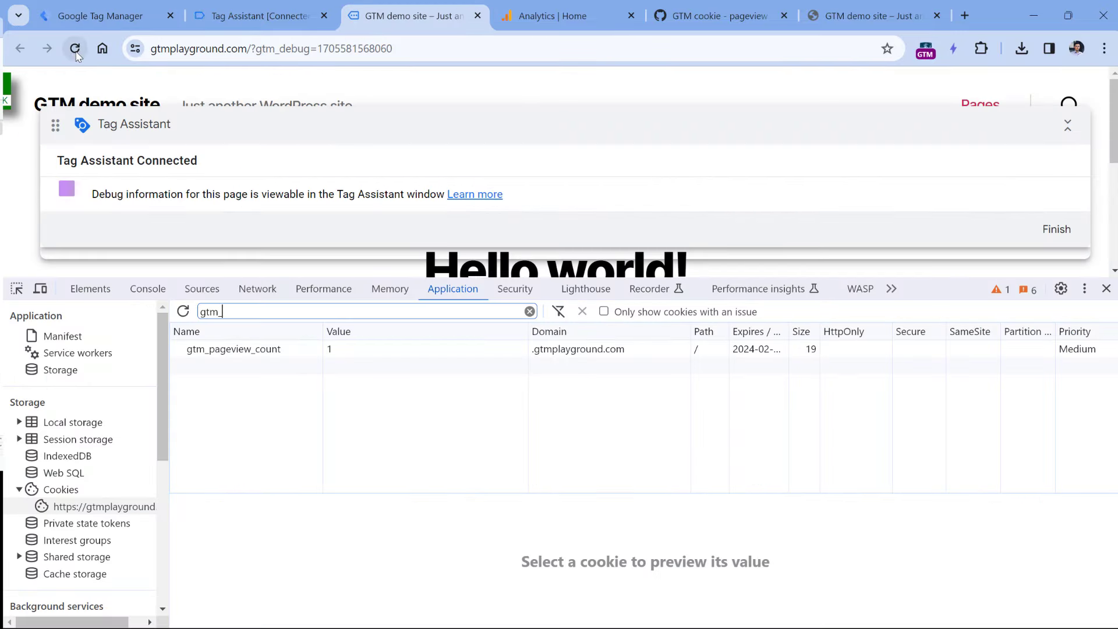
- Reload the demo site so the gtm_pageview_count cookie increments from 1 to 2
{"action": "left_click", "coordinate": [76, 49]}
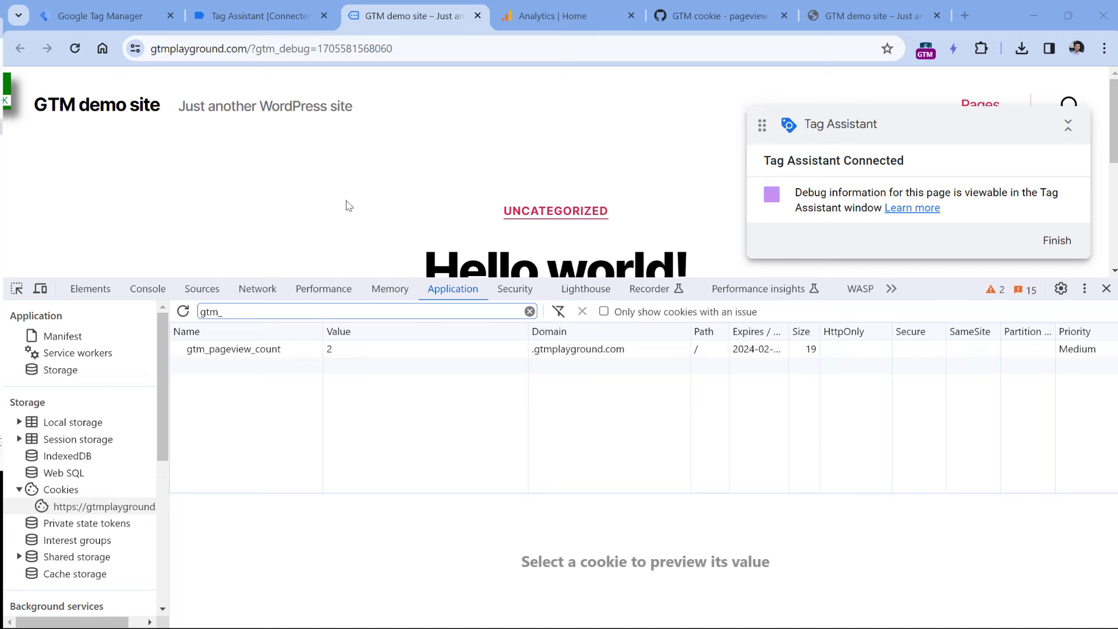
{"action": "mouse_move", "coordinate": [235, 357]}
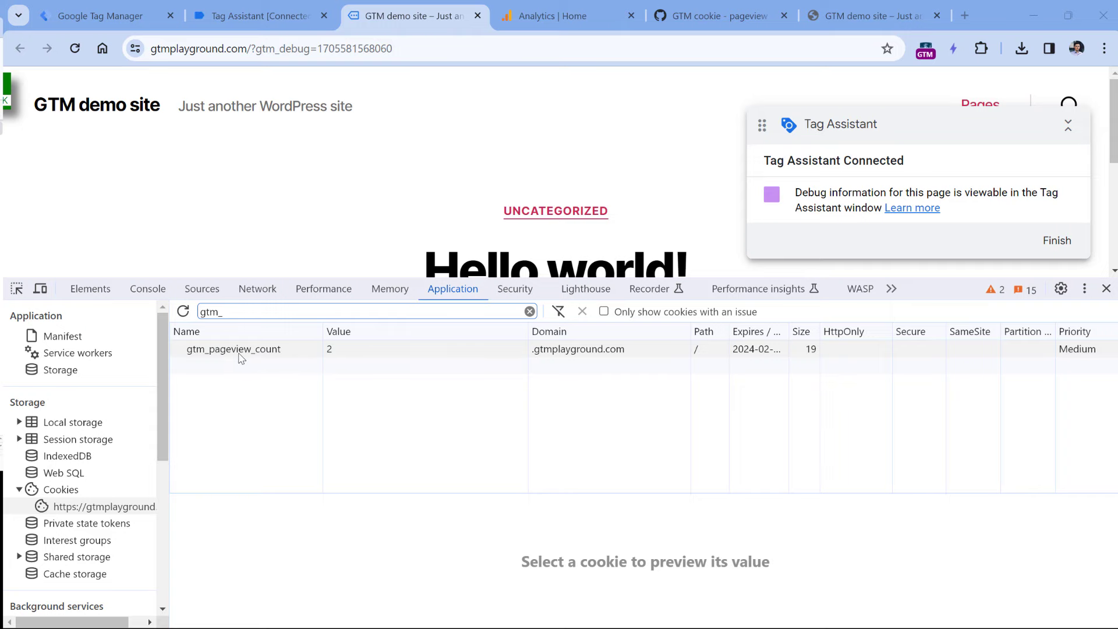
- Inspect the Window Loaded event's Variables in Tag Assistant, then return to the Tag Manager workspace
{"action": "left_click", "coordinate": [257, 16]}
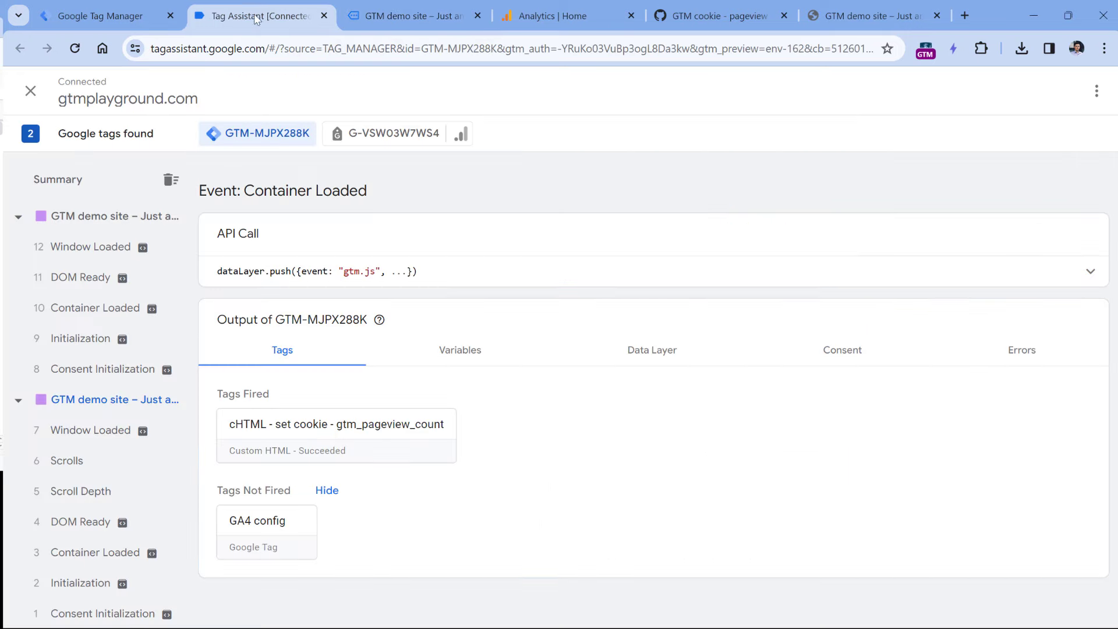
{"action": "left_click", "coordinate": [90, 430]}
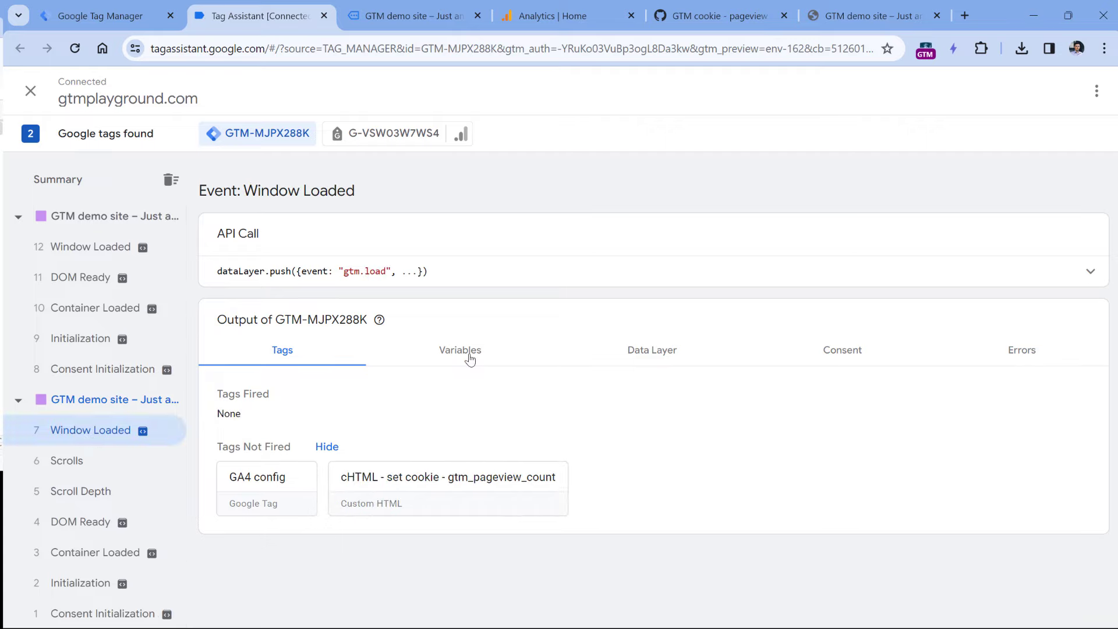
{"action": "left_click", "coordinate": [460, 349]}
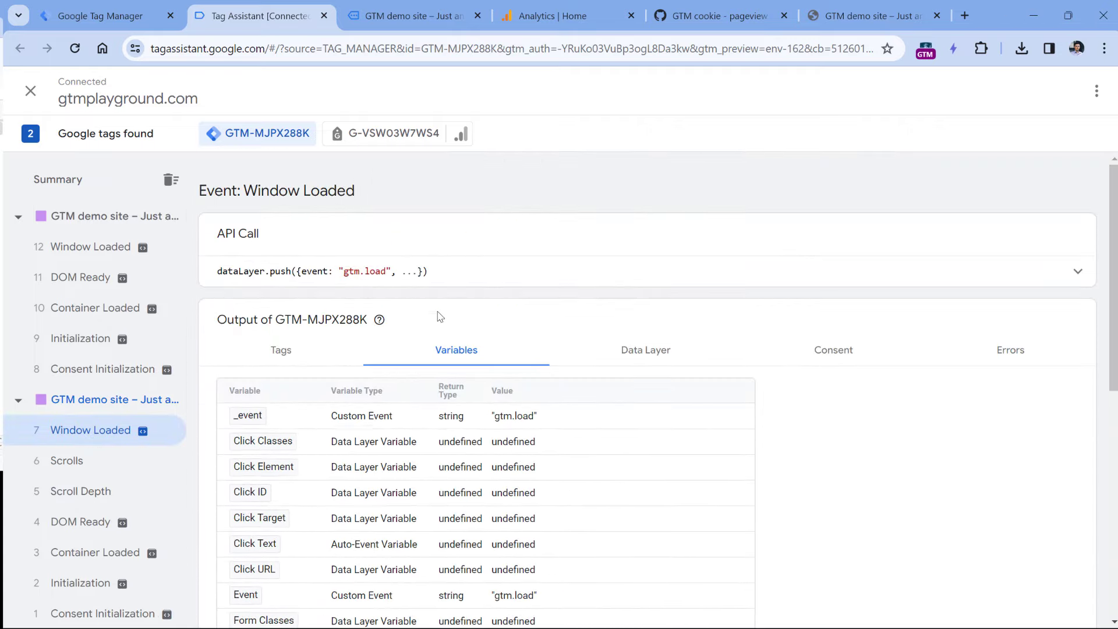
{"action": "left_click", "coordinate": [100, 15]}
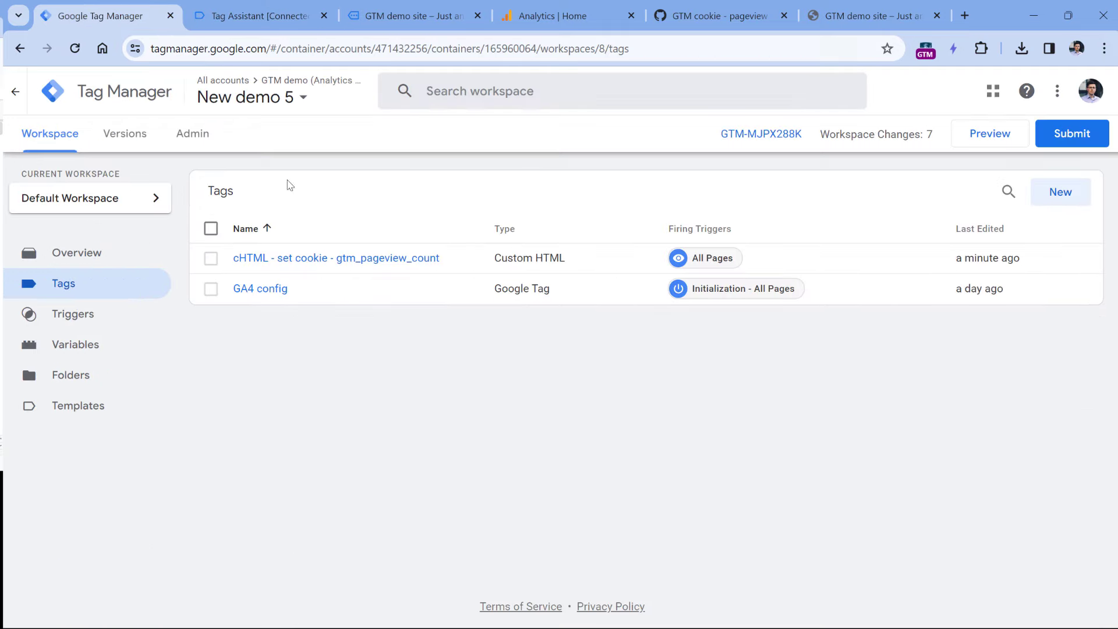
- Create a 1st Party Cookie variable 'cookie - gtm_pageview_count' reading the copied gtm_pageview_count cookie name
{"action": "left_click", "coordinate": [74, 345]}
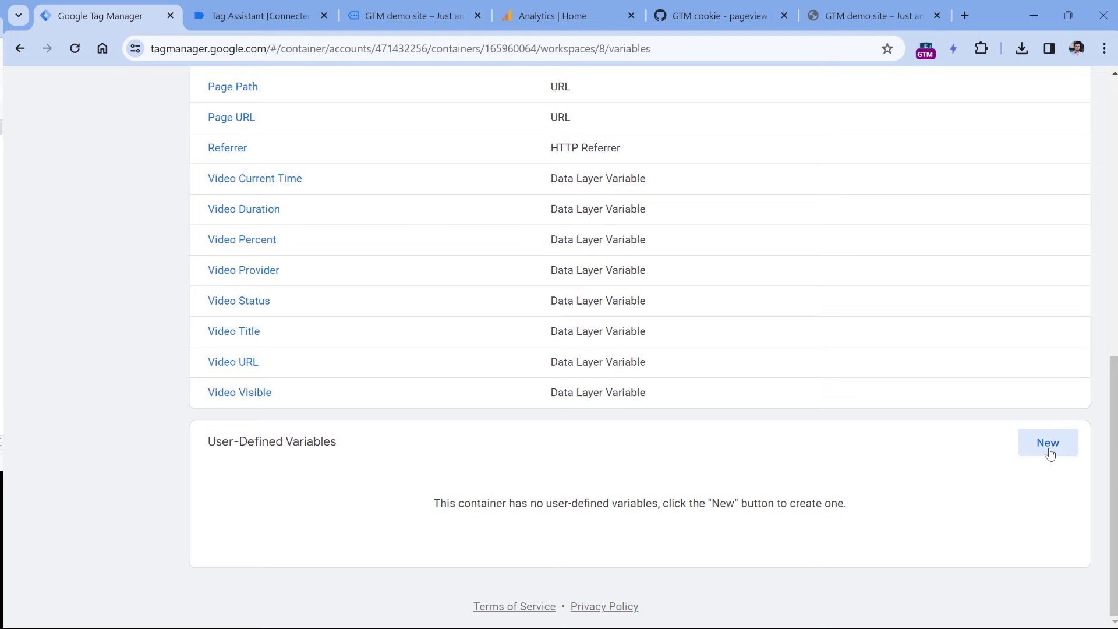
{"action": "left_click", "coordinate": [1048, 443]}
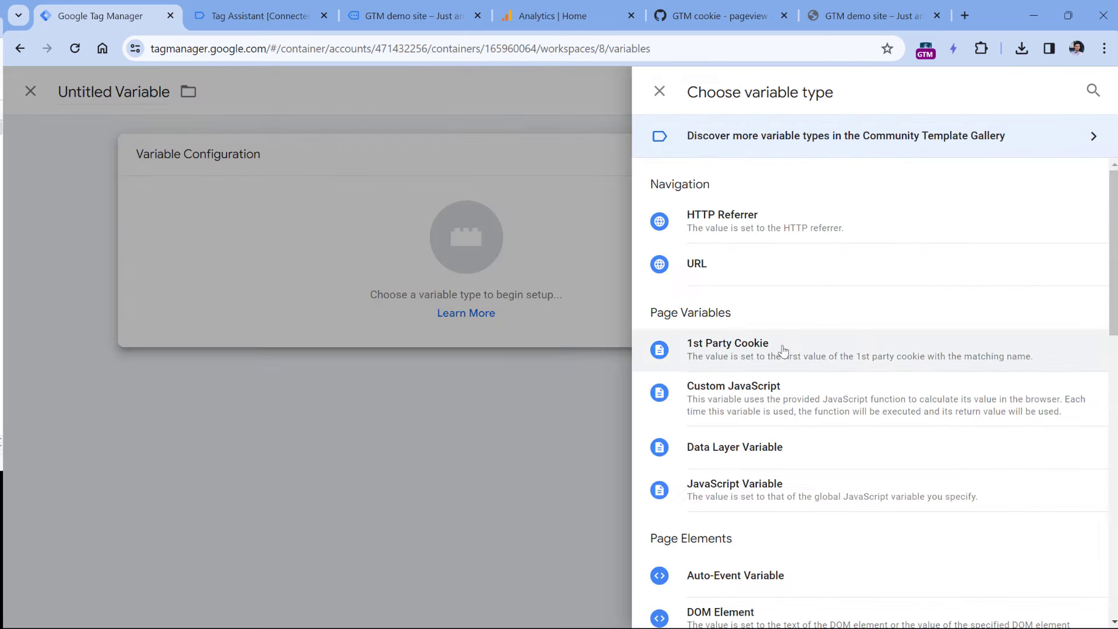
{"action": "left_click", "coordinate": [727, 350]}
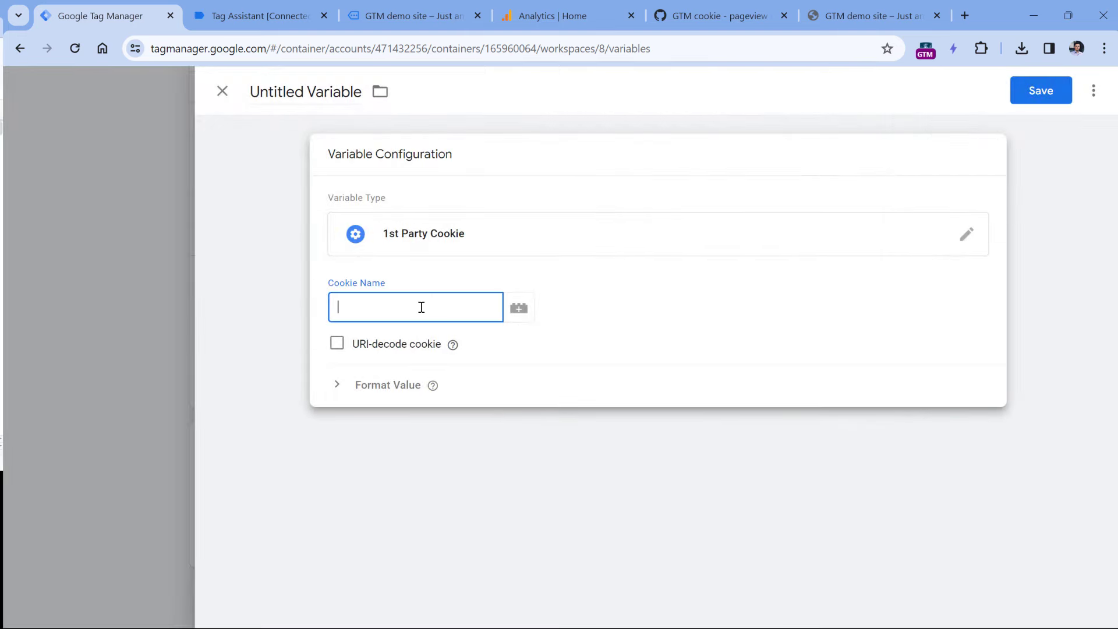
{"action": "left_click", "coordinate": [410, 15]}
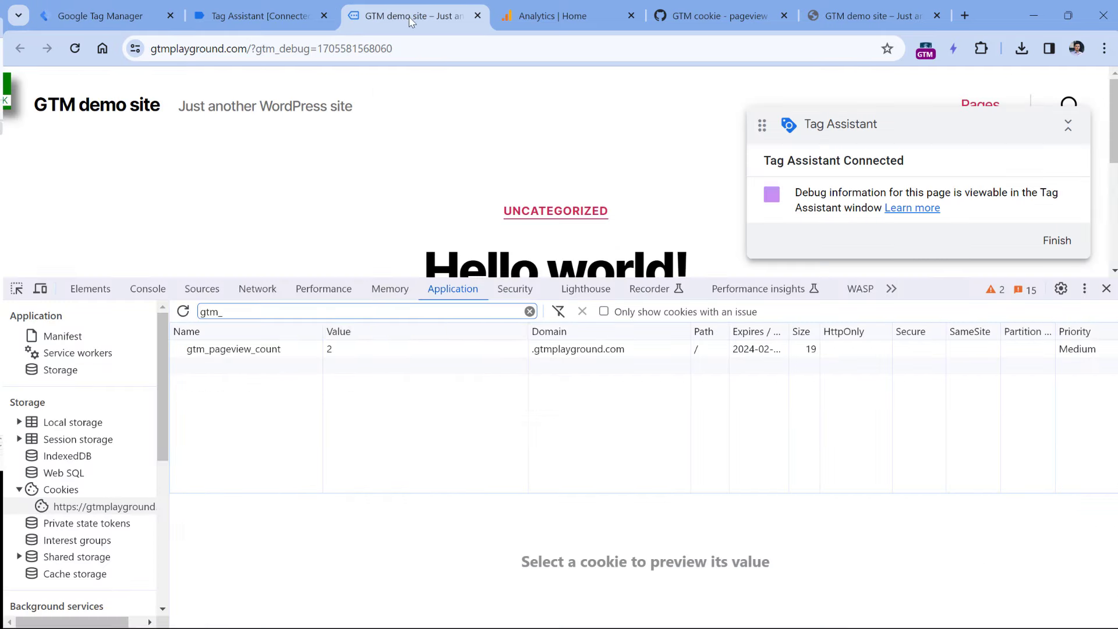
{"action": "right_click", "coordinate": [233, 349]}
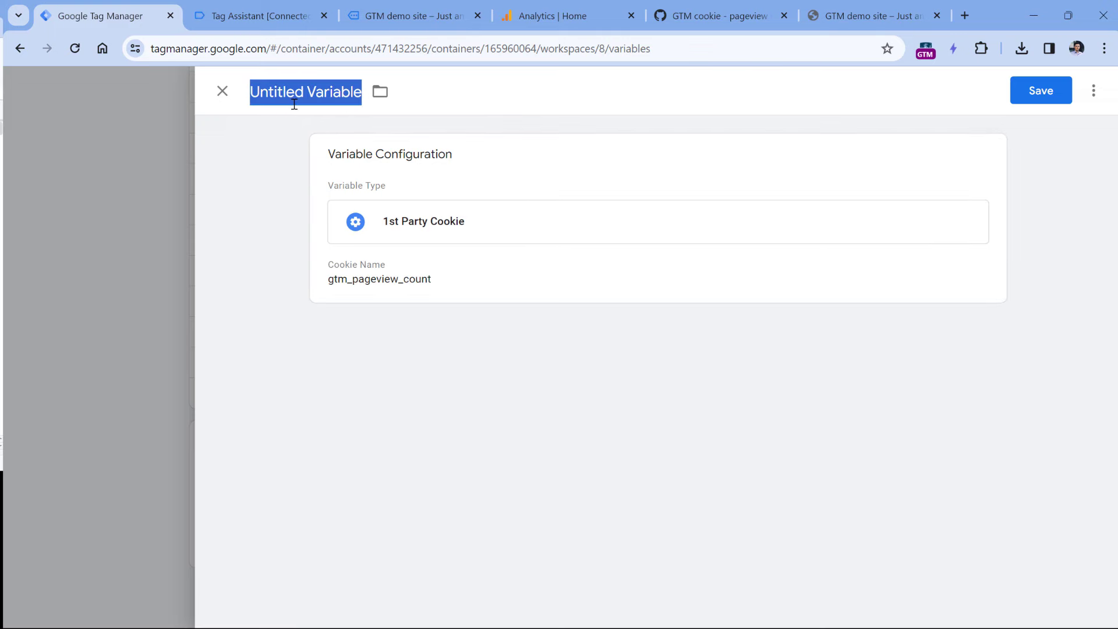
{"action": "type", "text": "cookie - gtm_pageview_count"}
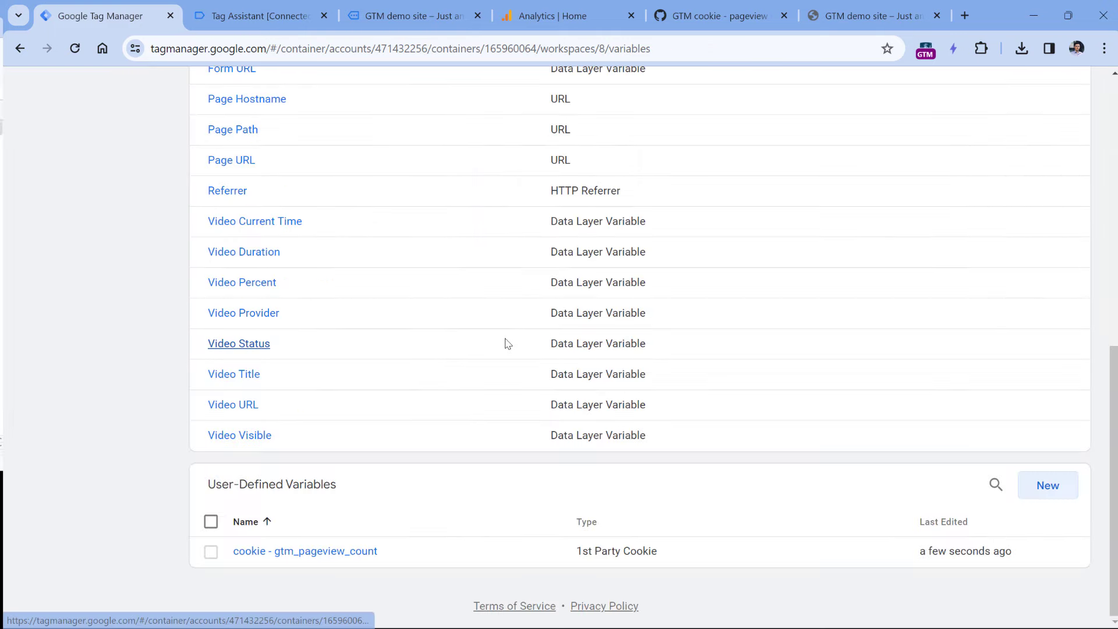
{"action": "scroll", "scroll_direction": "up", "scroll_amount": 3}
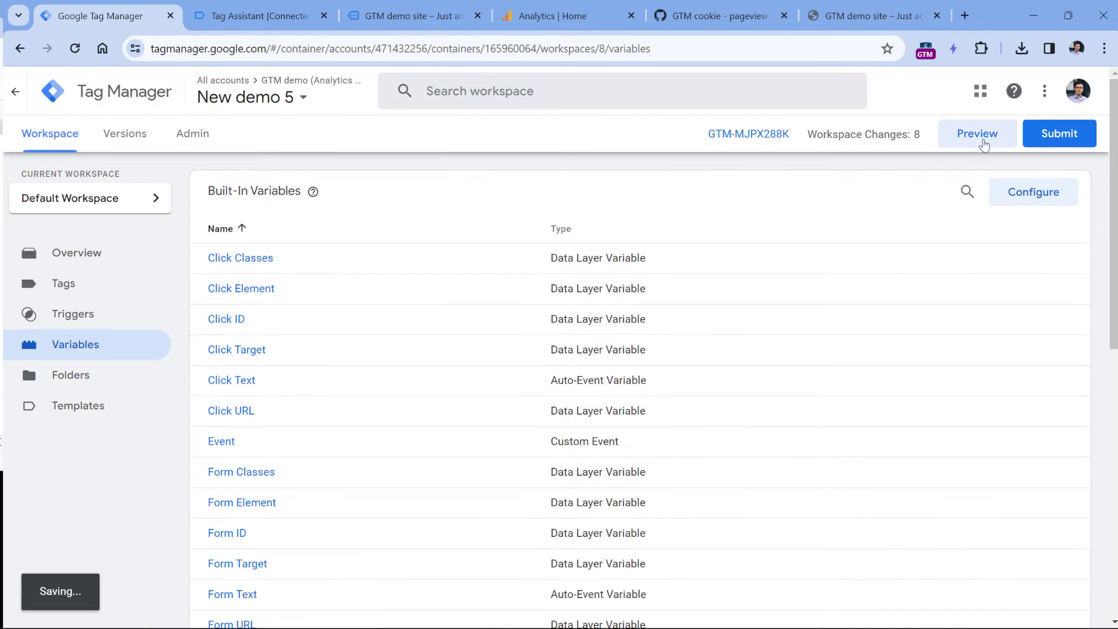
- Re-preview the container and read cookie - gtm_pageview_count at Initialization (2), Container Loaded (3) and Window Loaded
{"action": "left_click", "coordinate": [977, 132]}
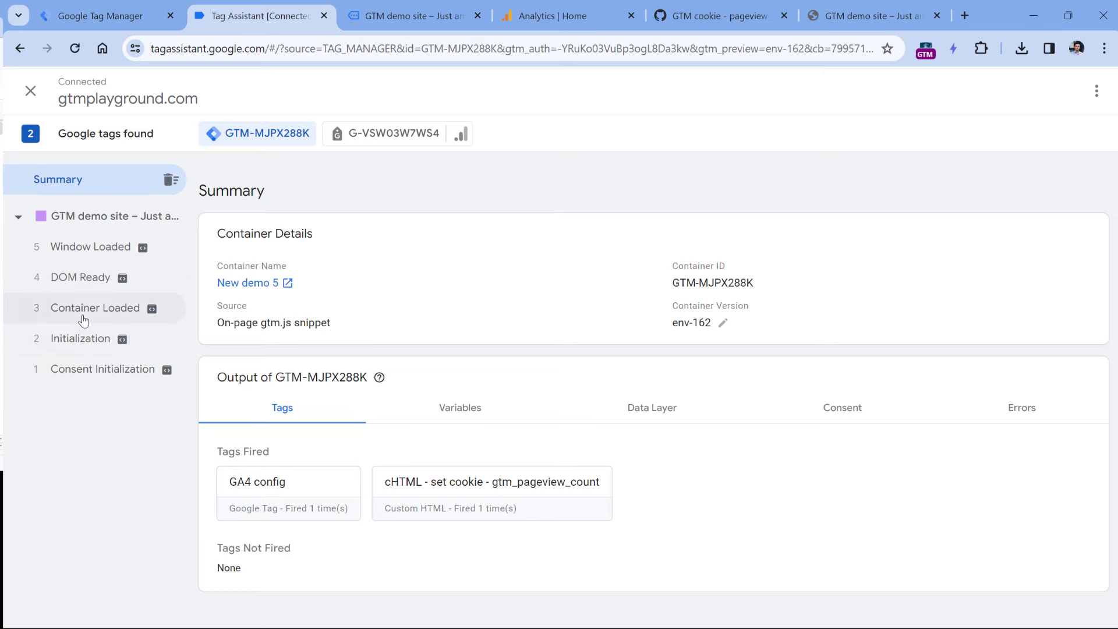
{"action": "left_click", "coordinate": [81, 338]}
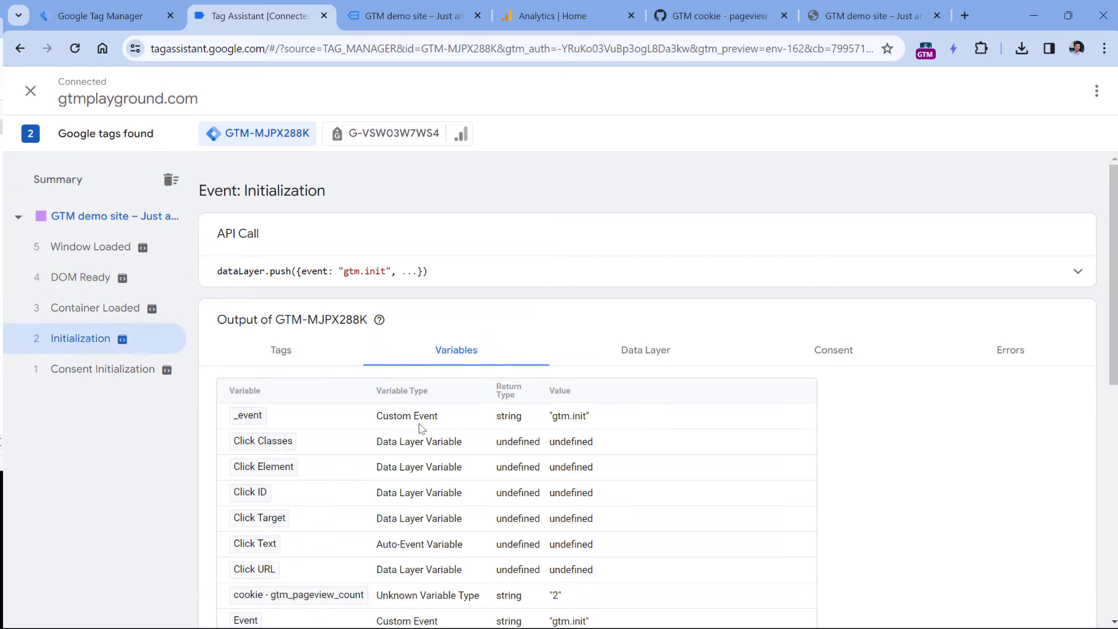
{"action": "scroll", "scroll_direction": "down", "scroll_amount": 3}
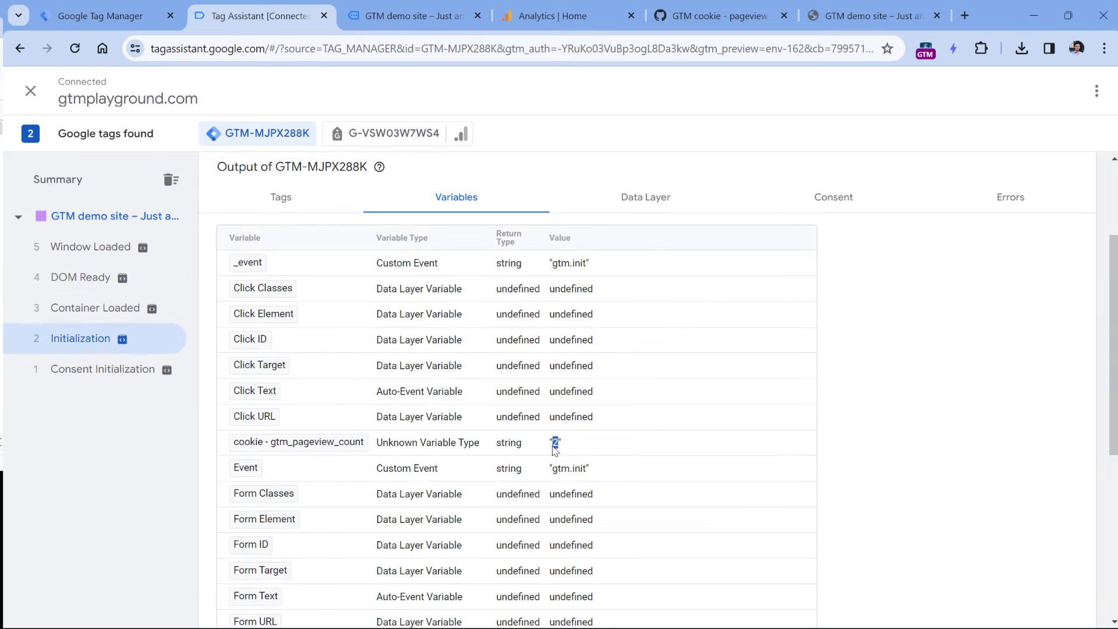
{"action": "mouse_move", "coordinate": [85, 314]}
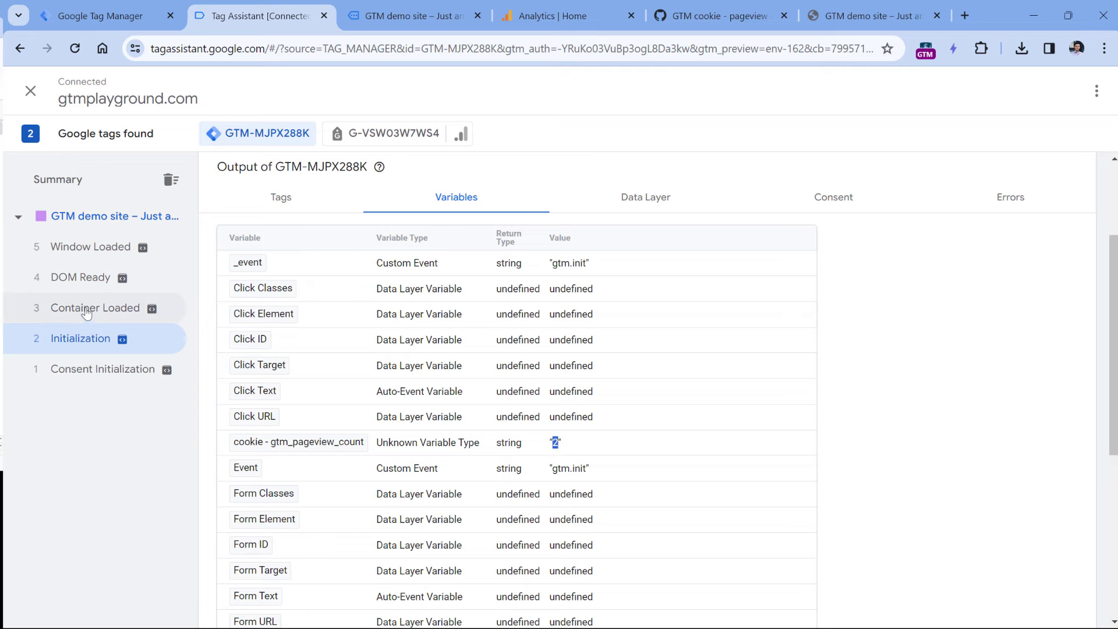
{"action": "left_click", "coordinate": [94, 307]}
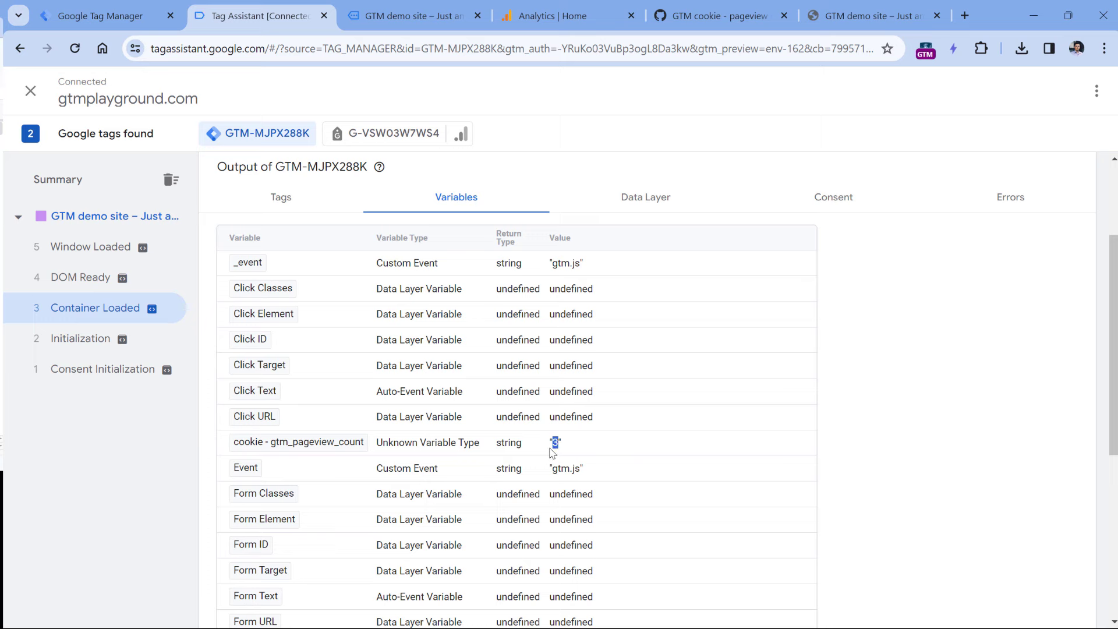
{"action": "mouse_move", "coordinate": [310, 275]}
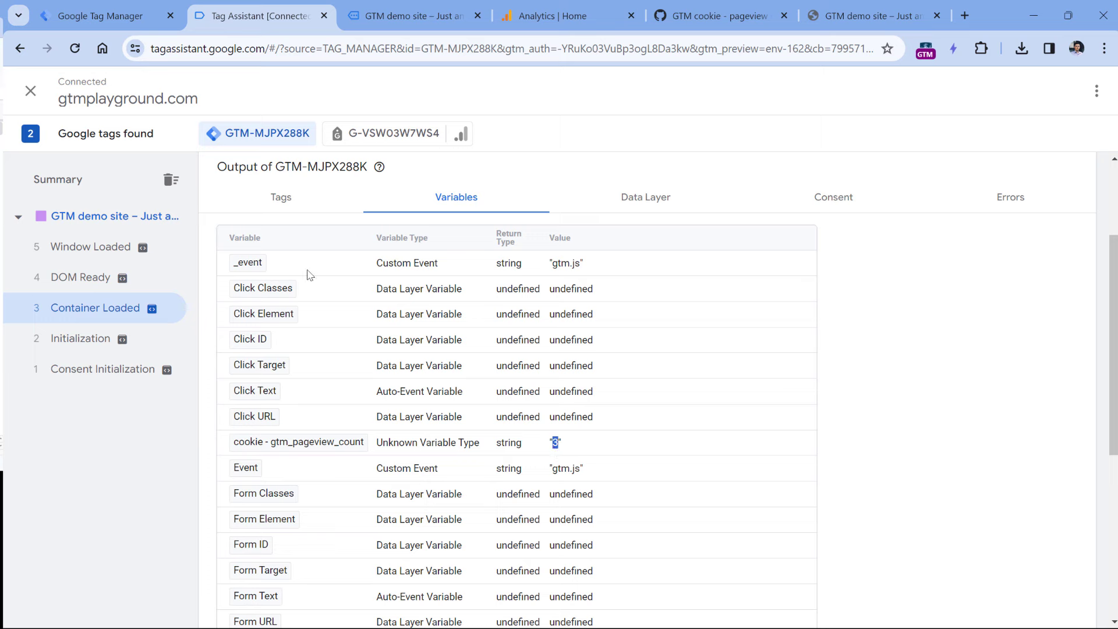
{"action": "mouse_move", "coordinate": [265, 269]}
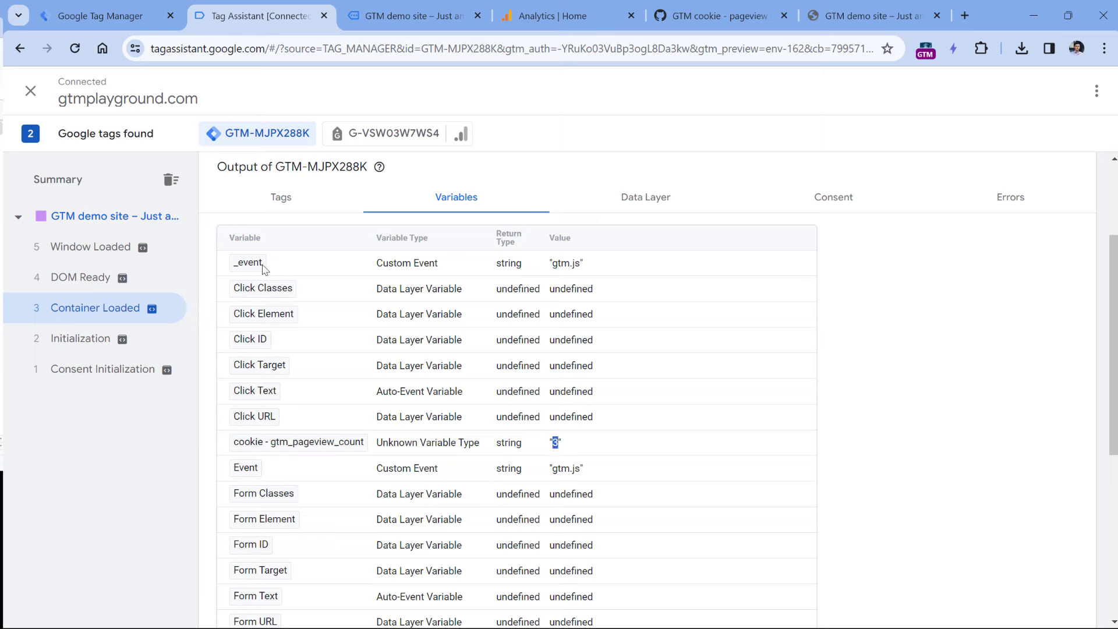
{"action": "mouse_move", "coordinate": [89, 246]}
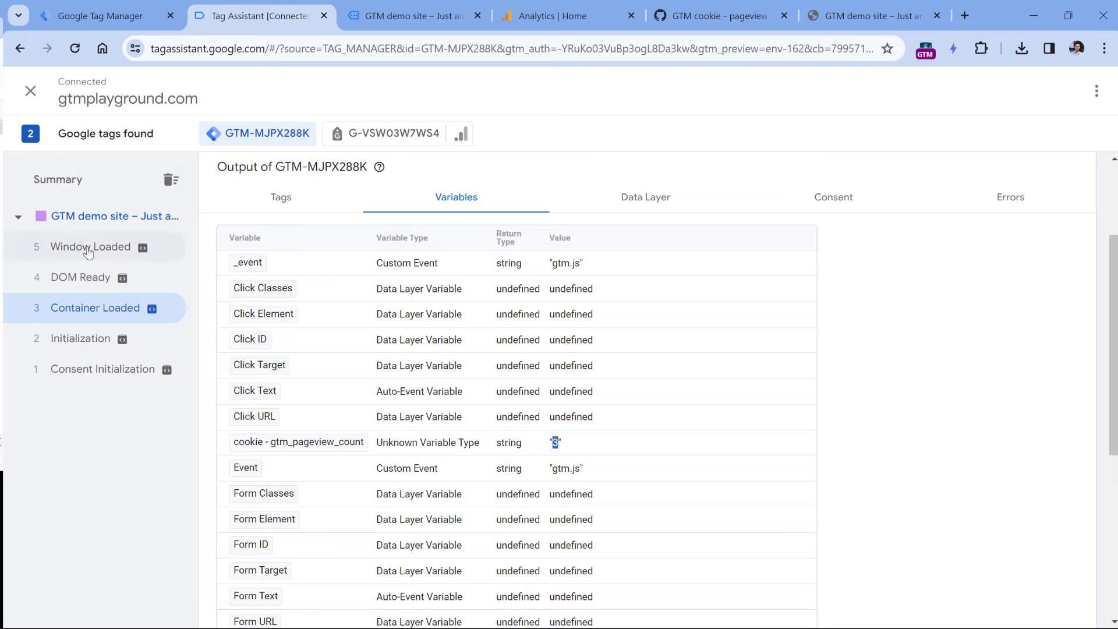
{"action": "left_click", "coordinate": [91, 246]}
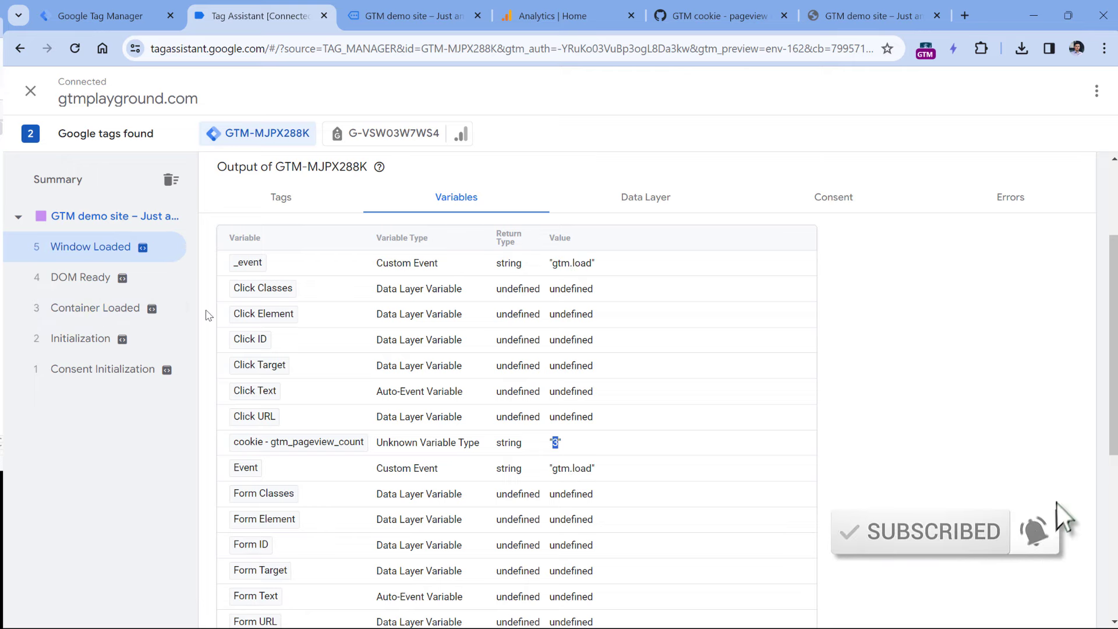
{"action": "mouse_move", "coordinate": [184, 316]}
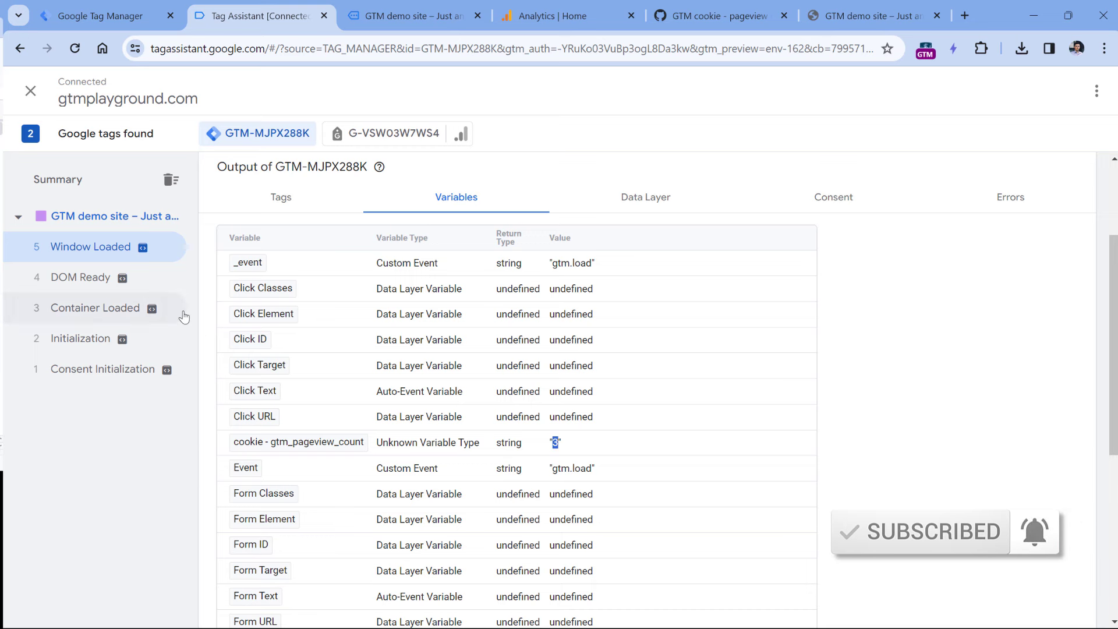
{"action": "mouse_move", "coordinate": [563, 444]}
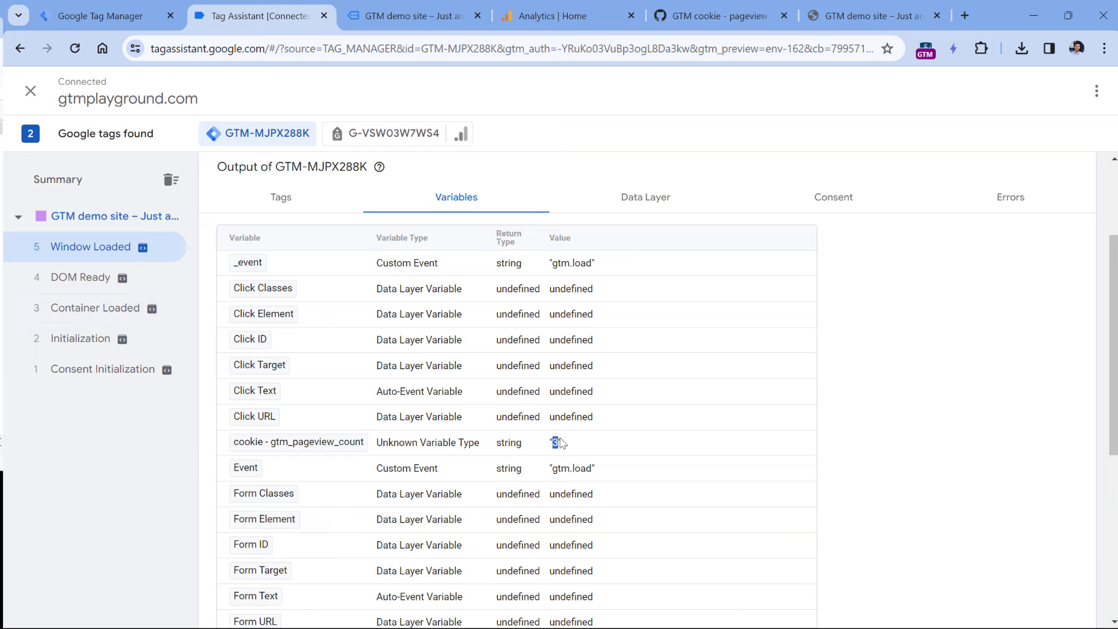
- Start a new Window Loaded trigger restricted to some window loaded events
{"action": "left_click", "coordinate": [101, 16]}
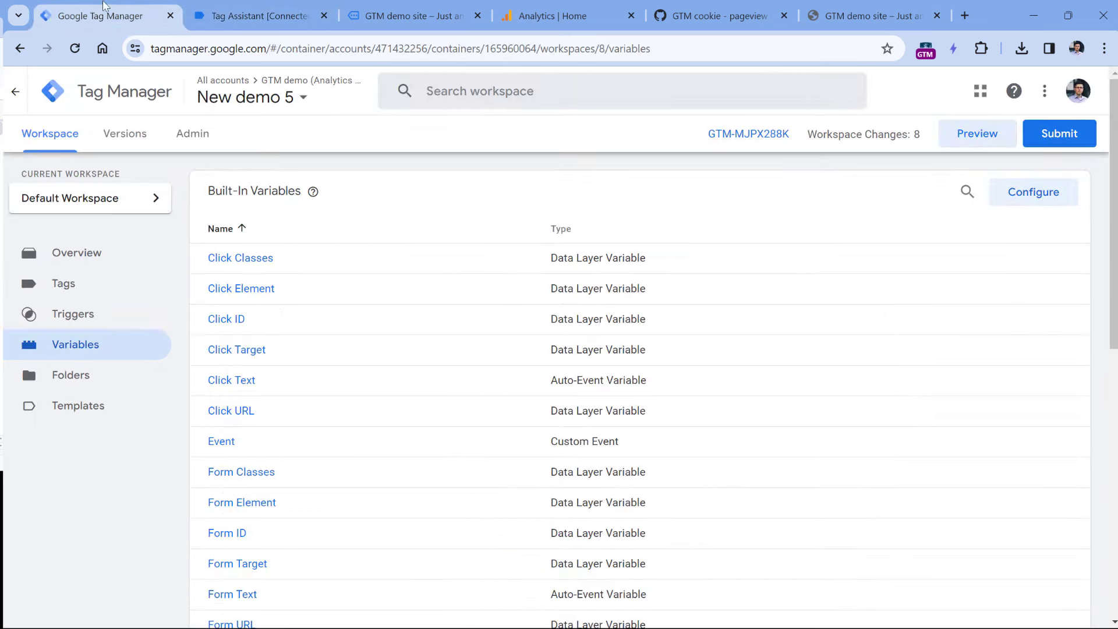
{"action": "left_click", "coordinate": [72, 314]}
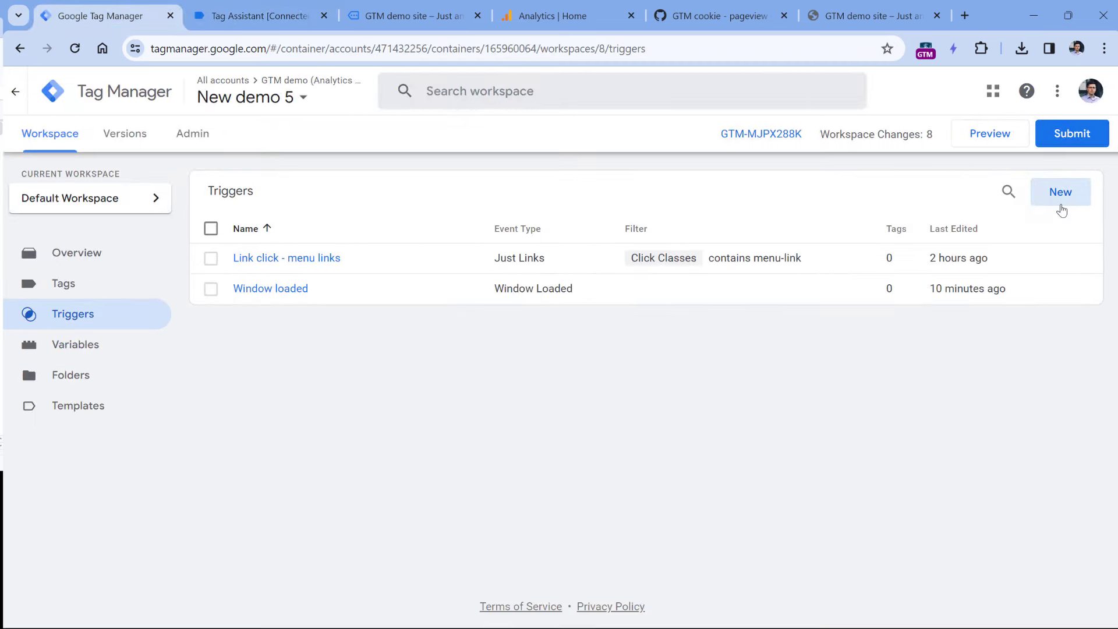
{"action": "left_click", "coordinate": [1060, 192]}
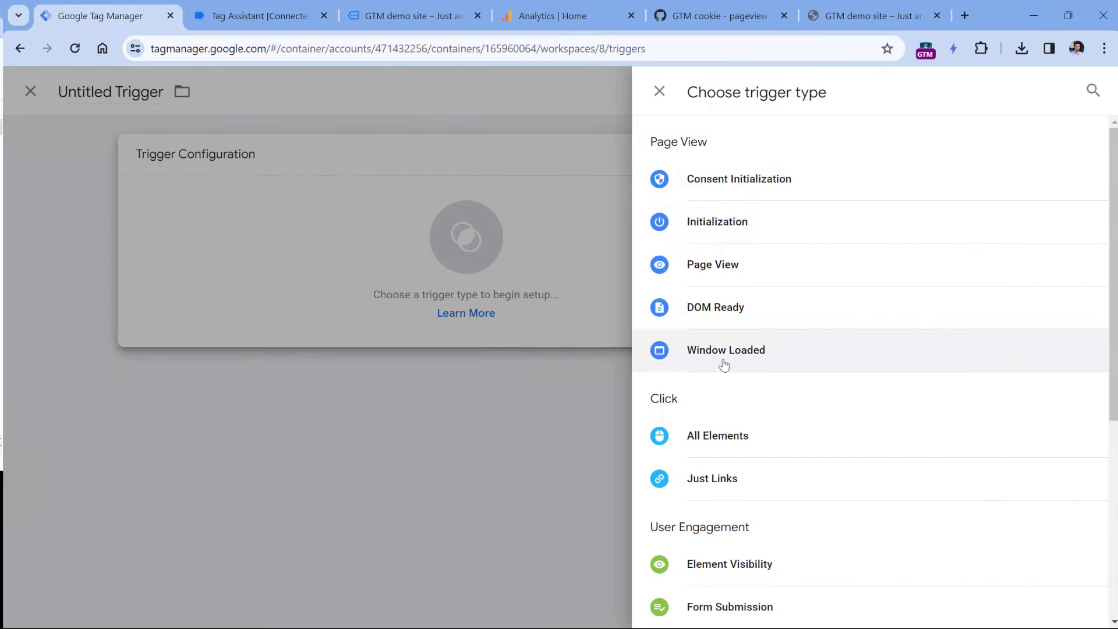
{"action": "left_click", "coordinate": [726, 350]}
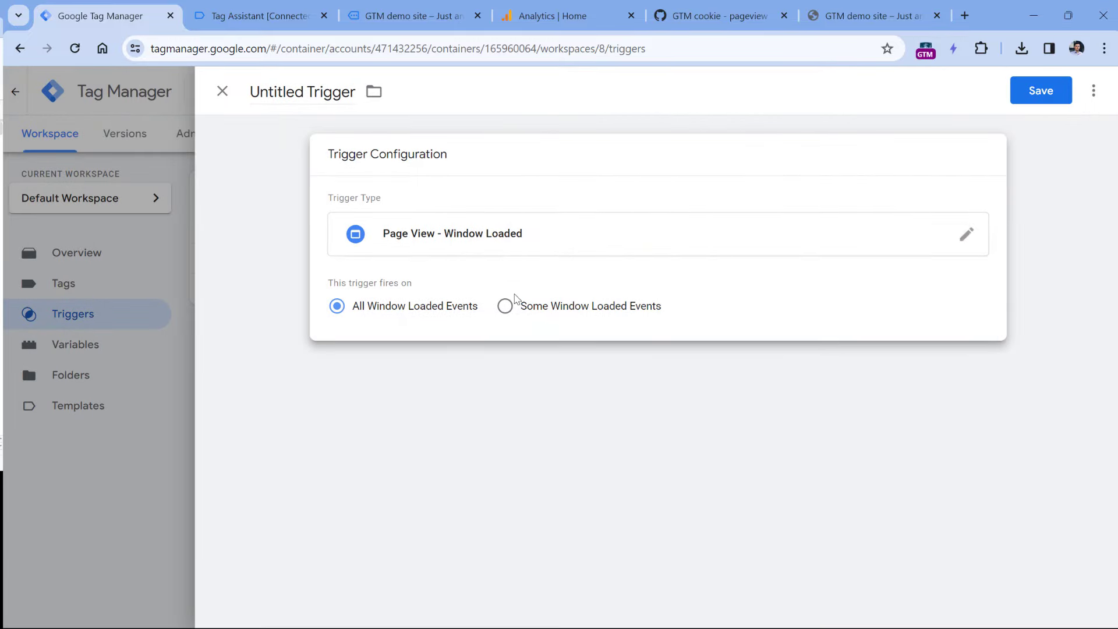
{"action": "left_click", "coordinate": [505, 306]}
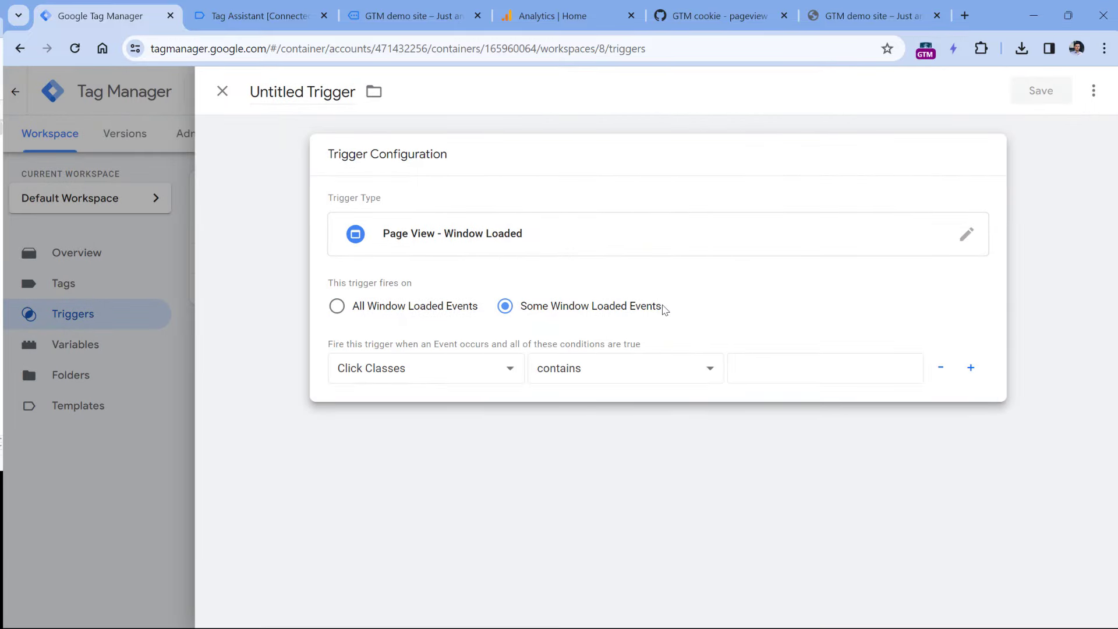
- Set the condition gtm_pageview_count equals 3, name it 'Window loaded - 3rd pageview' and save
{"action": "left_click", "coordinate": [426, 368]}
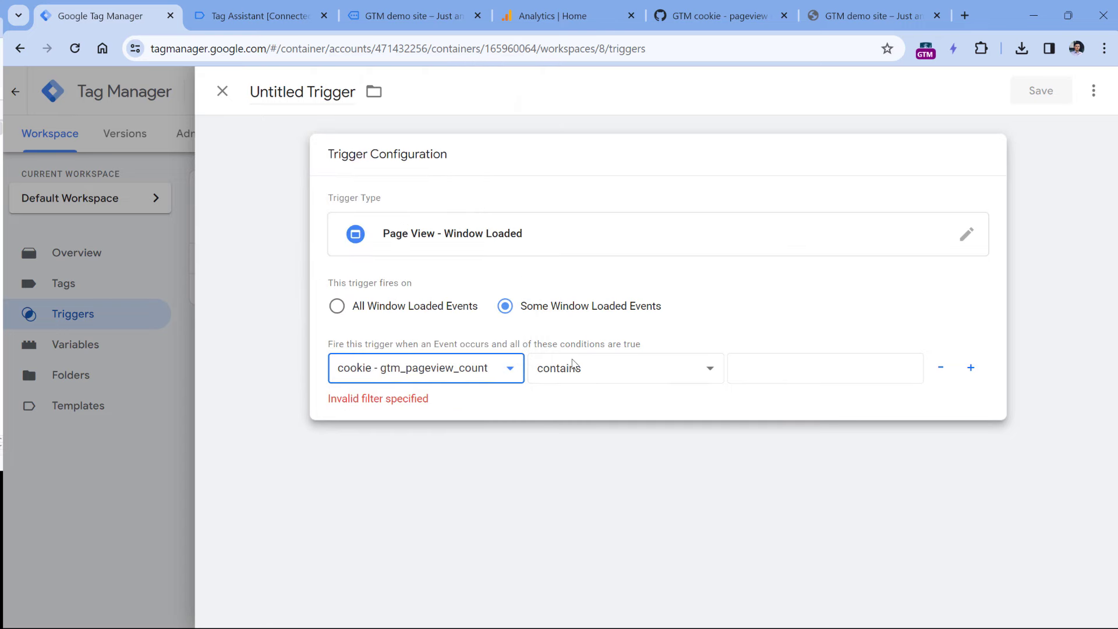
{"action": "left_click", "coordinate": [625, 367]}
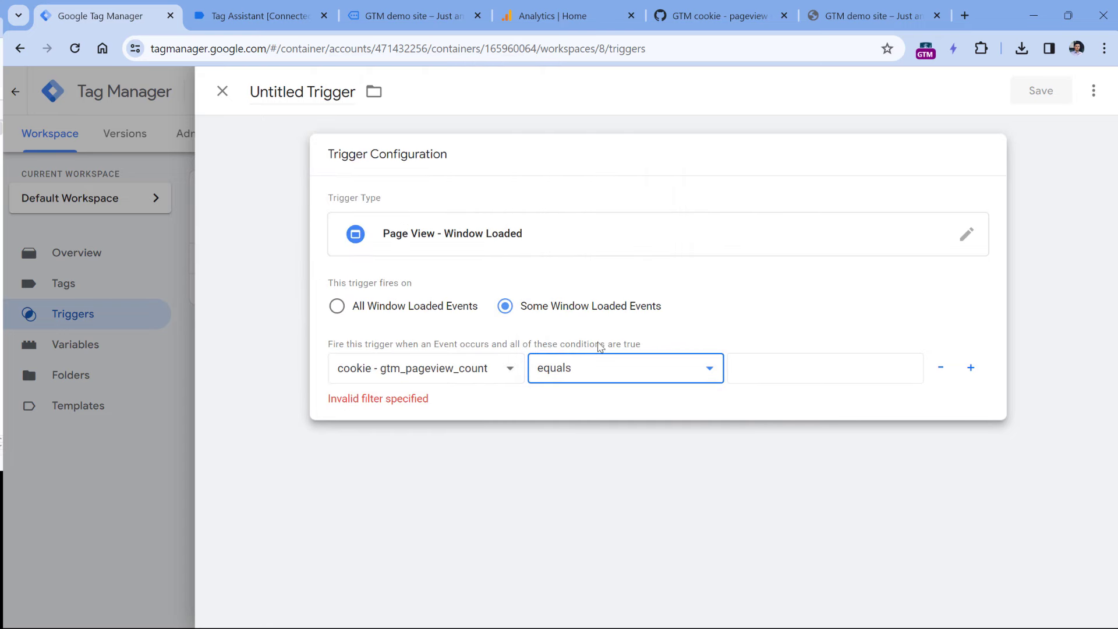
{"action": "type", "text": "3"}
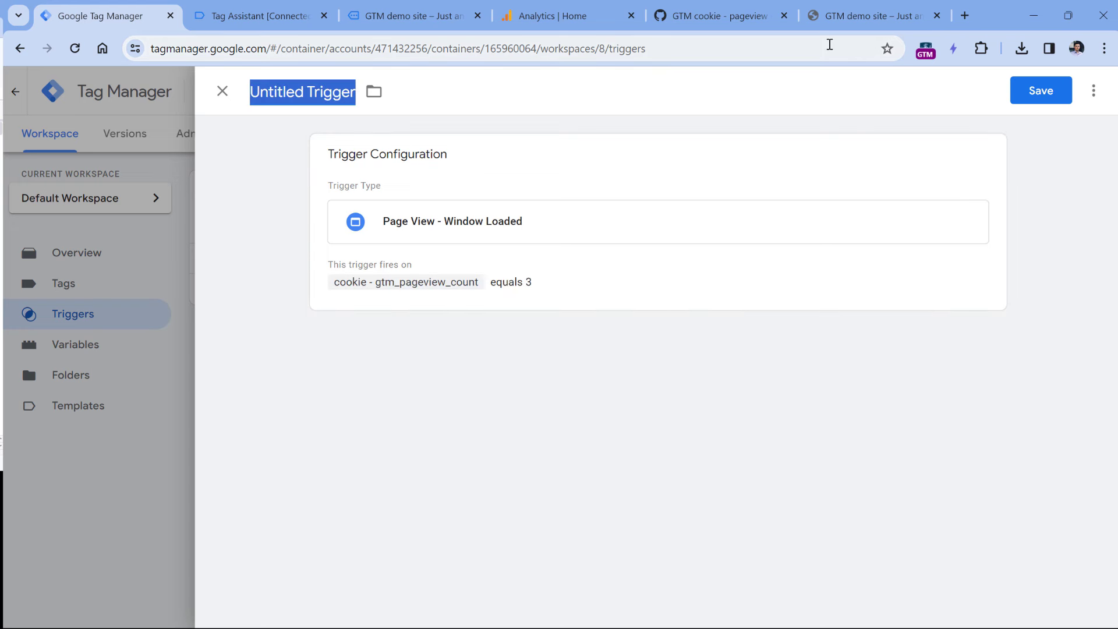
{"action": "type", "text": "Window loaded"}
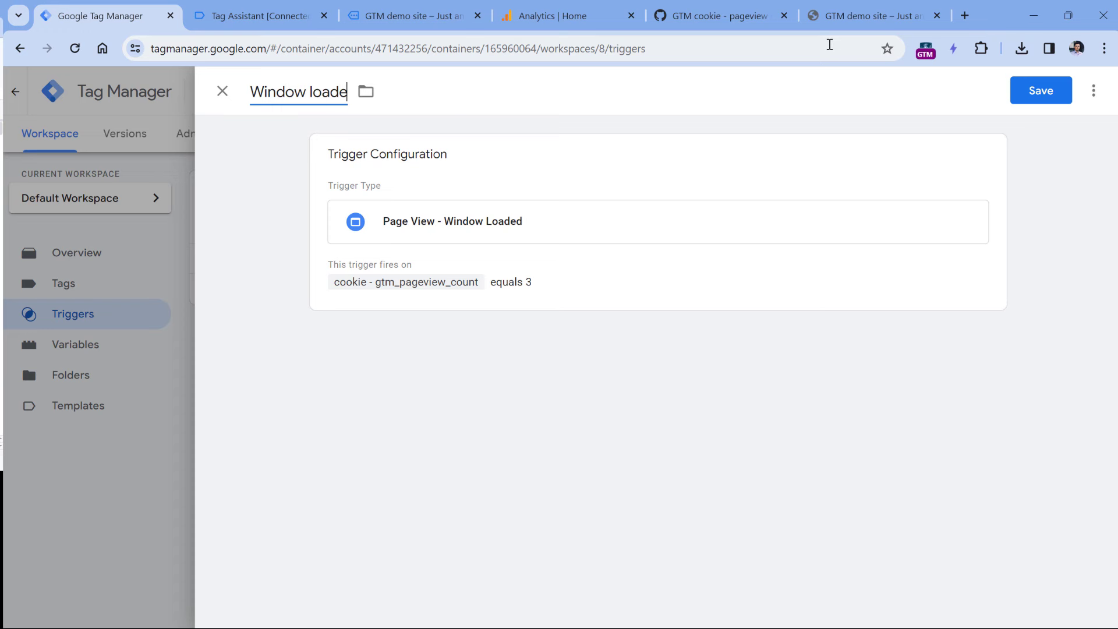
{"action": "left_click", "coordinate": [1041, 91]}
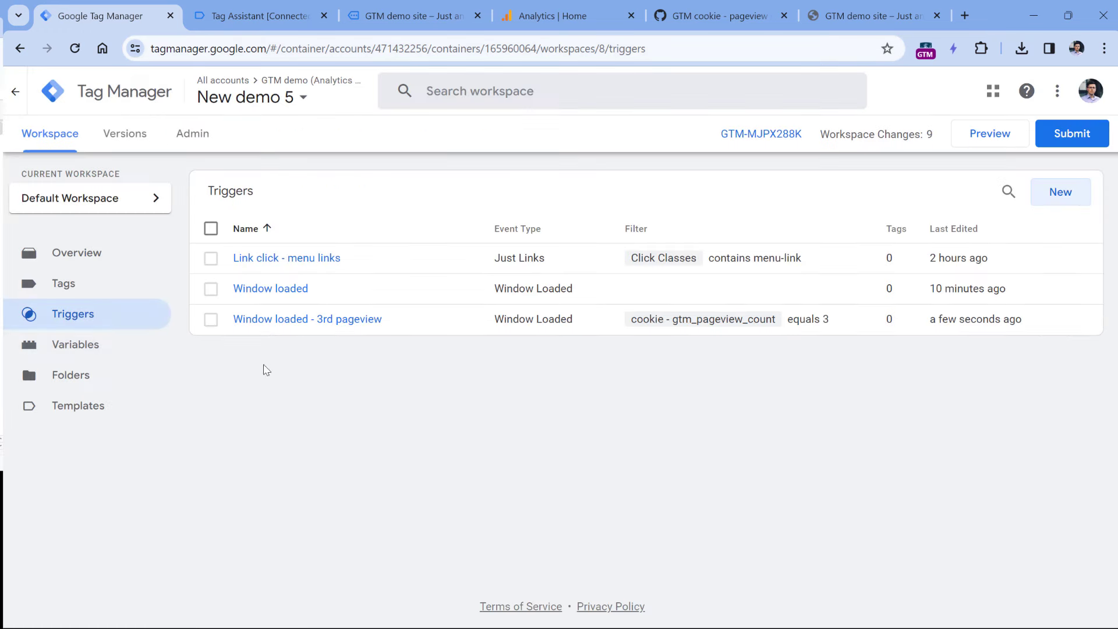
- Create a new tag of type Google Analytics: GA4 Event, ready for its measurement ID
{"action": "left_click", "coordinate": [62, 283]}
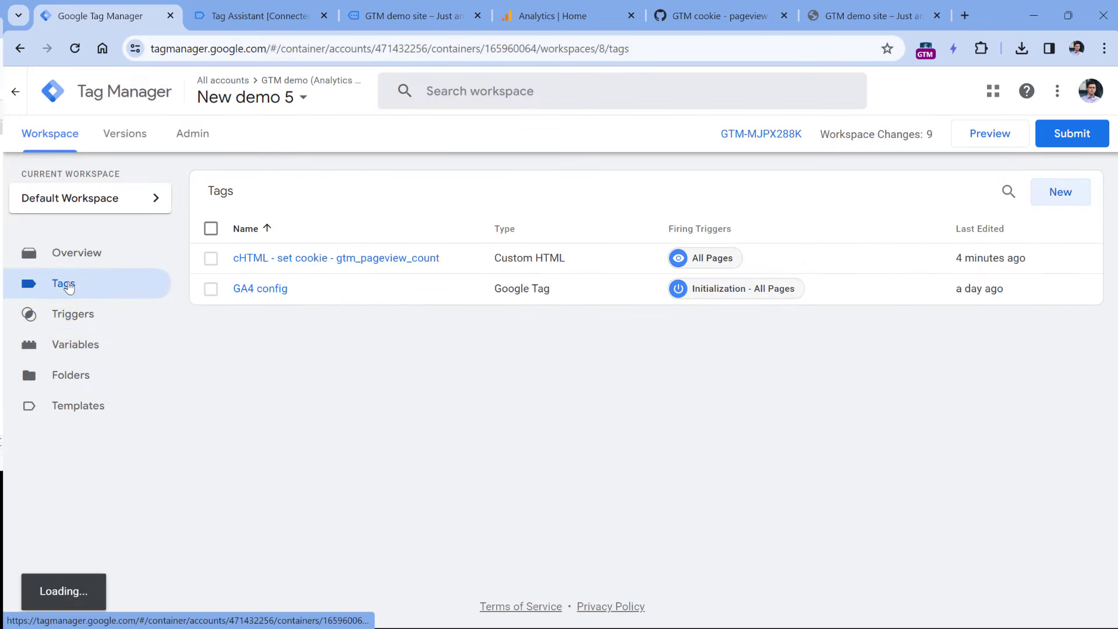
{"action": "left_click", "coordinate": [1060, 193]}
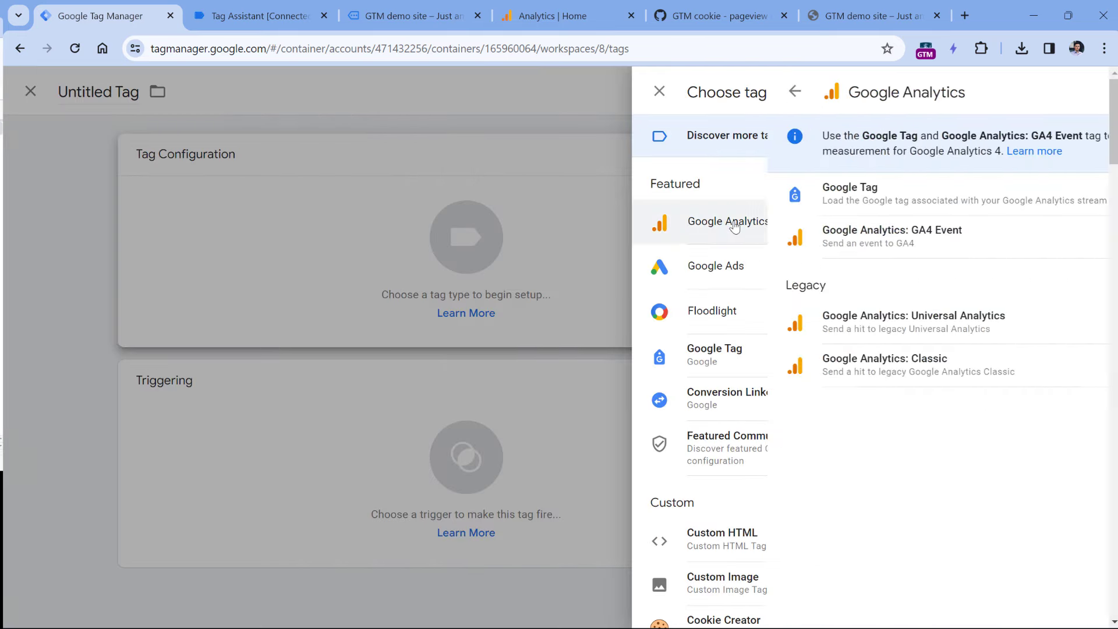
{"action": "left_click", "coordinate": [891, 236]}
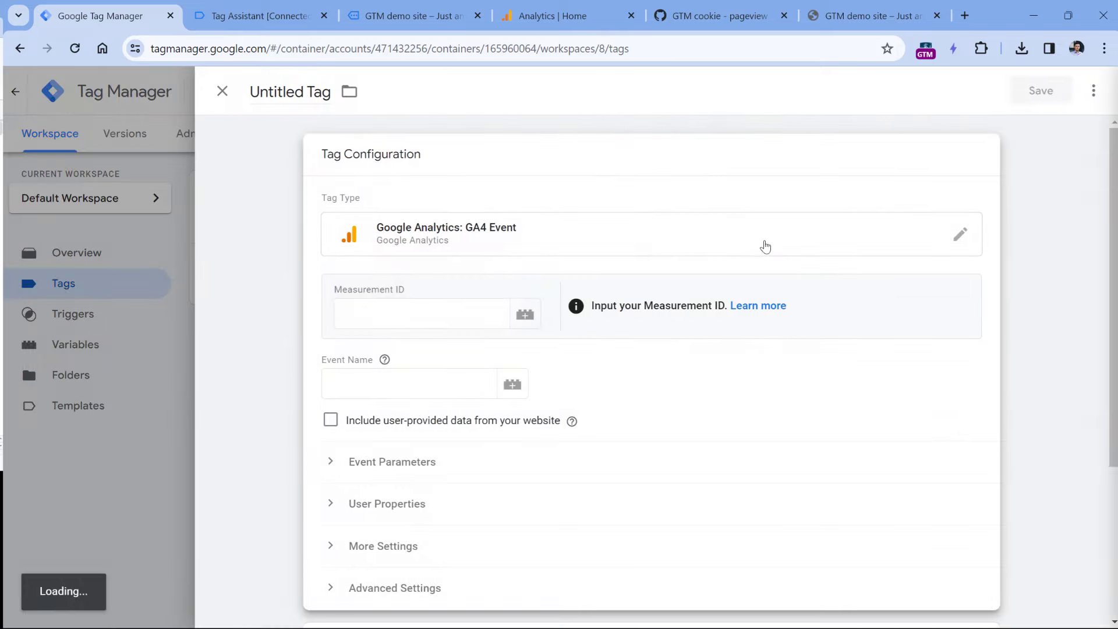
{"action": "left_click", "coordinate": [421, 314]}
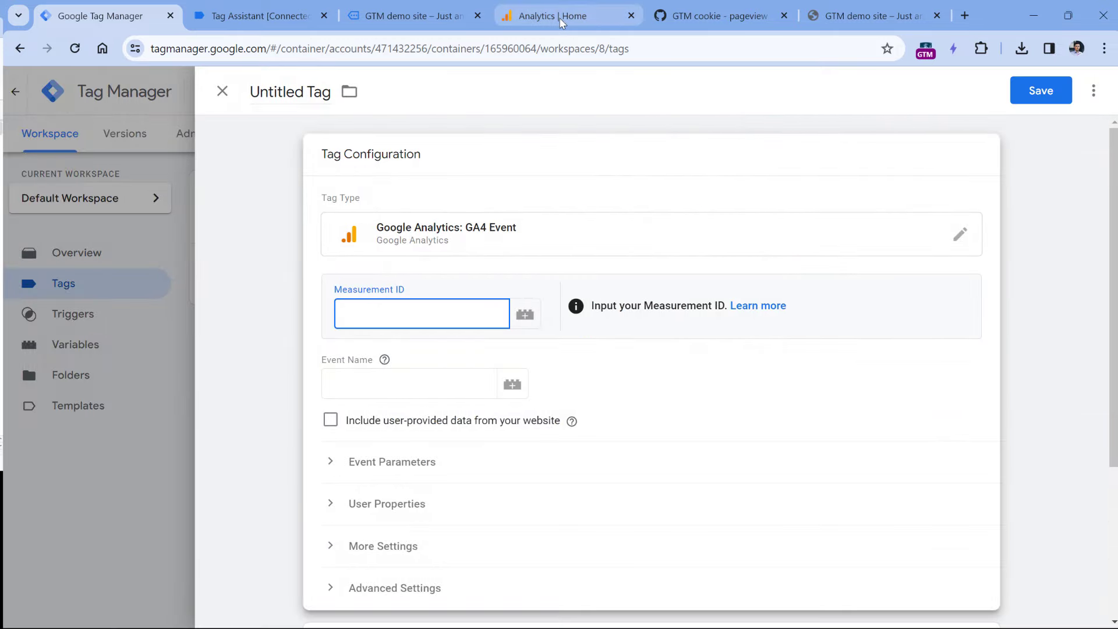
- Copy measurement ID G-VSW03W7WS4 from the GTM Sandbox website stream in GA4 Admin
{"action": "left_click", "coordinate": [570, 16]}
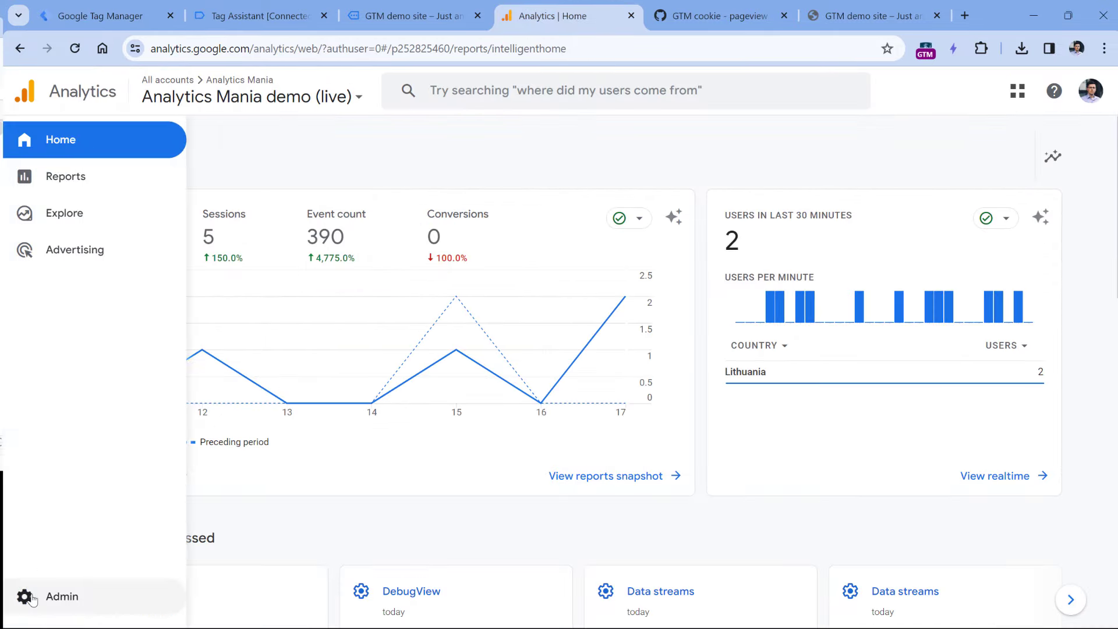
{"action": "left_click", "coordinate": [62, 597]}
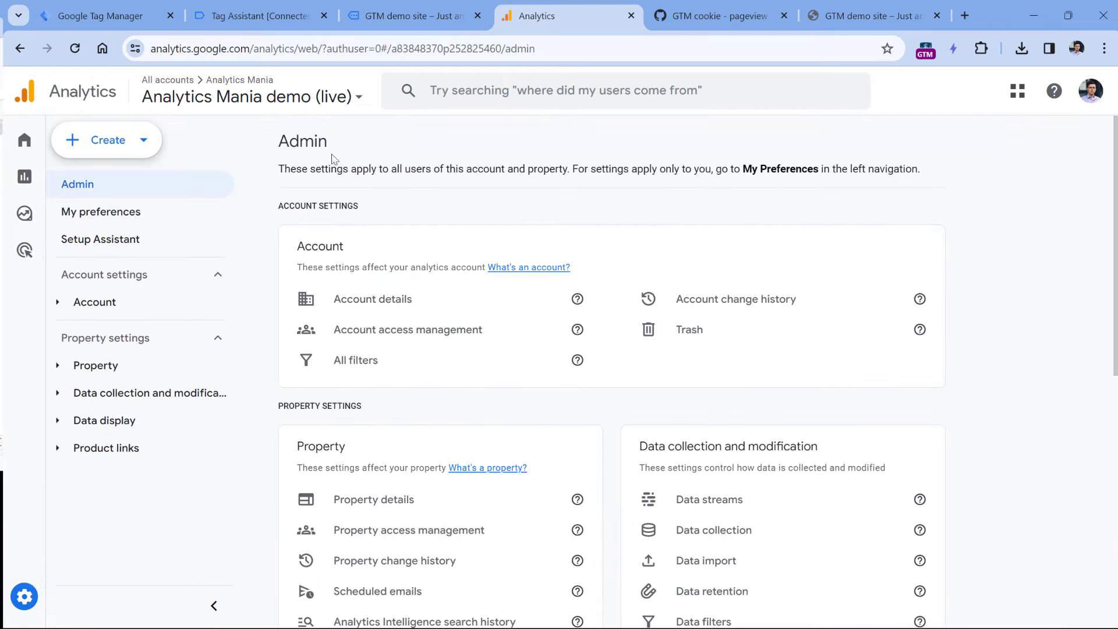
{"action": "left_click", "coordinate": [709, 499]}
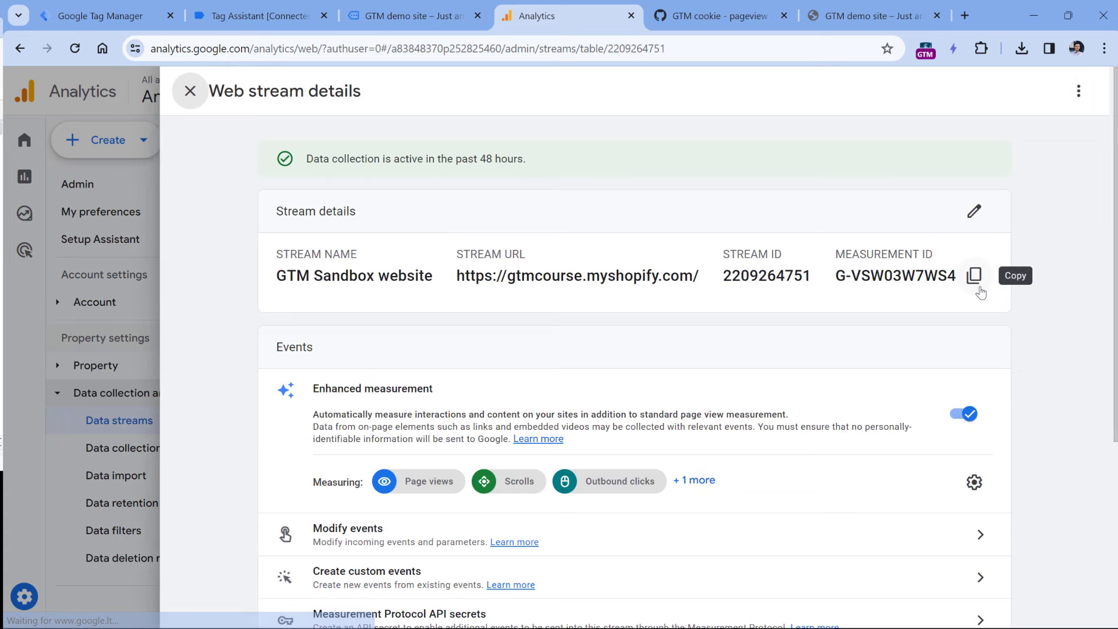
{"action": "left_click", "coordinate": [100, 15]}
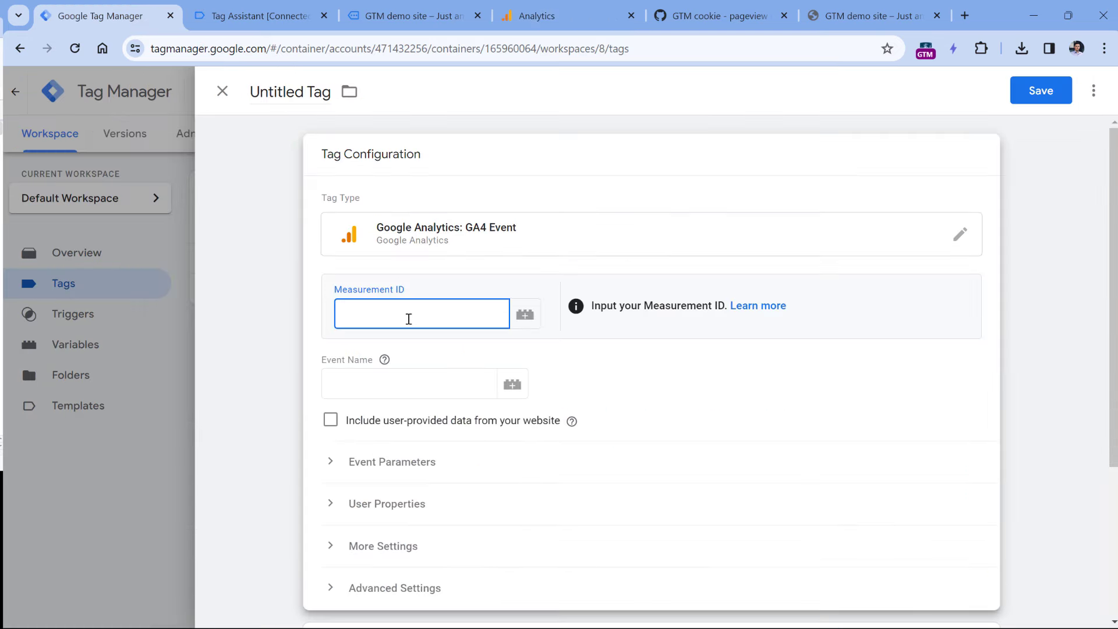
- Fill the GA4 Event tag with measurement ID G-VSW03W7WS4 and event name third_pageview
{"action": "type", "text": "G-VSW03W7WS4"}
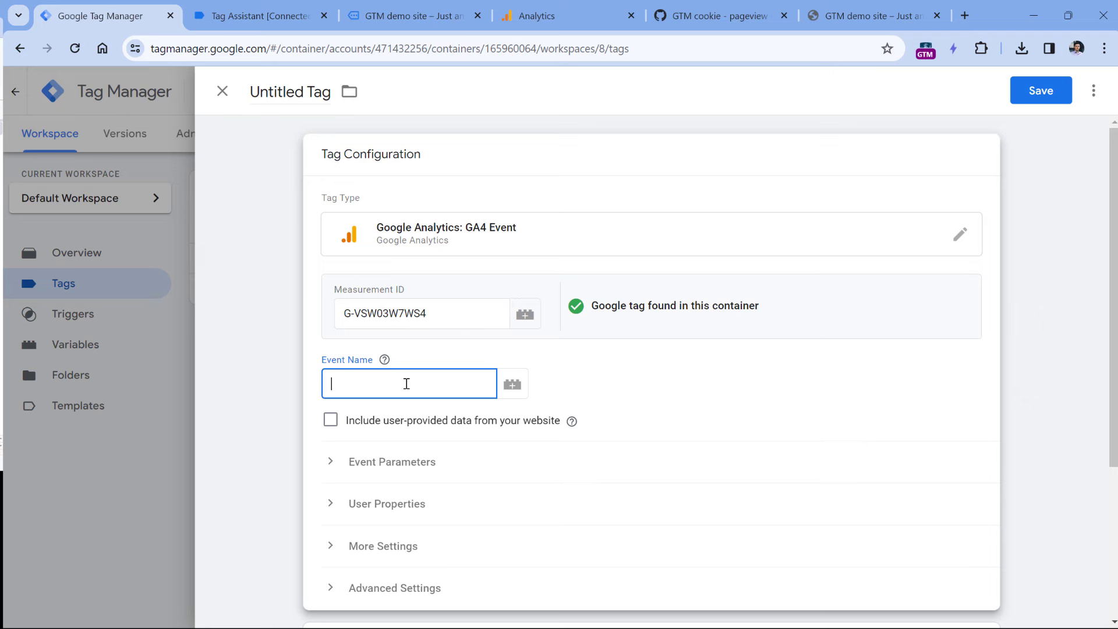
{"action": "type", "text": "third_pageview"}
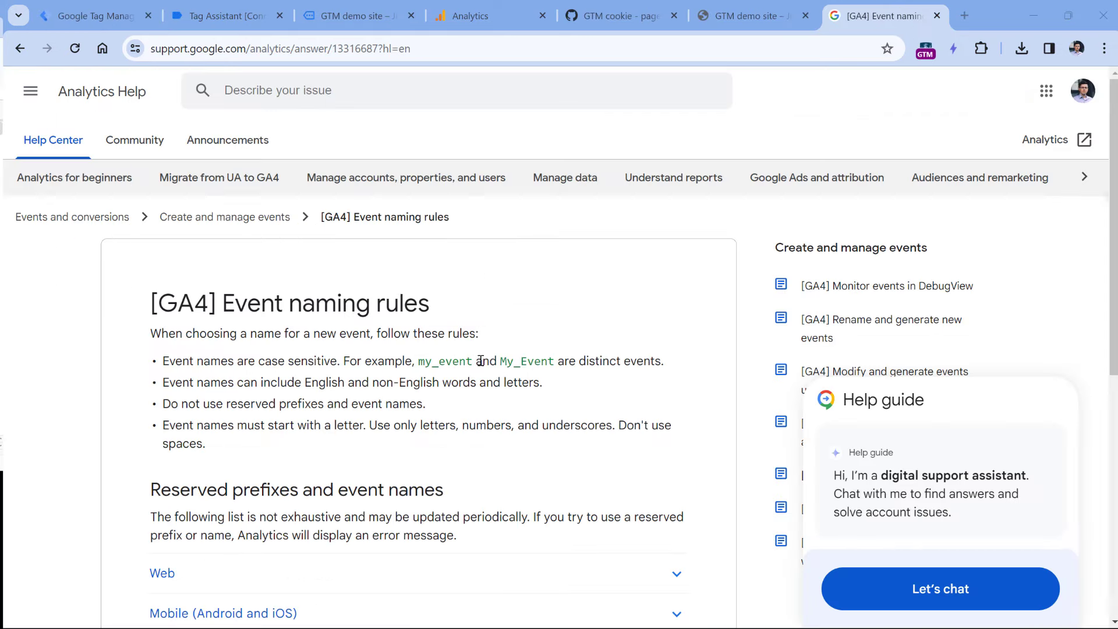
{"action": "mouse_move", "coordinate": [448, 310]}
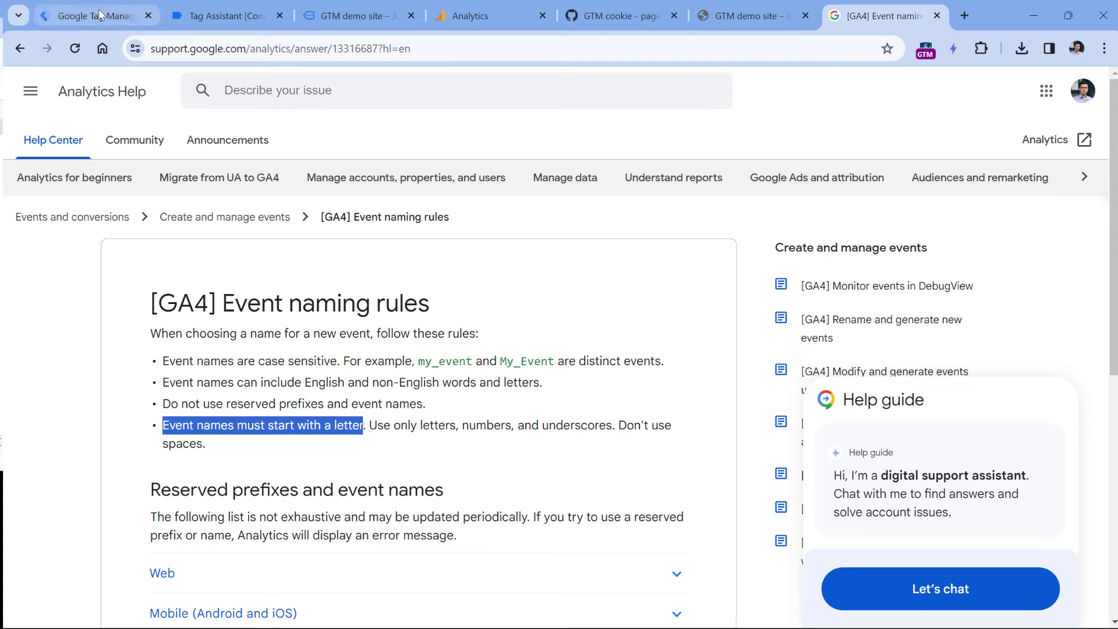
- Enter third_pageview as the GA4 Event tag's event name
{"action": "left_click", "coordinate": [93, 15]}
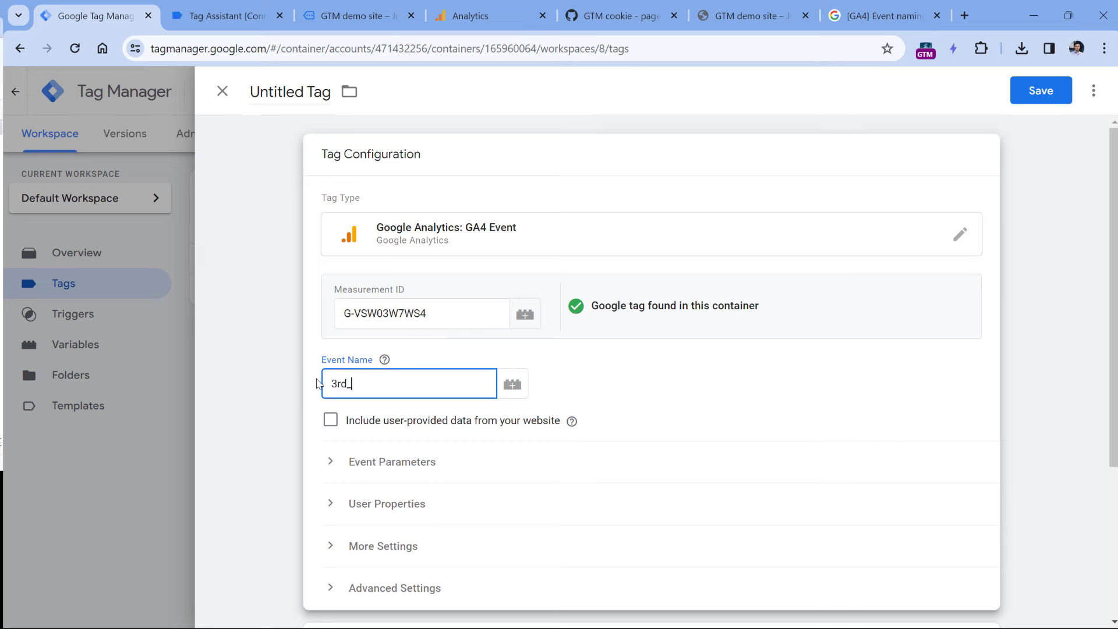
{"action": "type", "text": "third_pageview"}
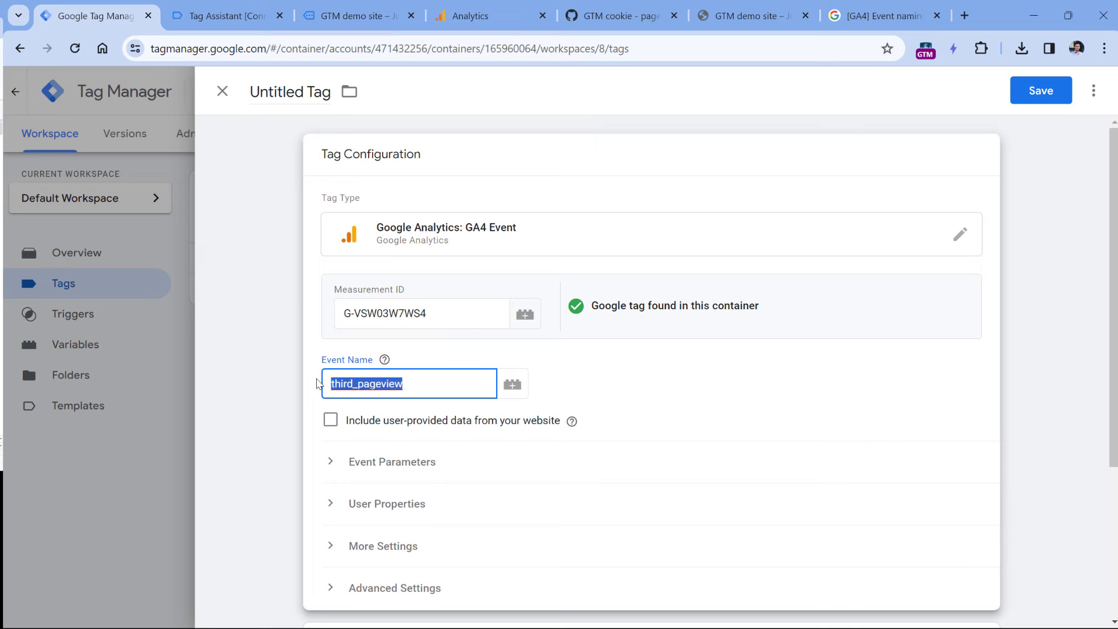
{"action": "mouse_move", "coordinate": [392, 386]}
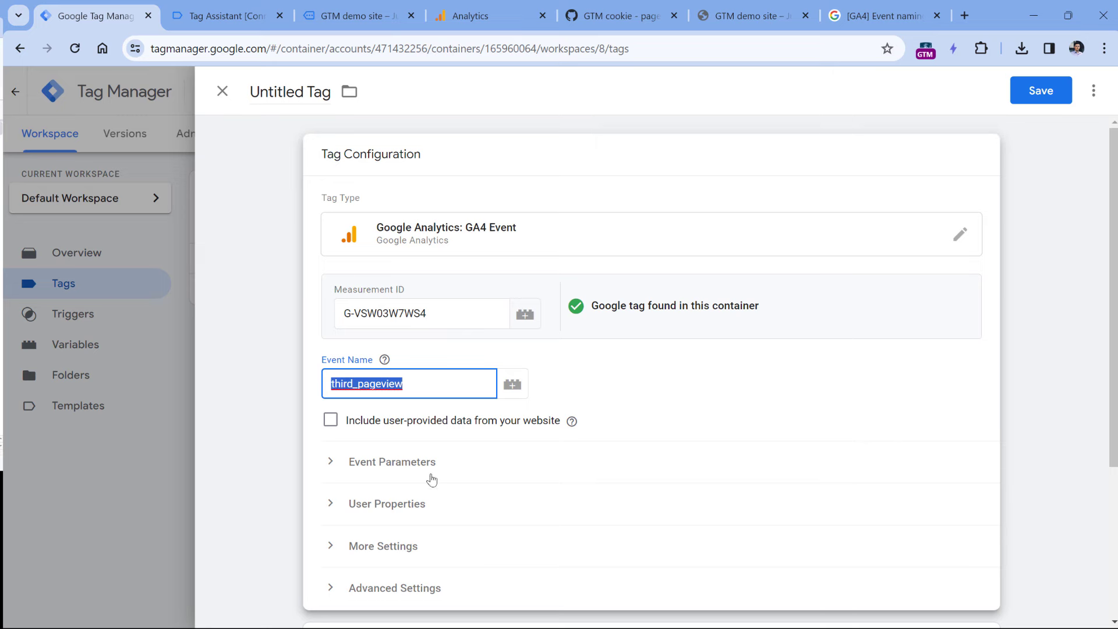
{"action": "mouse_move", "coordinate": [386, 469]}
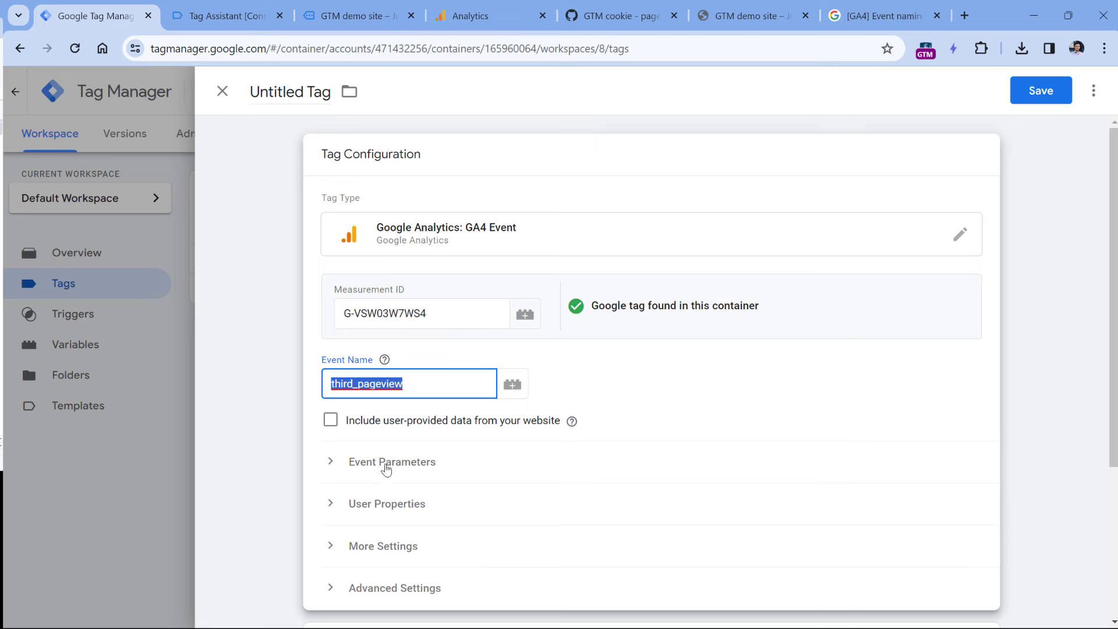
{"action": "mouse_move", "coordinate": [563, 317]}
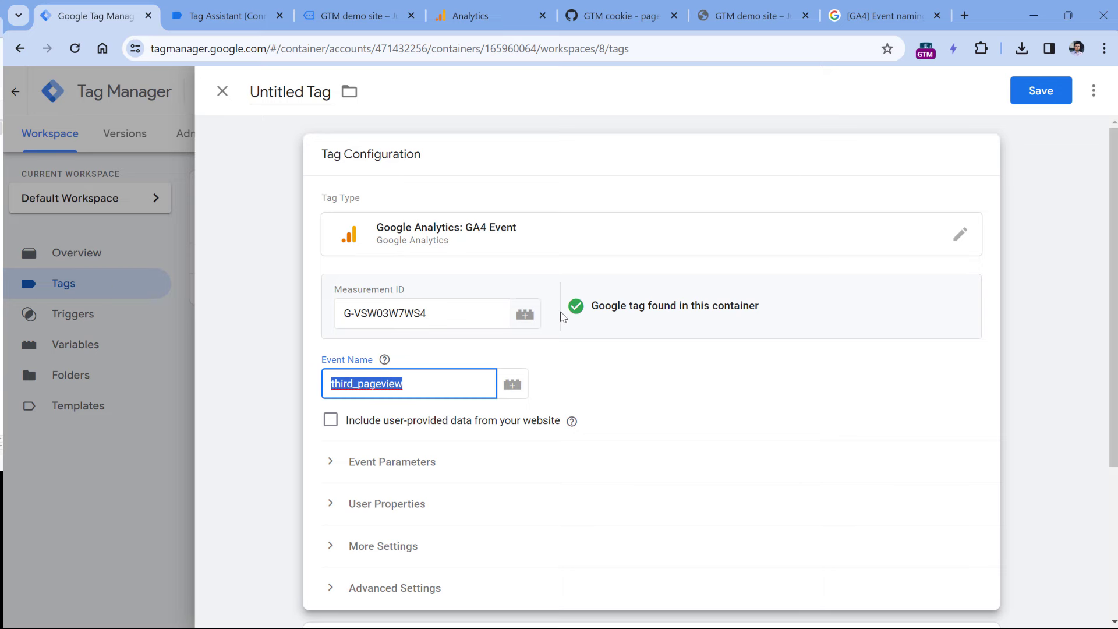
{"action": "scroll", "scroll_direction": "down", "scroll_amount": 3}
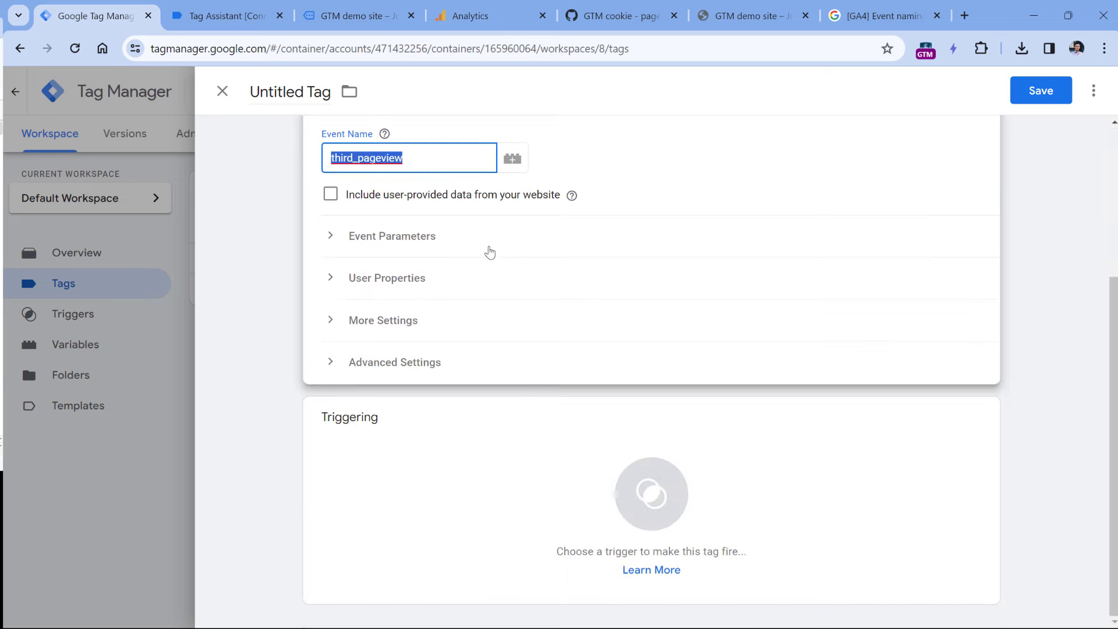
- Attach the Window loaded - 3rd pageview trigger, name the tag 'GA4 event - third_pageview' and save
{"action": "left_click", "coordinate": [651, 491]}
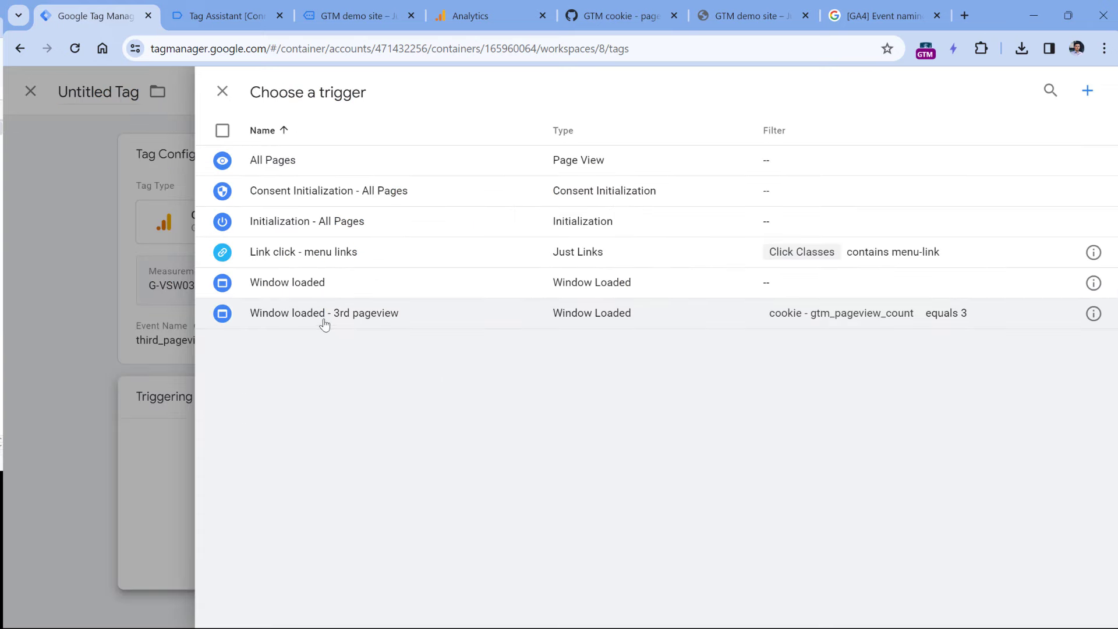
{"action": "left_click", "coordinate": [324, 312]}
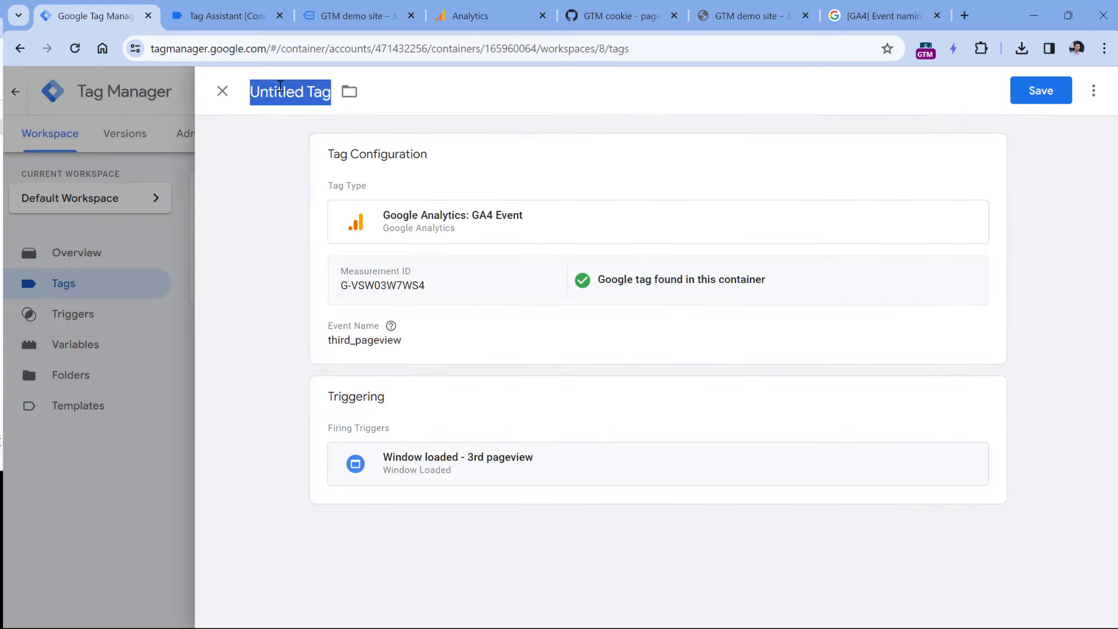
{"action": "type", "text": "GA4 event -"}
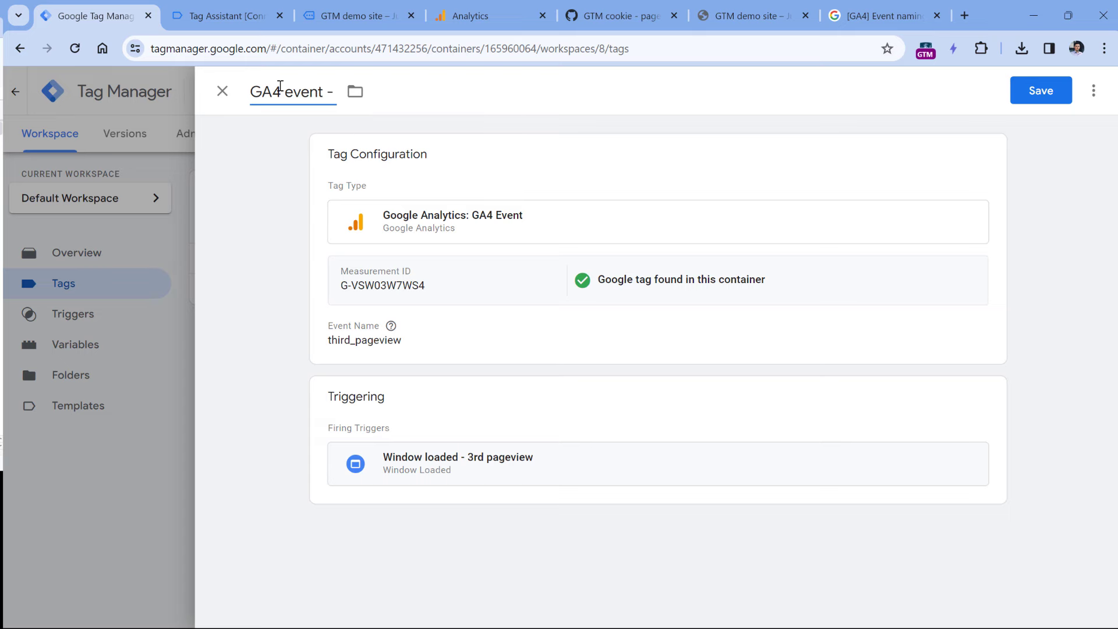
{"action": "left_click", "coordinate": [221, 91]}
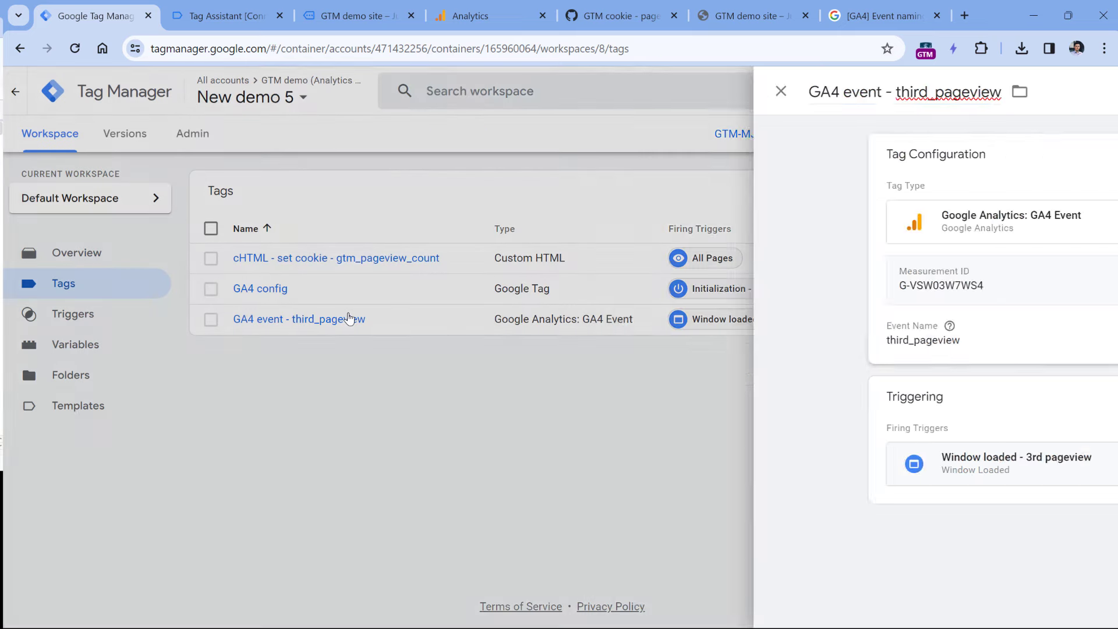
- Delete the gtm_pageview_count cookie in DevTools and launch a fresh container preview
{"action": "left_click", "coordinate": [780, 91]}
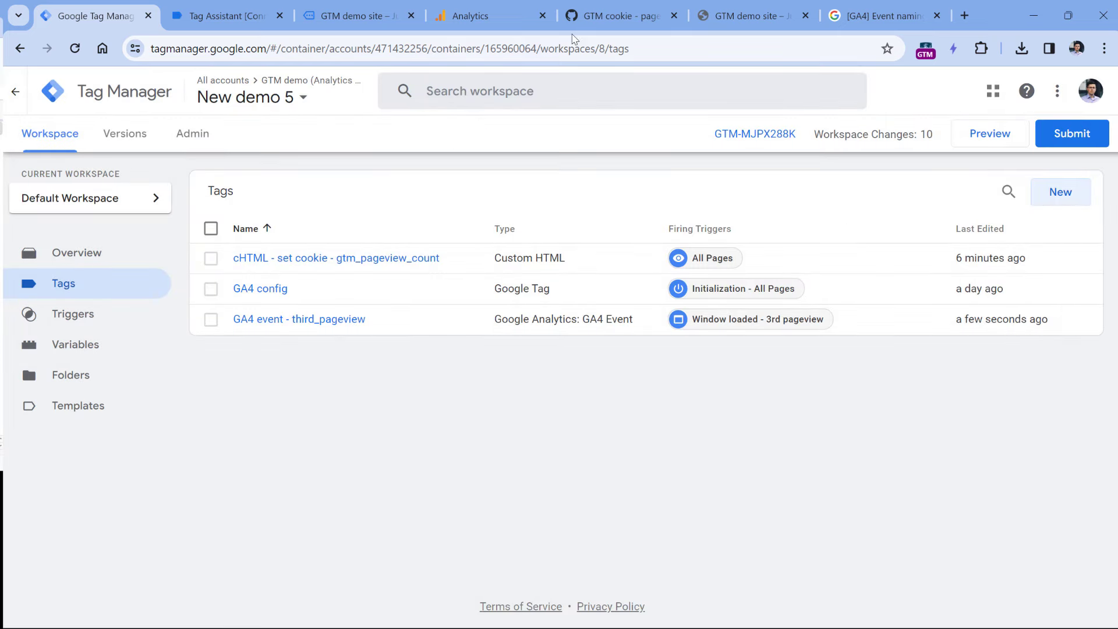
{"action": "left_click", "coordinate": [357, 15]}
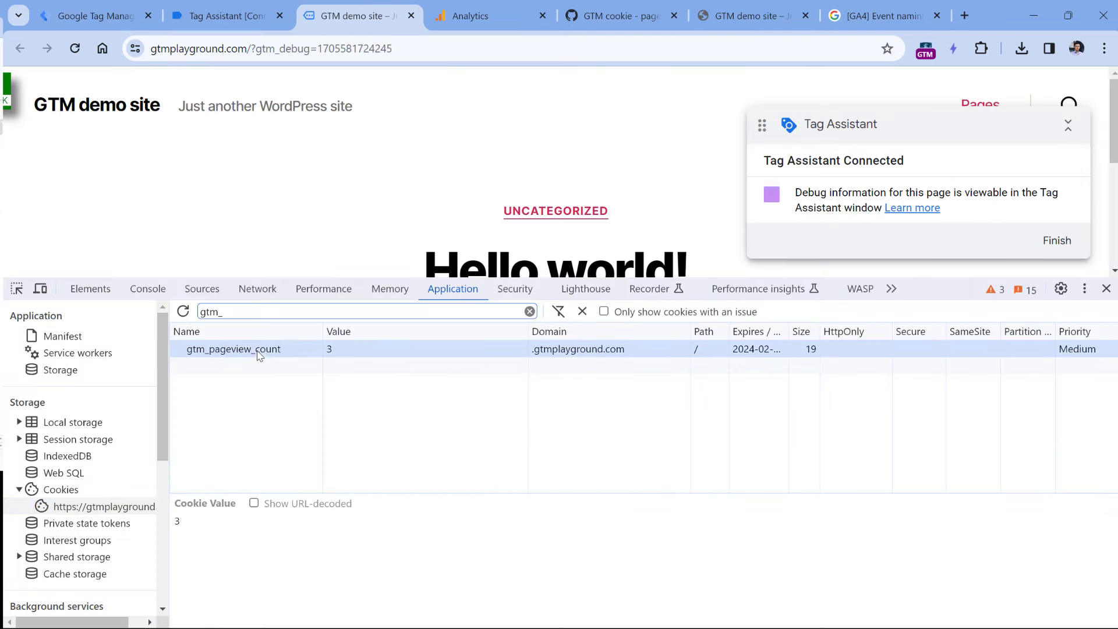
{"action": "mouse_move", "coordinate": [240, 353]}
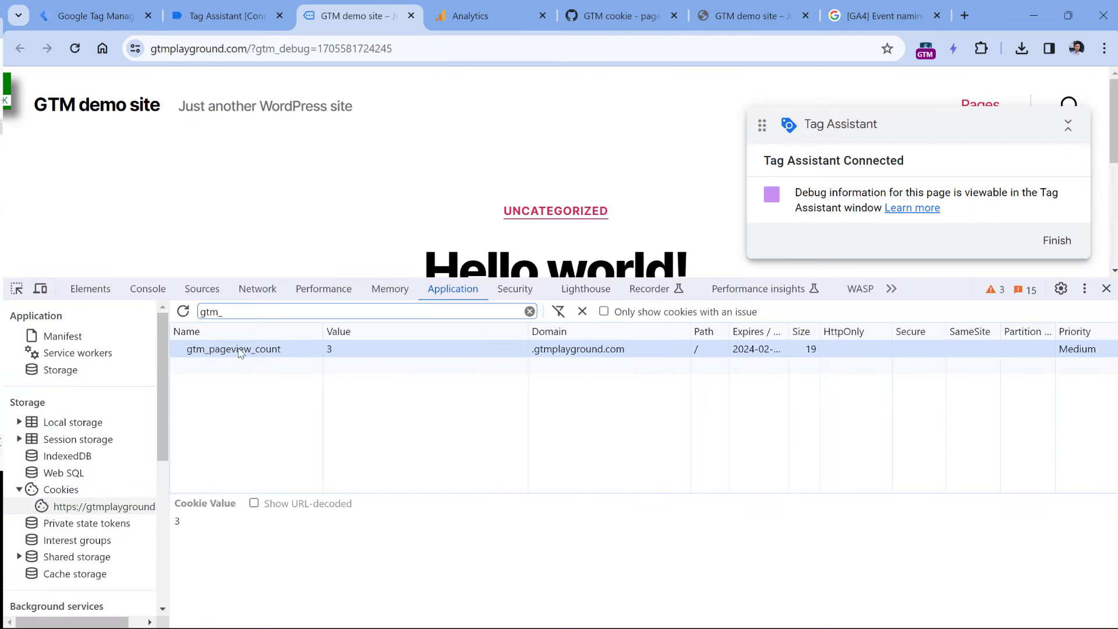
{"action": "left_click", "coordinate": [582, 312]}
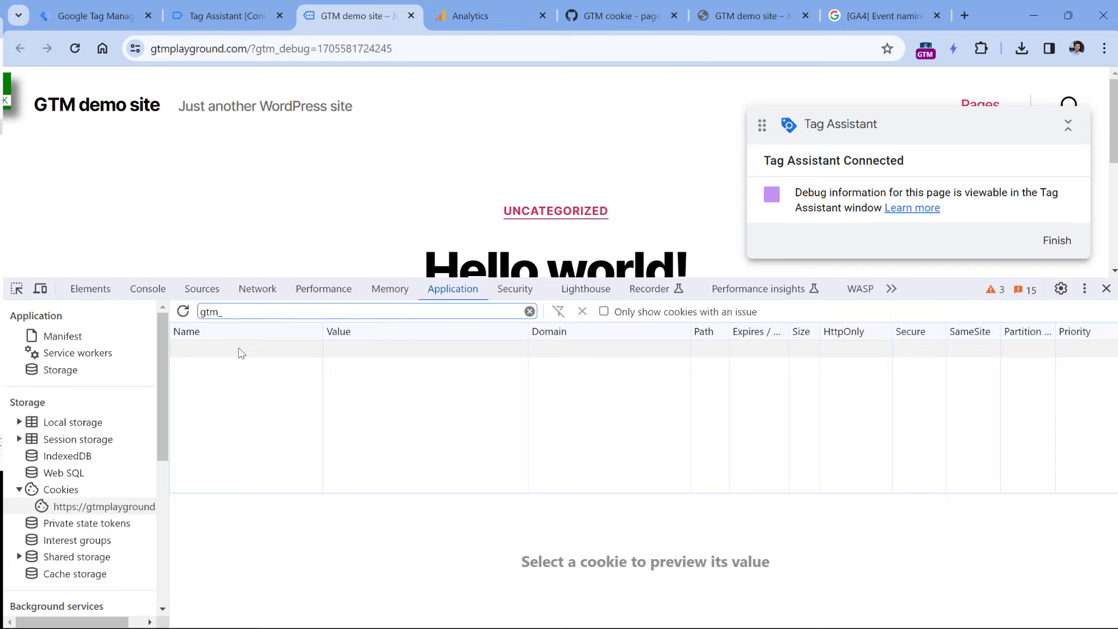
{"action": "left_click", "coordinate": [91, 15]}
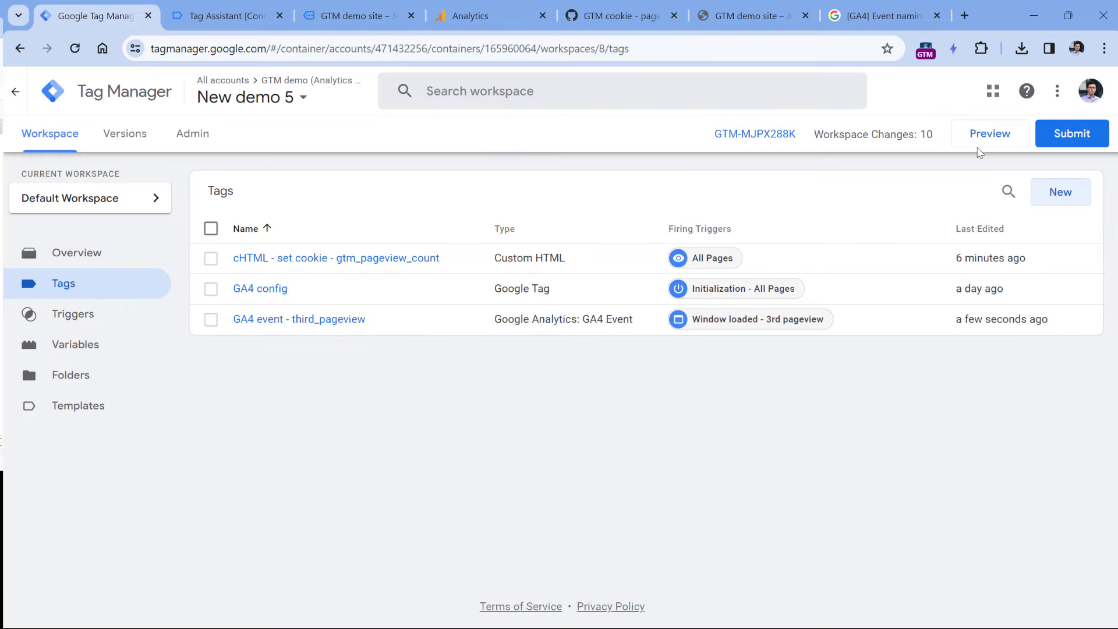
{"action": "left_click", "coordinate": [991, 133]}
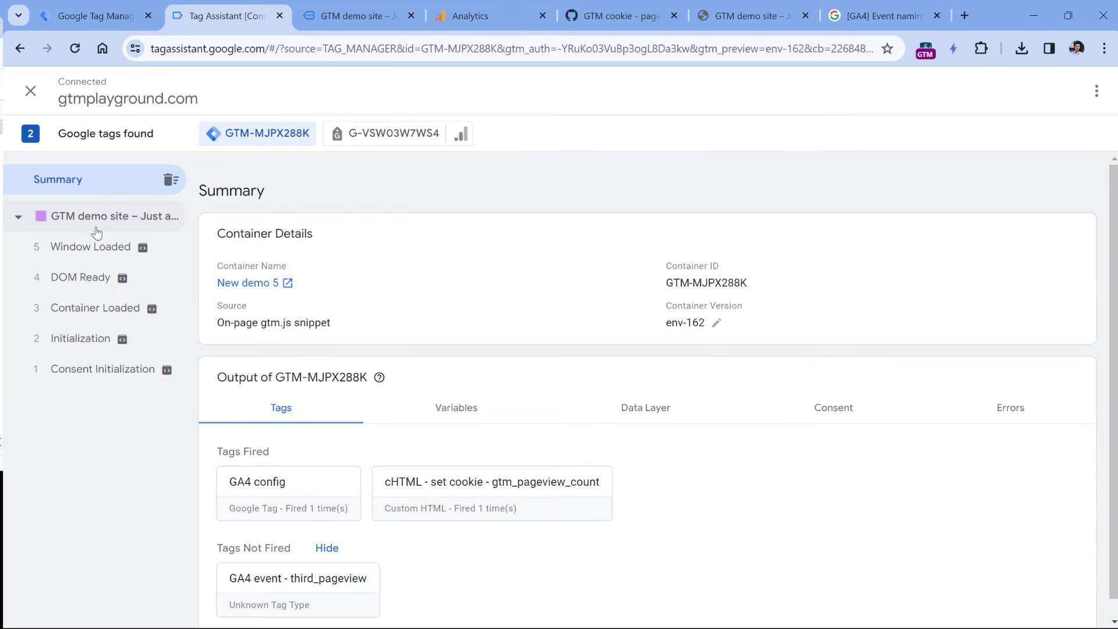
- Inspect the first page load in Tag Assistant and the gtm_pageview_count cookie value
{"action": "left_click", "coordinate": [114, 216]}
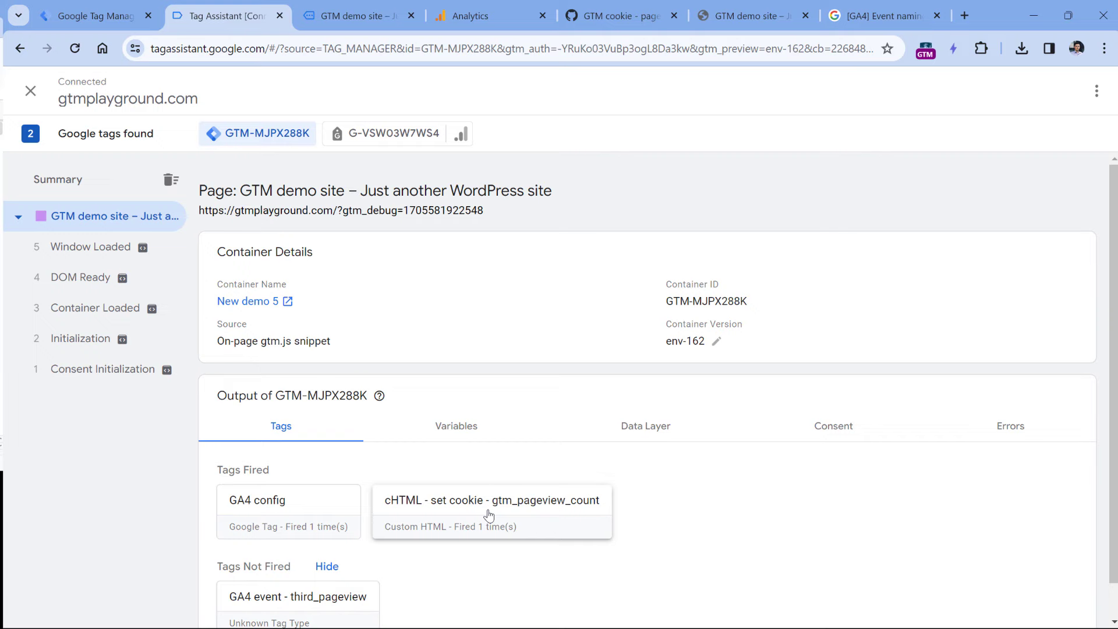
{"action": "left_click", "coordinate": [349, 15]}
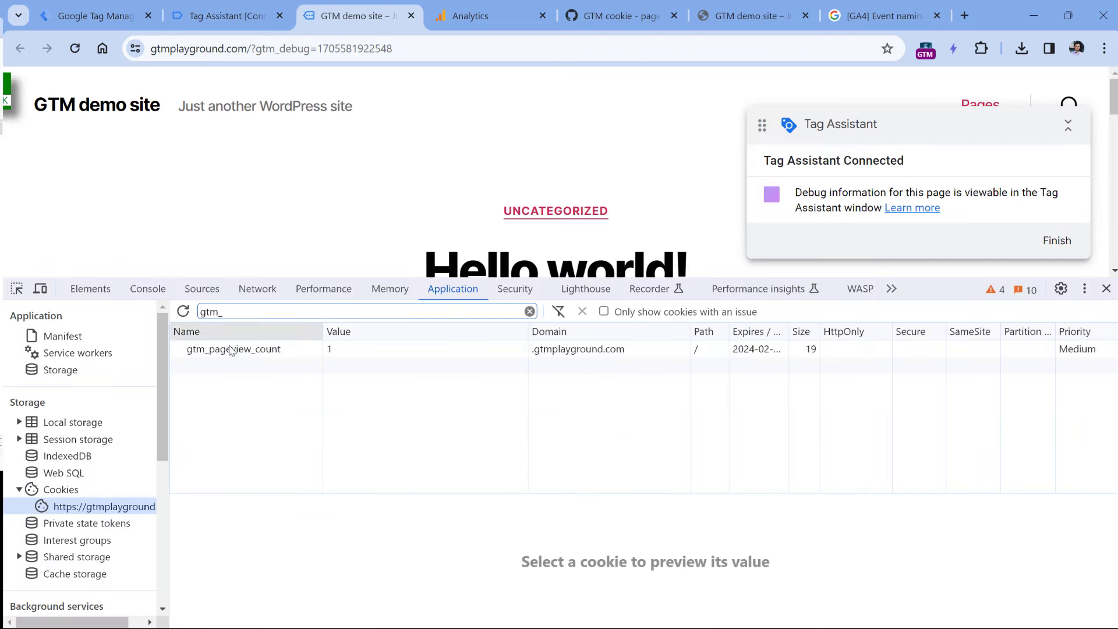
{"action": "left_click", "coordinate": [233, 348]}
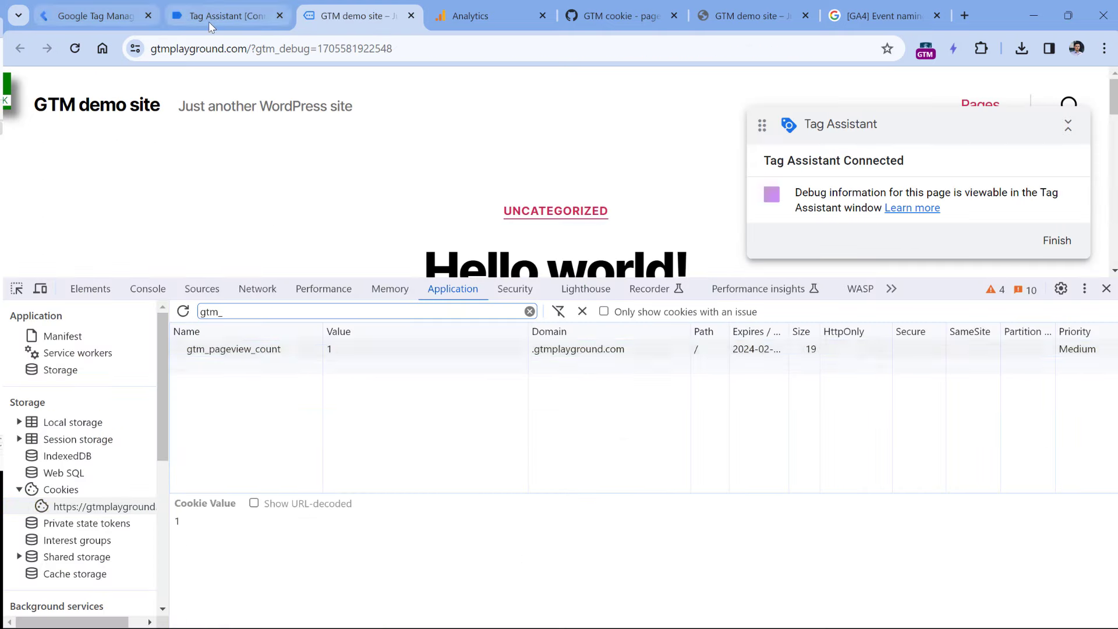
{"action": "left_click", "coordinate": [227, 15]}
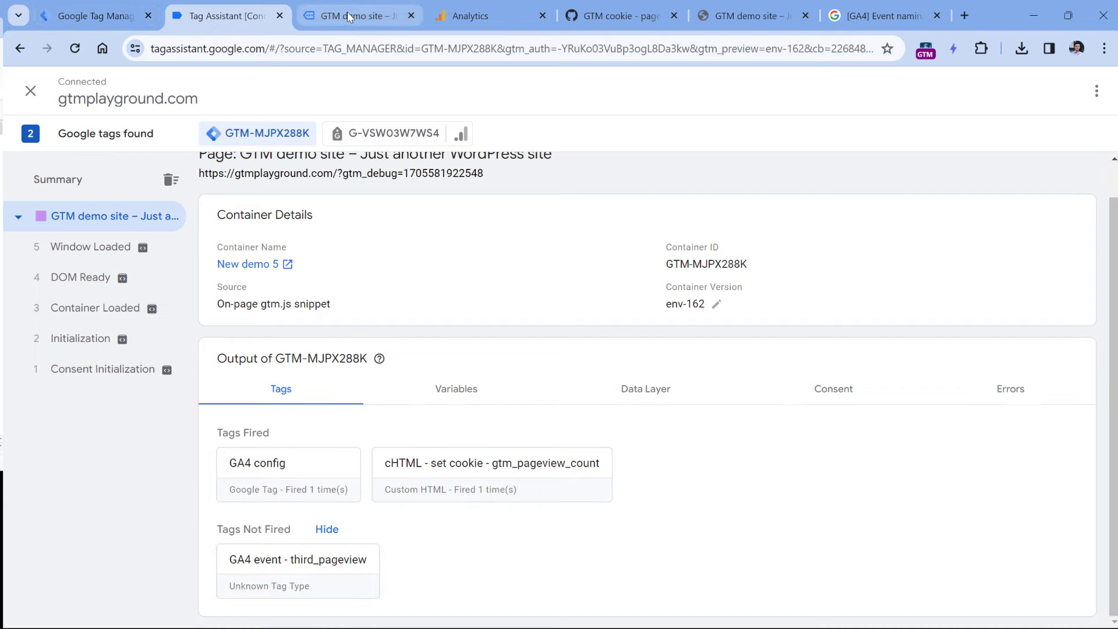
- Reload the demo site to the third pageview and confirm GA4 event - third_pageview fired
{"action": "left_click", "coordinate": [356, 15]}
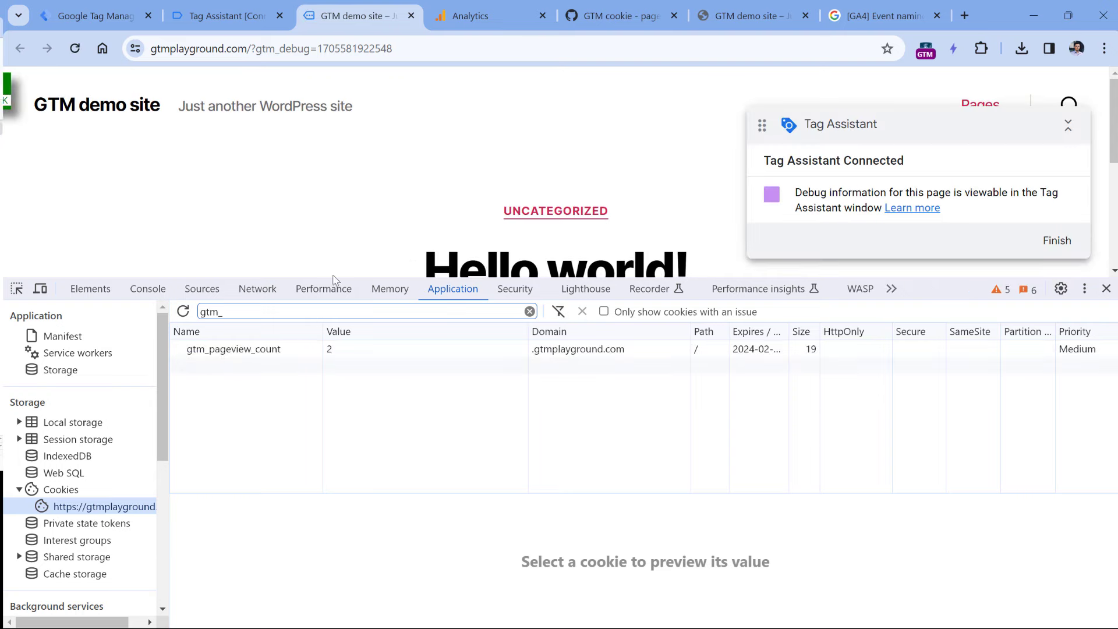
{"action": "left_click", "coordinate": [225, 15]}
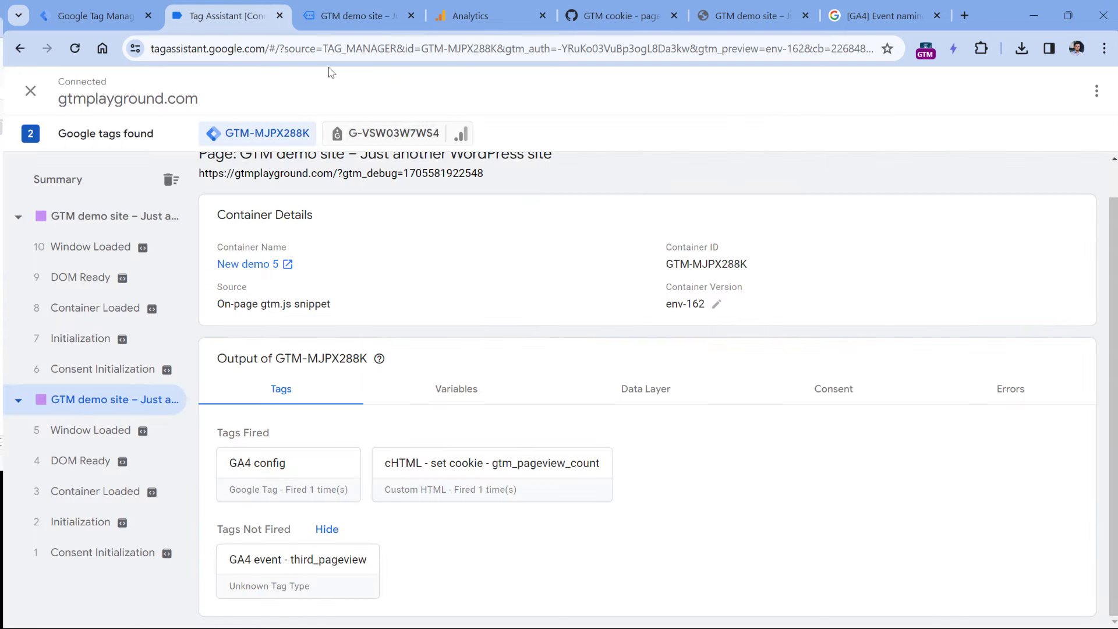
{"action": "left_click", "coordinate": [359, 15]}
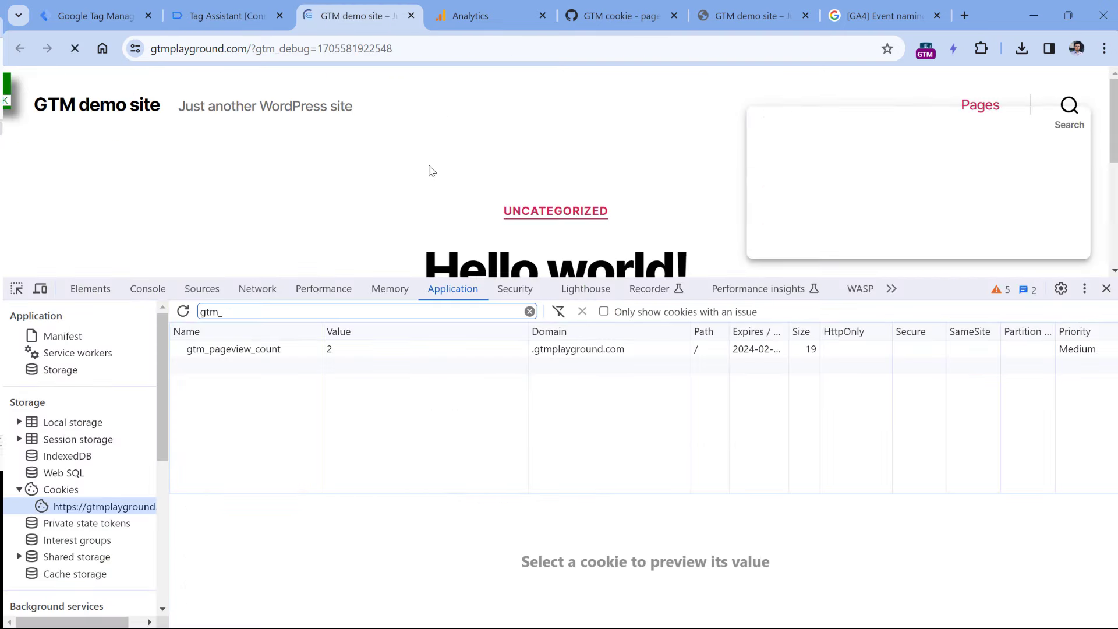
{"action": "left_click", "coordinate": [224, 15]}
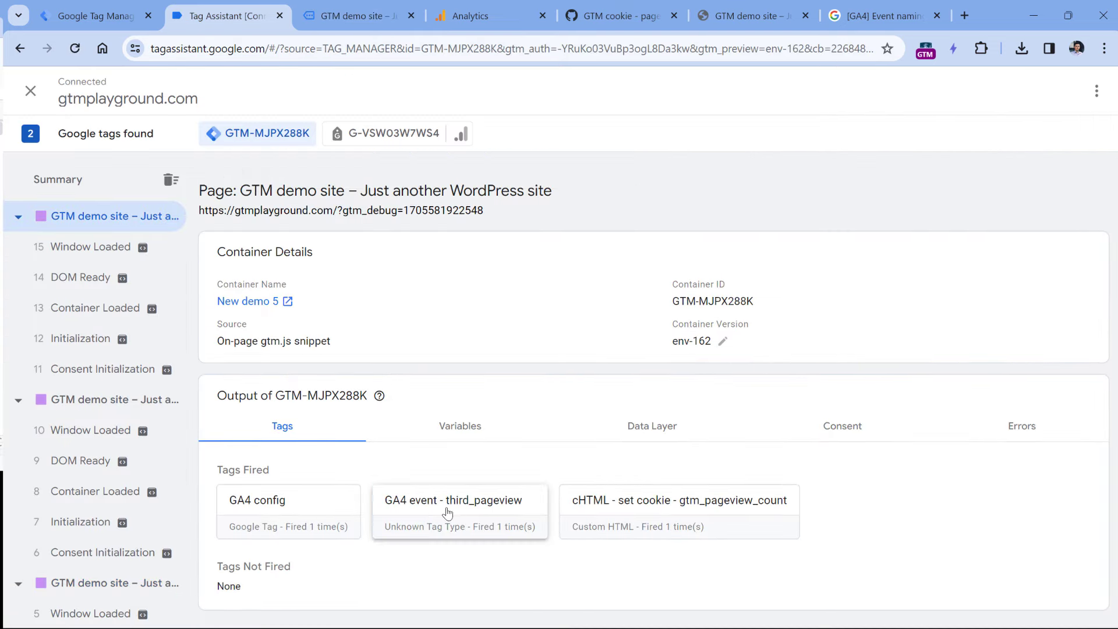
{"action": "mouse_move", "coordinate": [380, 395]}
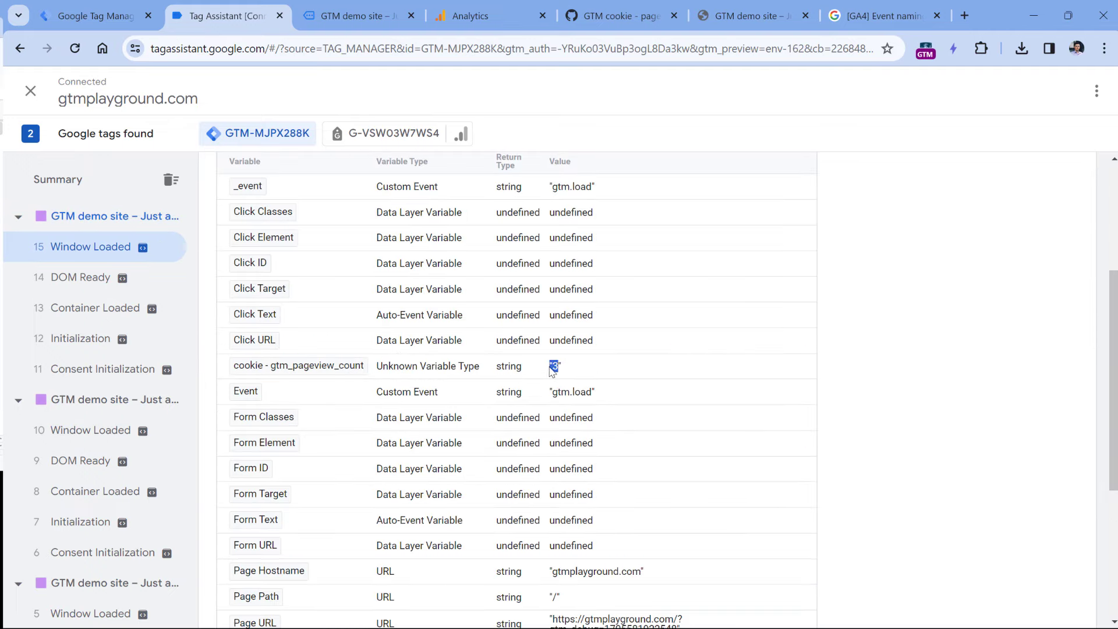
- Load a fourth pageview, confirm the cookie reads 4 and third_pageview did not fire again
{"action": "left_click", "coordinate": [359, 15]}
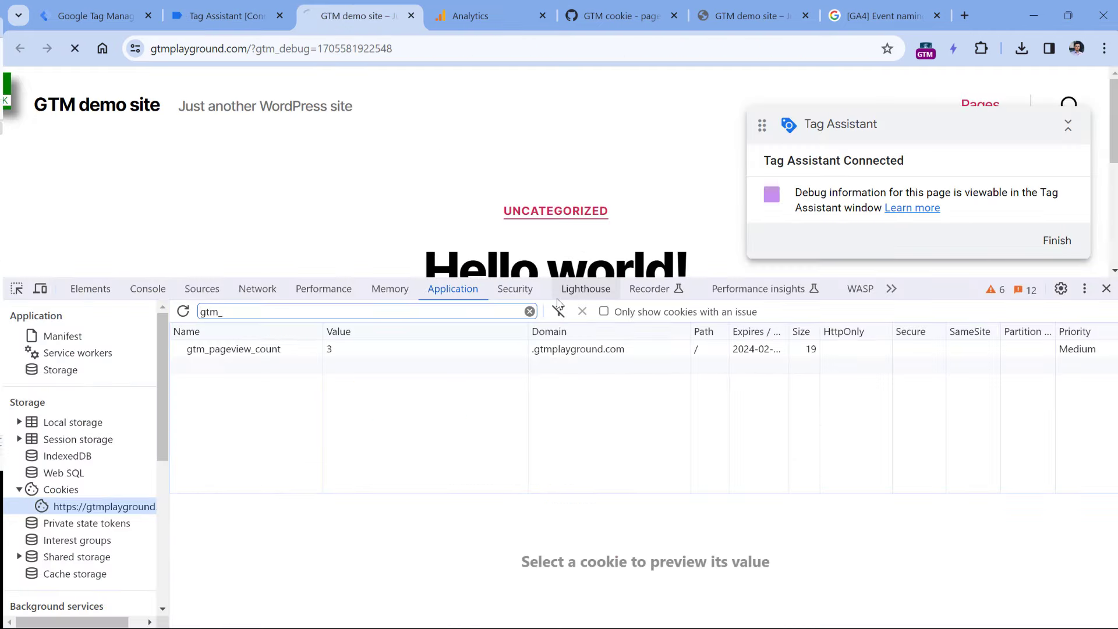
{"action": "left_click", "coordinate": [74, 49]}
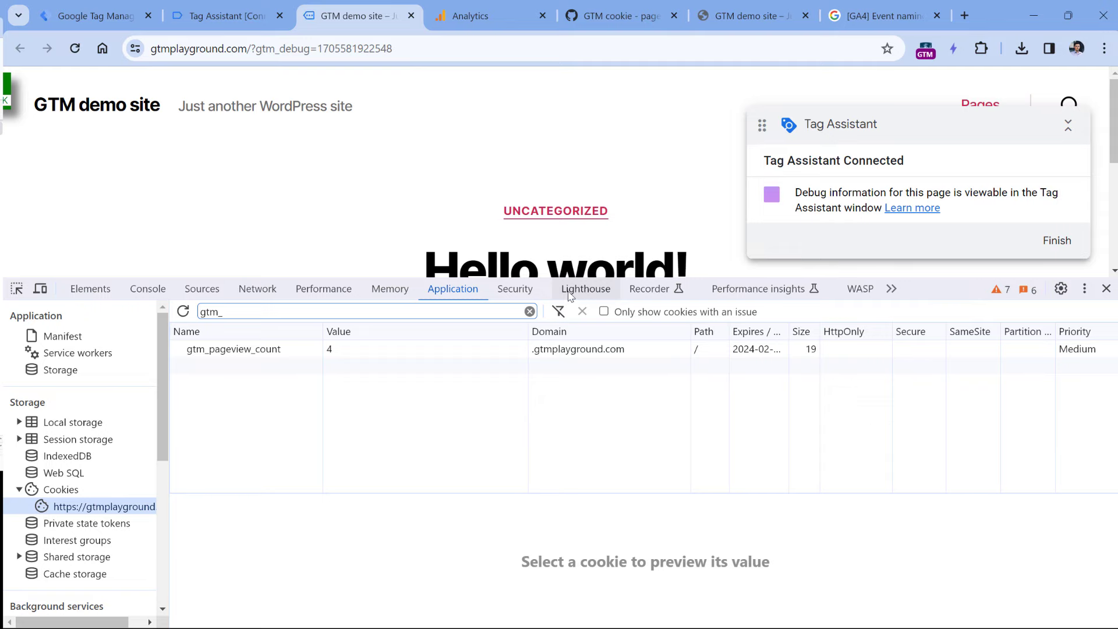
{"action": "left_click", "coordinate": [224, 15]}
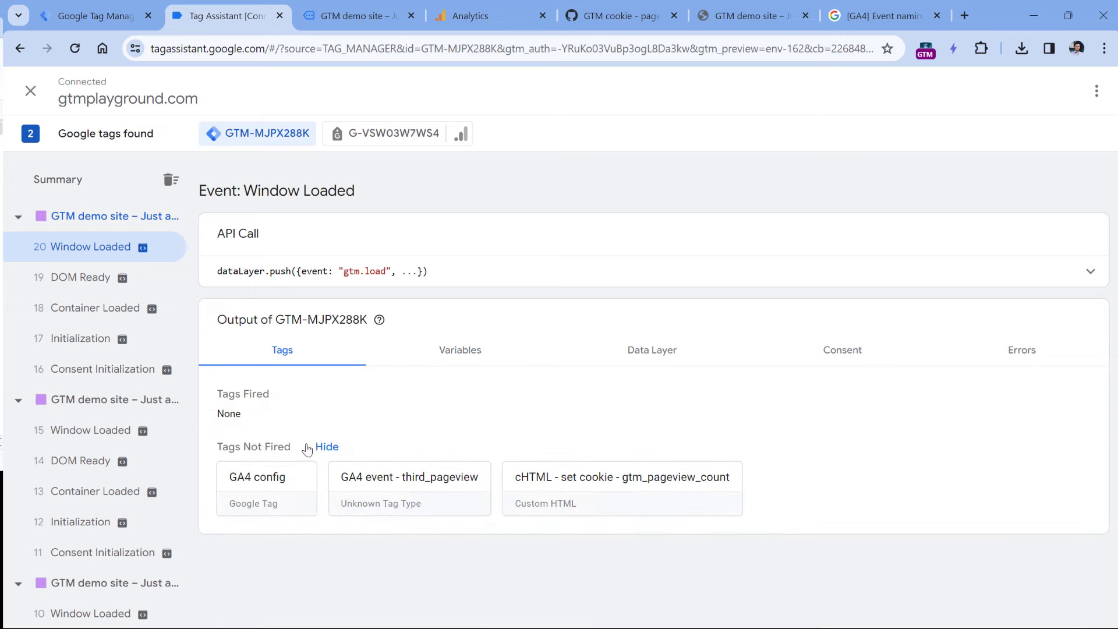
{"action": "mouse_move", "coordinate": [256, 396]}
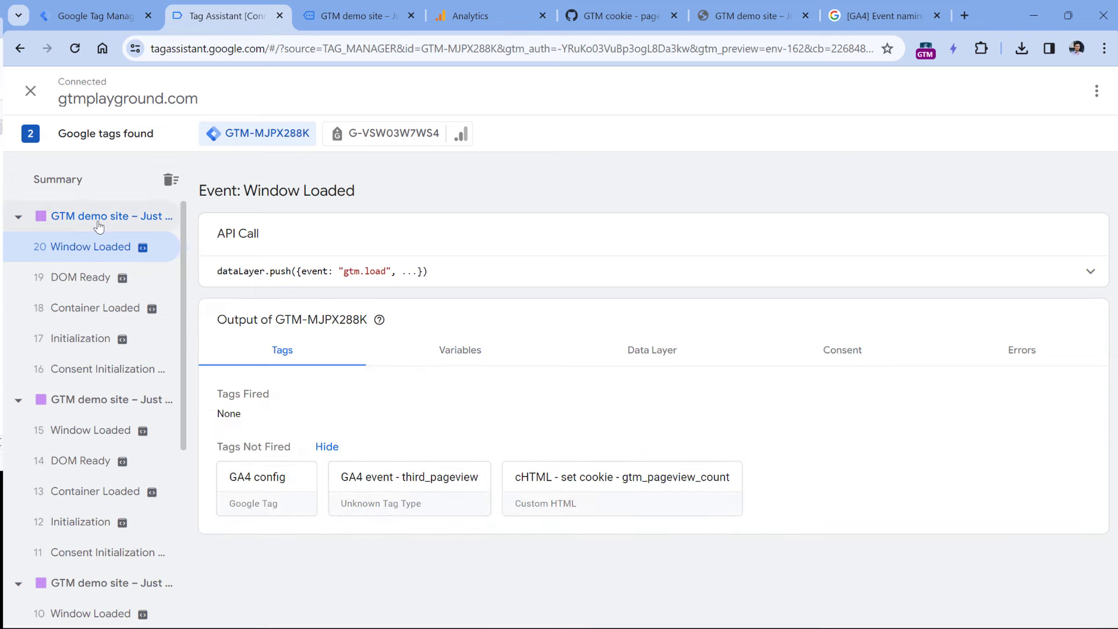
{"action": "left_click", "coordinate": [112, 217]}
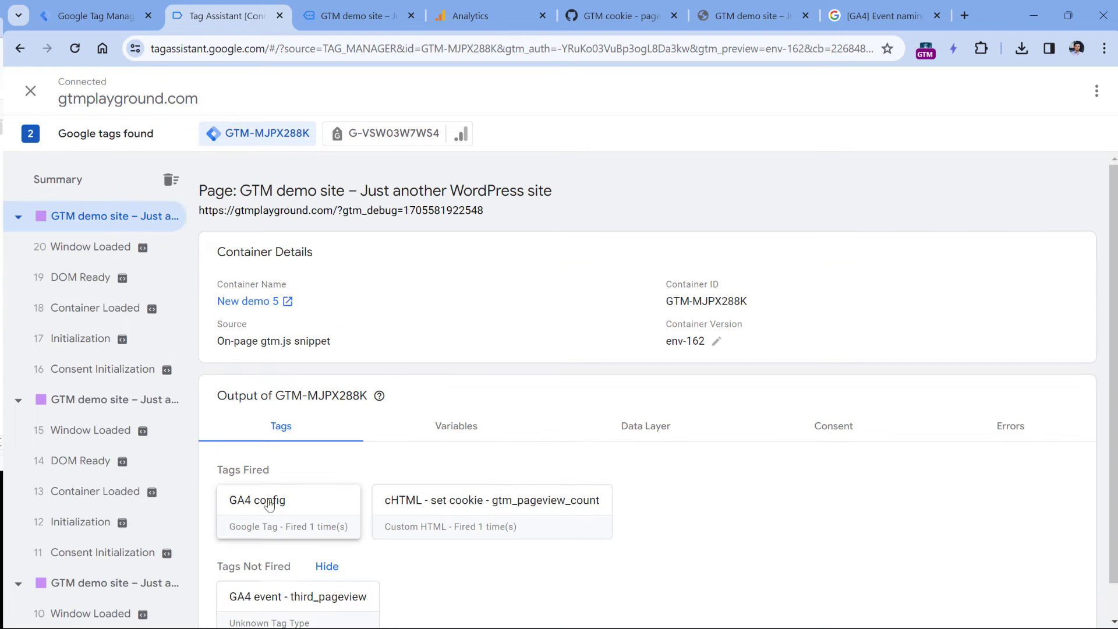
{"action": "mouse_move", "coordinate": [479, 513]}
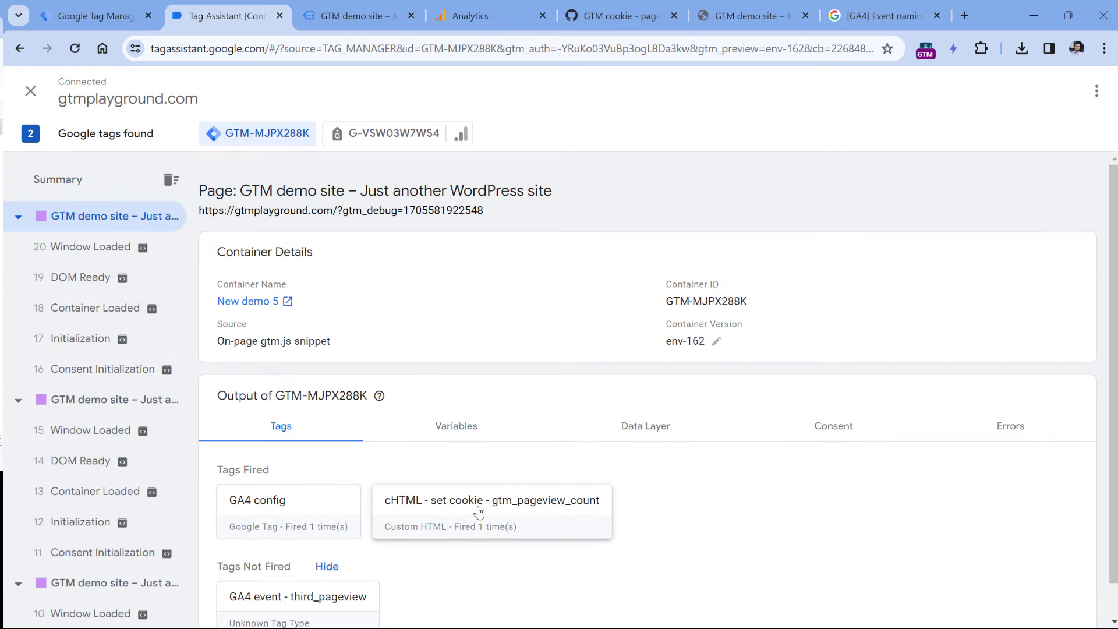
{"action": "left_click", "coordinate": [357, 16]}
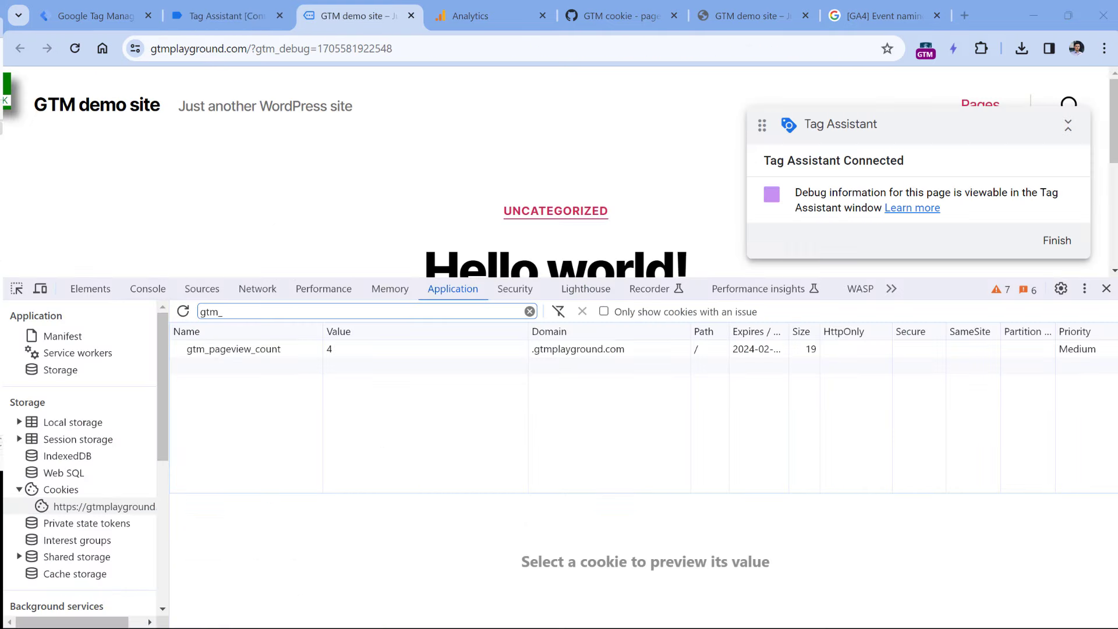
{"action": "mouse_move", "coordinate": [391, 208]}
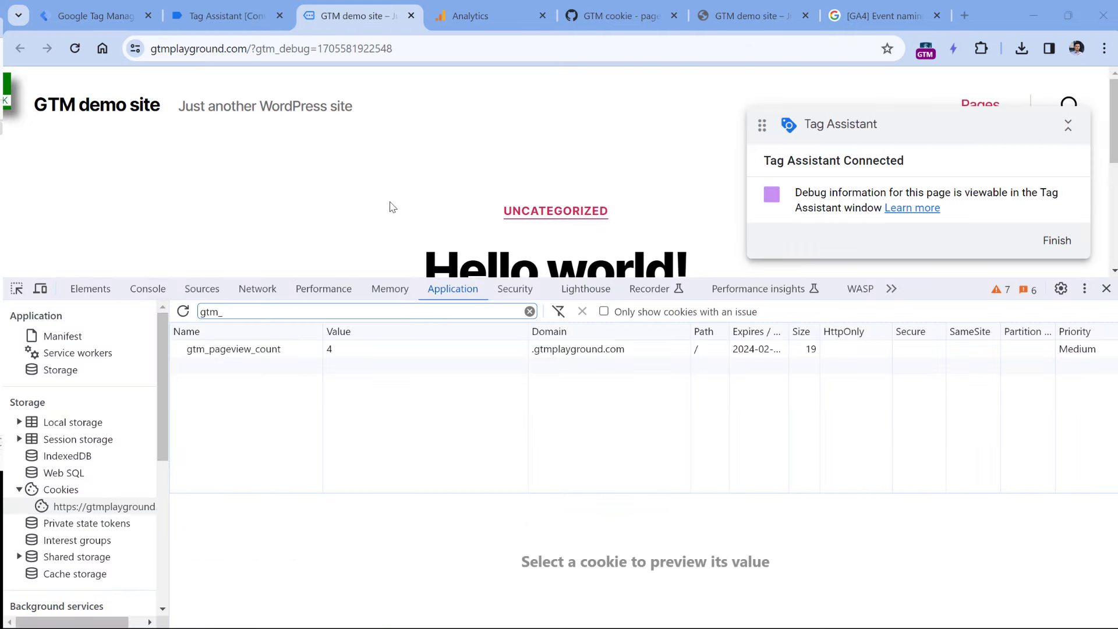
- Find the third_pageview event in GA4 DebugView, then return to the Tag Manager workspace
{"action": "left_click", "coordinate": [468, 15]}
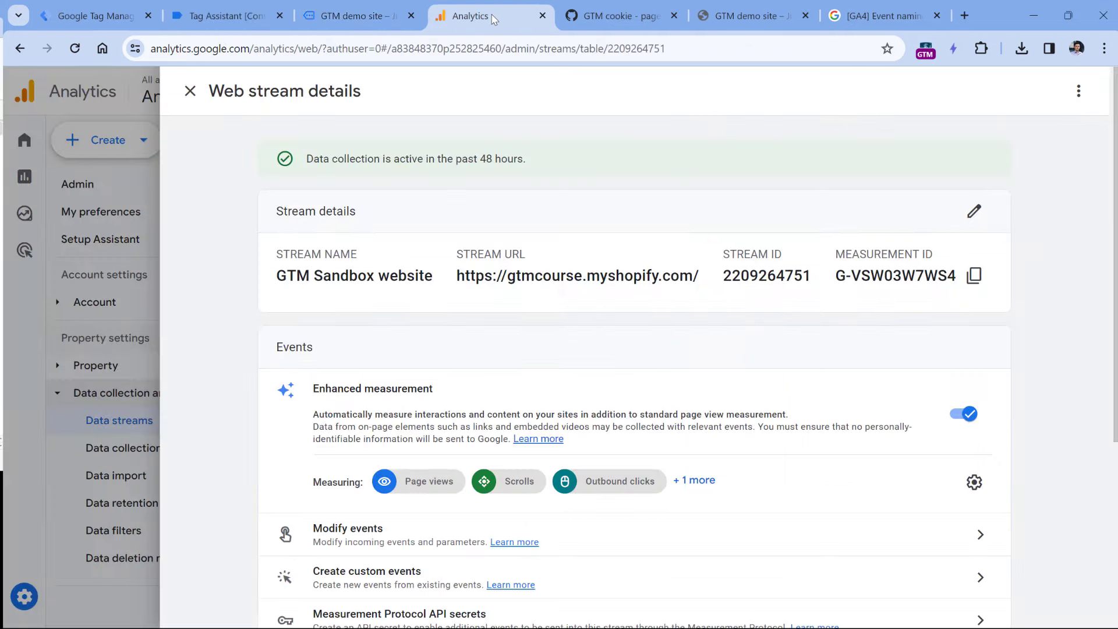
{"action": "left_click", "coordinate": [190, 91]}
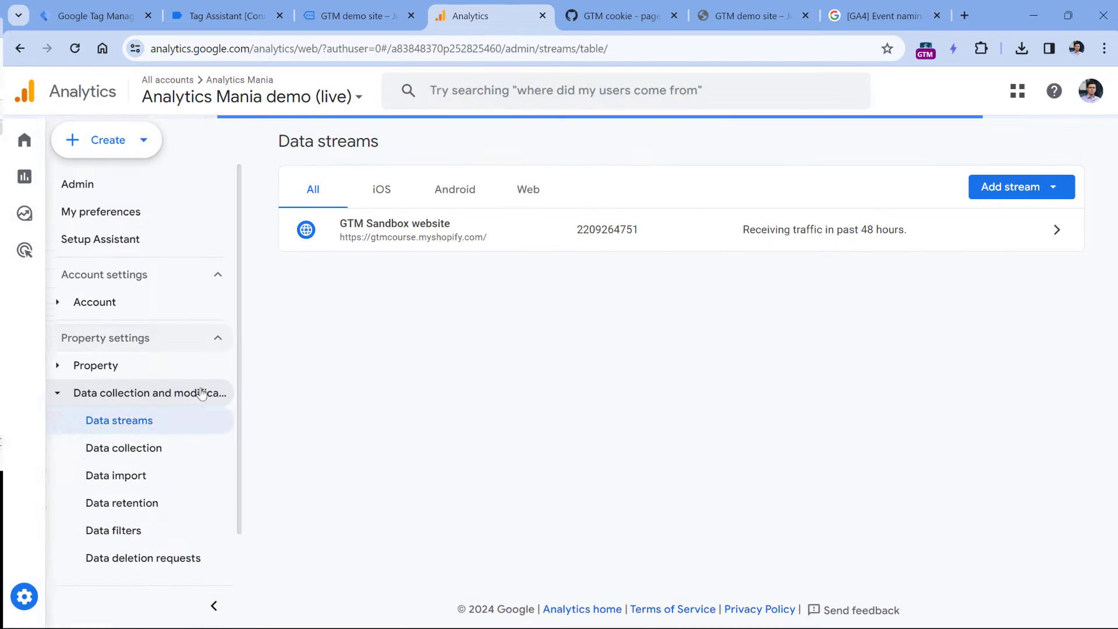
{"action": "scroll", "scroll_direction": "down", "scroll_amount": 3}
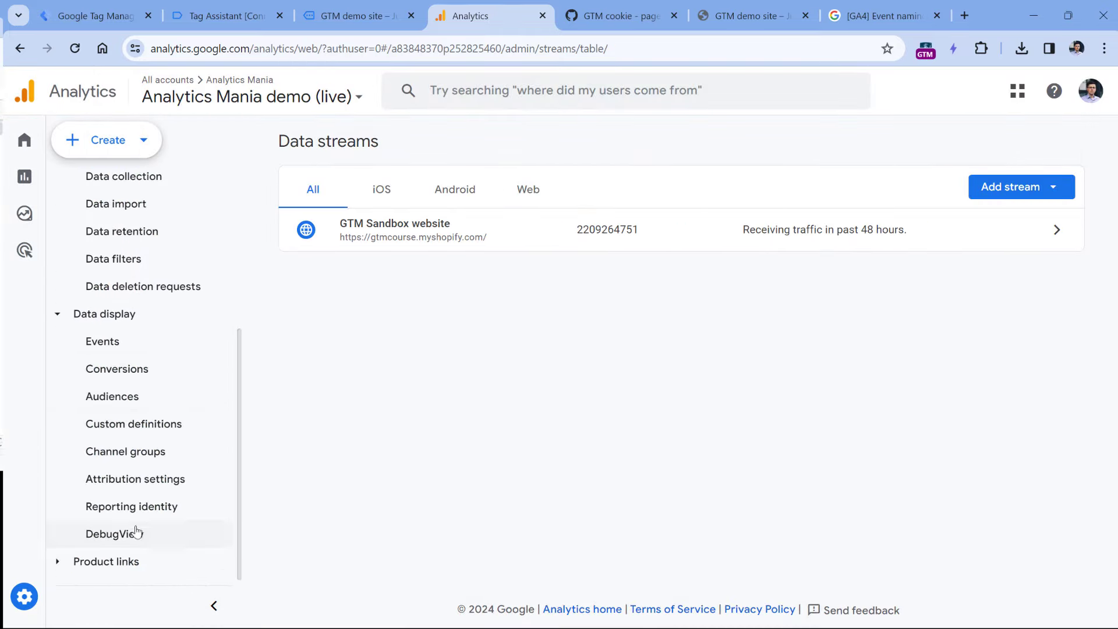
{"action": "left_click", "coordinate": [115, 534]}
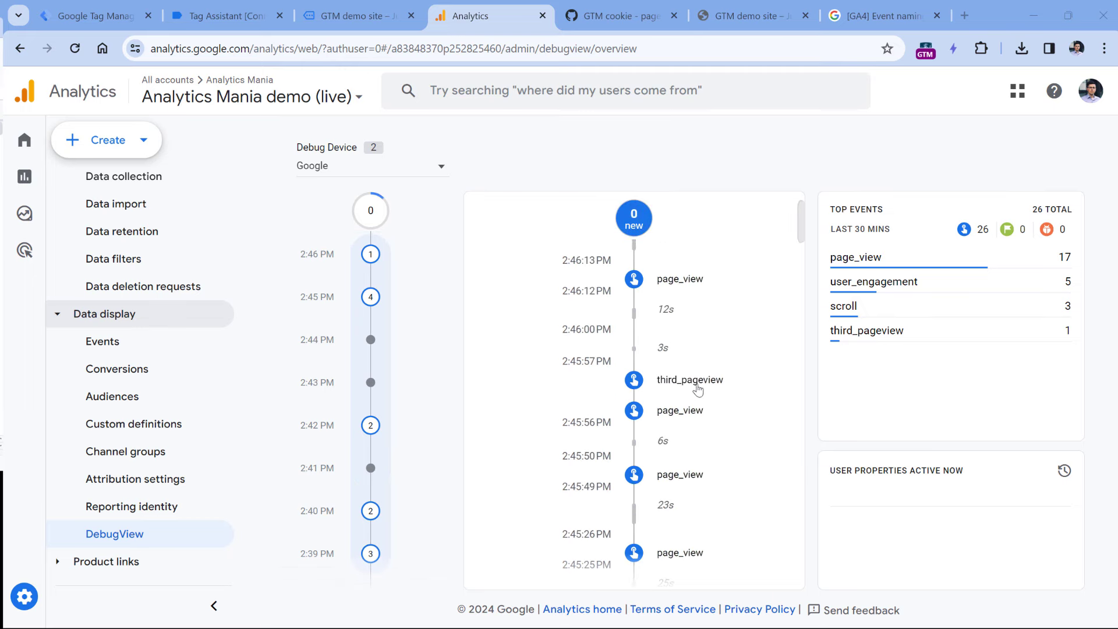
{"action": "mouse_move", "coordinate": [699, 386]}
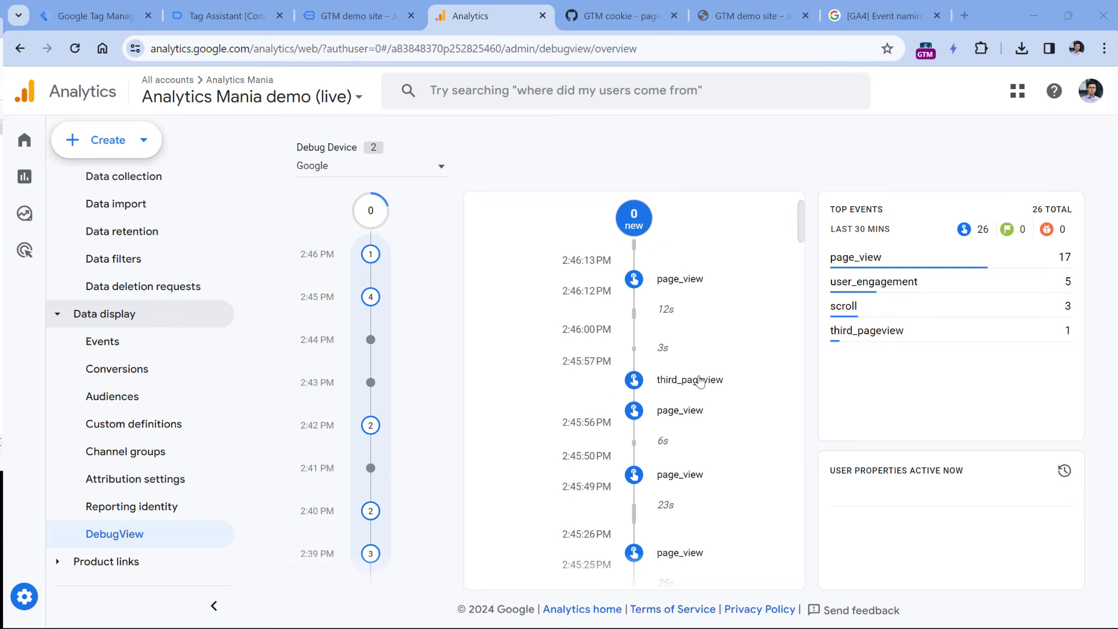
{"action": "left_click", "coordinate": [89, 15]}
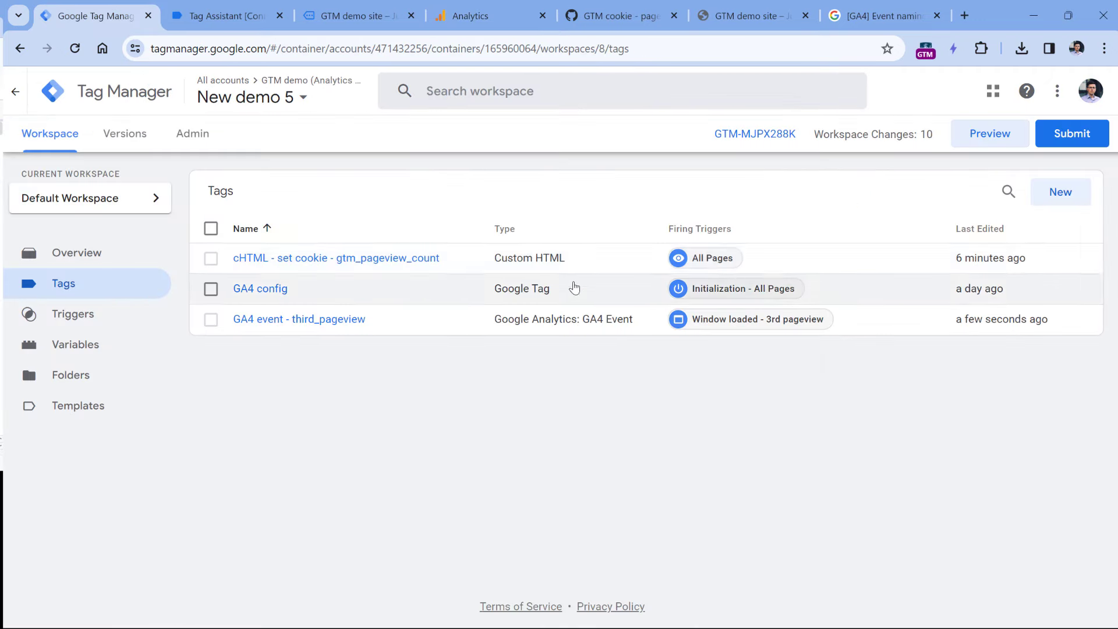
{"action": "mouse_move", "coordinate": [995, 155]}
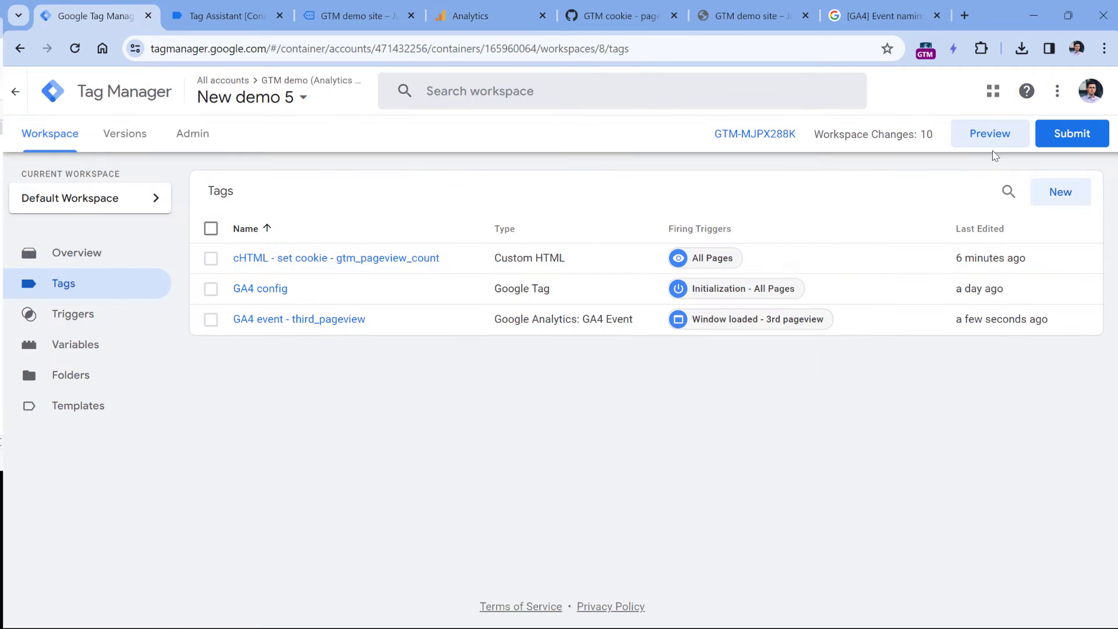
{"action": "mouse_move", "coordinate": [1073, 138]}
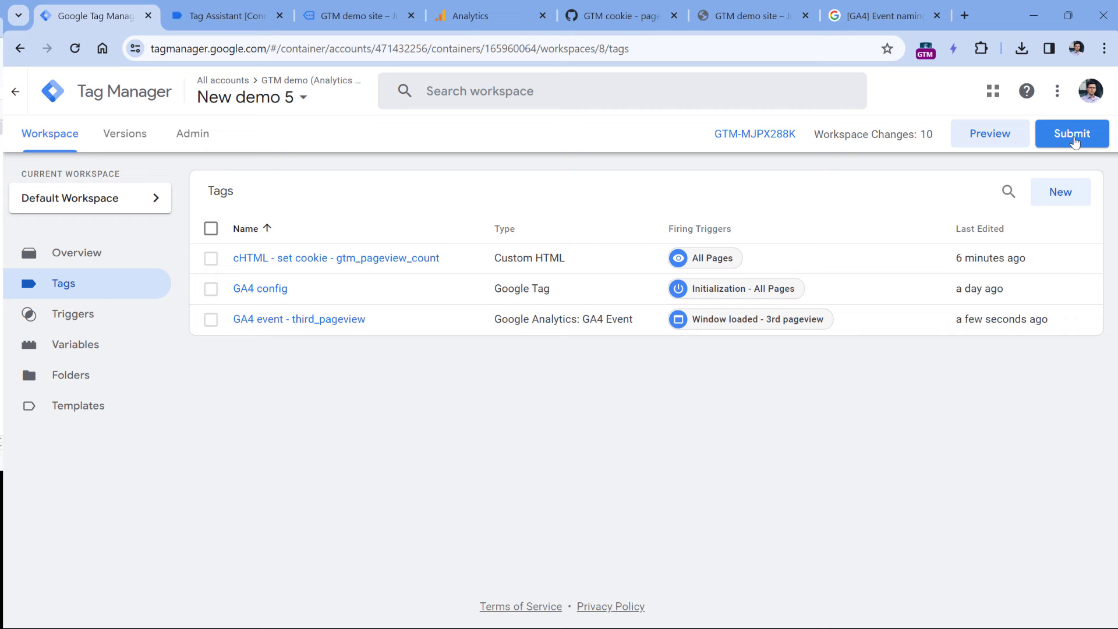